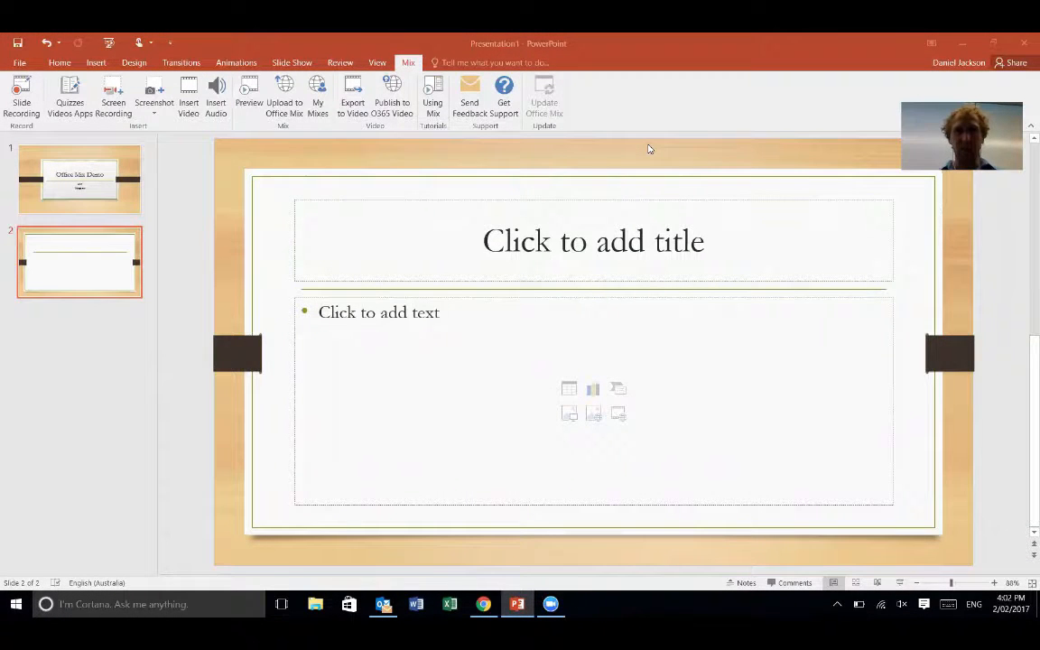
mouse_move(569, 227)
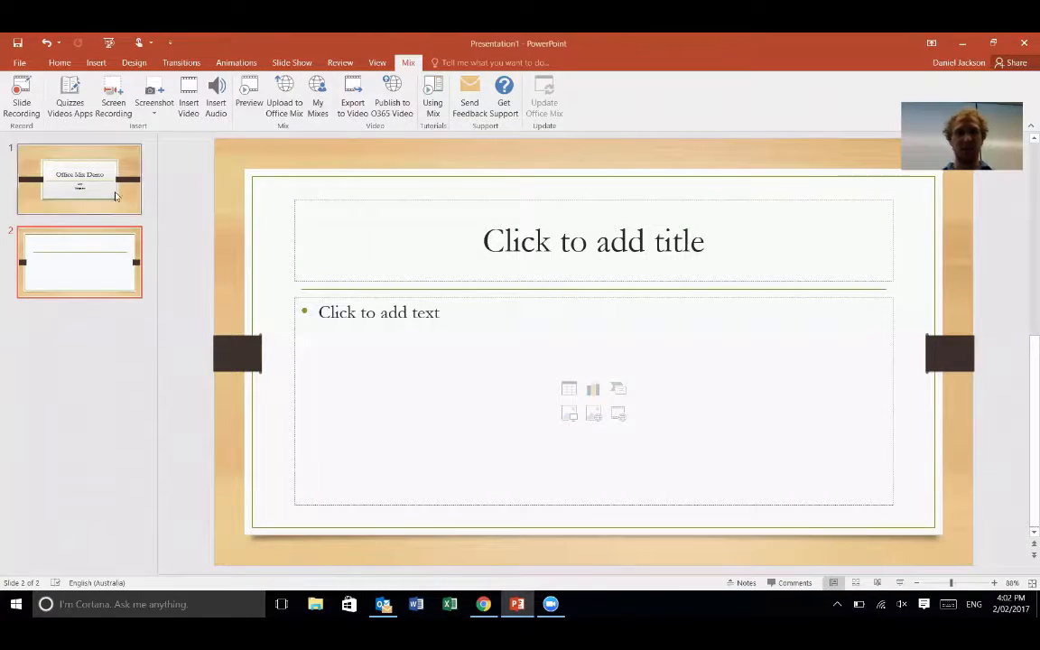
Insert a Multiple Choice Quiz add-in from Quizzes Videos Apps onto the blank second slide
left_click(79, 179)
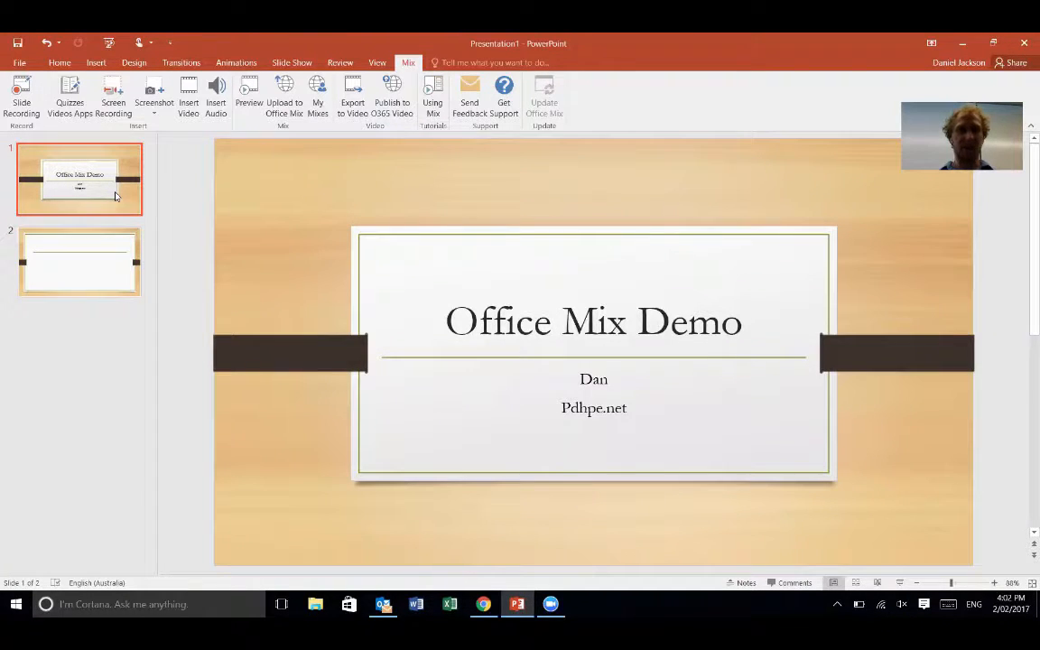
left_click(80, 262)
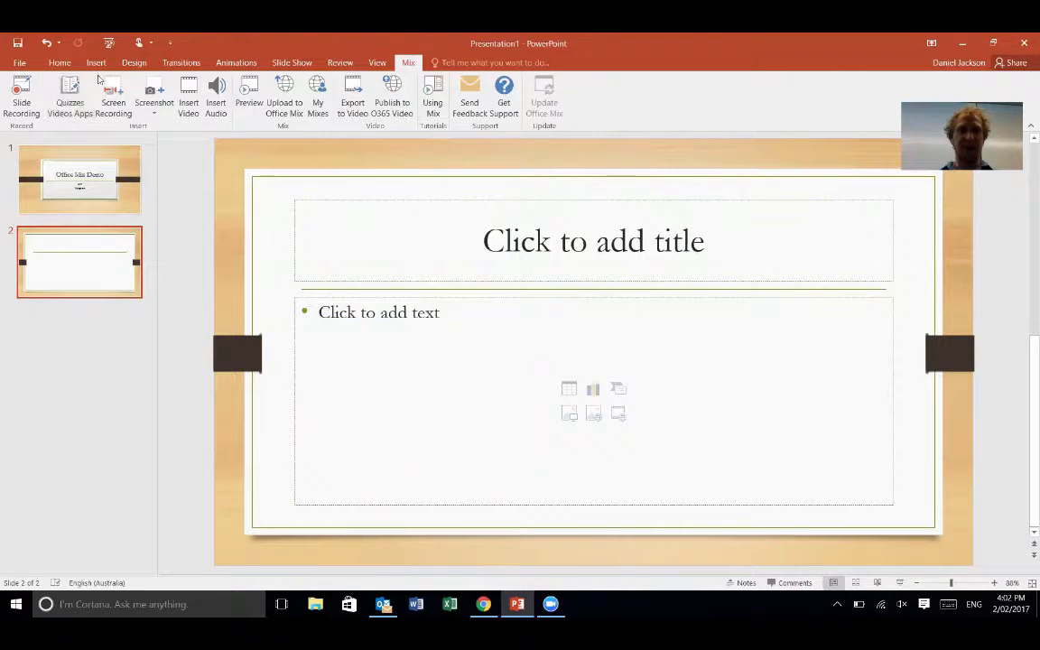
mouse_move(69, 94)
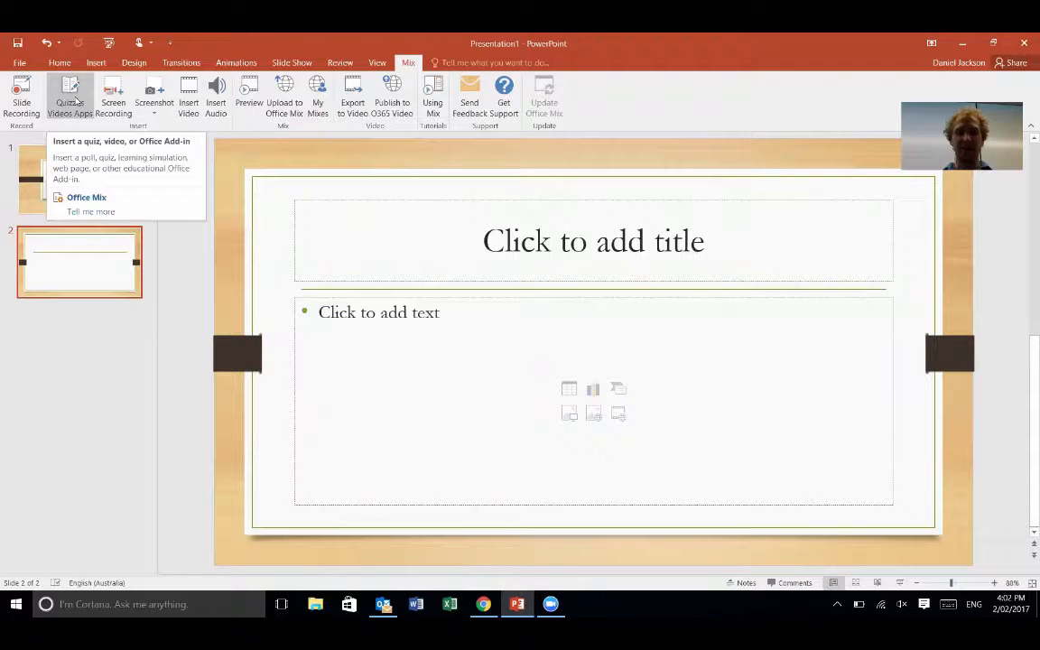
left_click(86, 197)
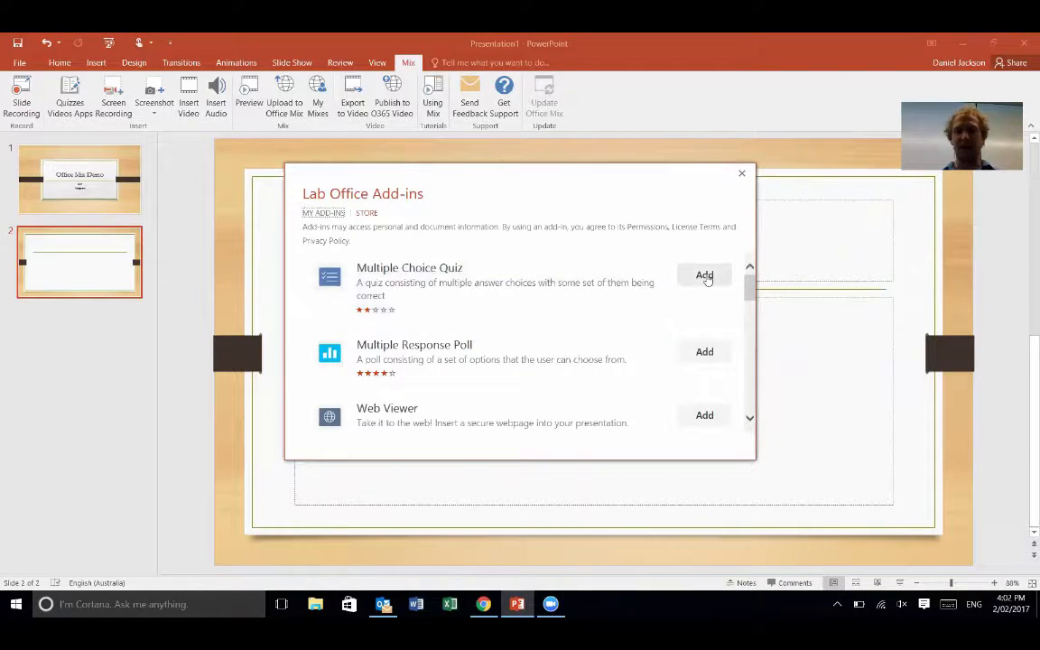
left_click(704, 275)
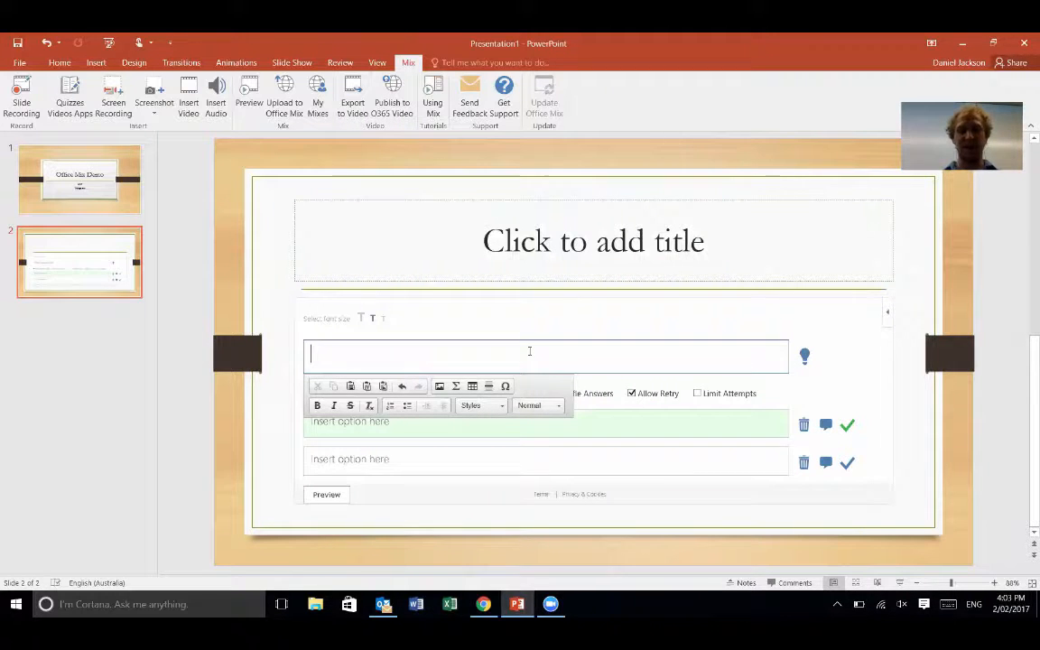
Enter the quiz question 'What causes fatigue in the alactacid system?'
type("What causes")
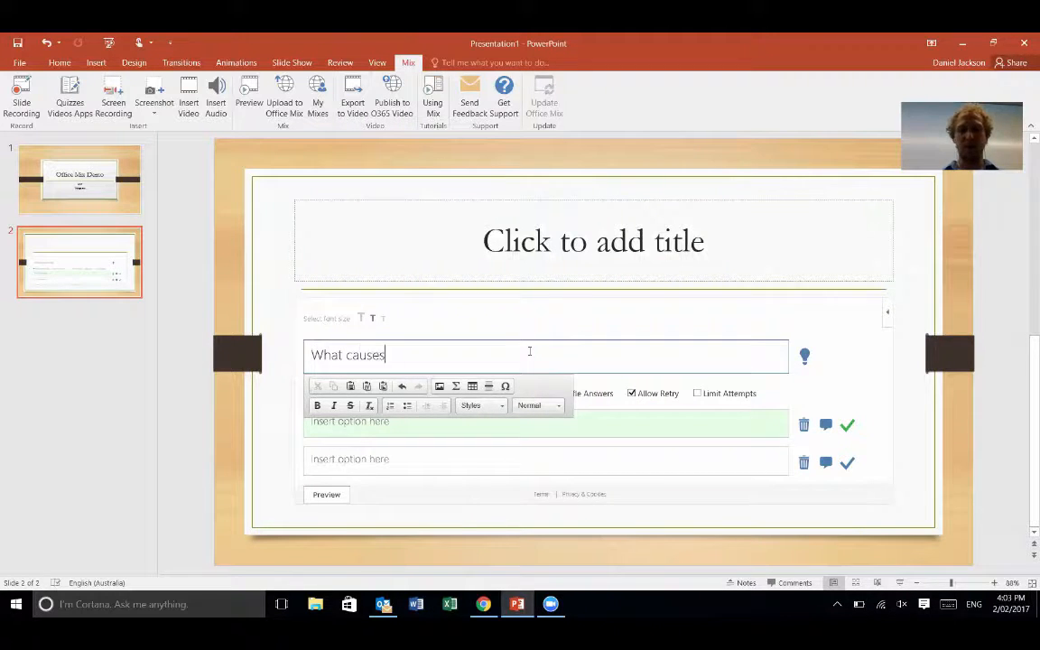
type("fatgu i")
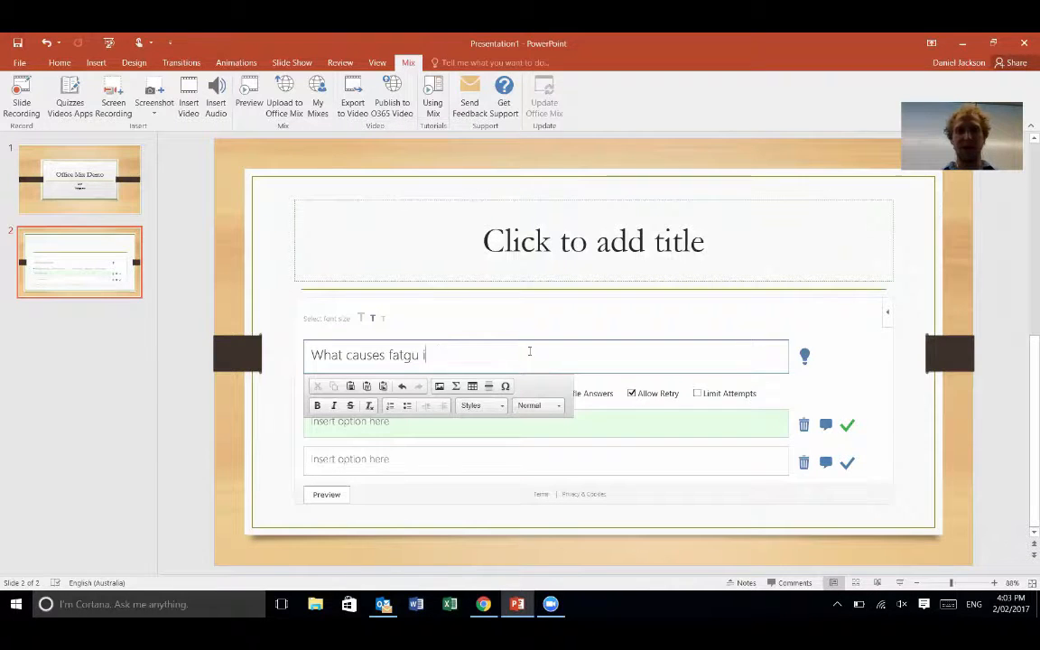
type("e in the")
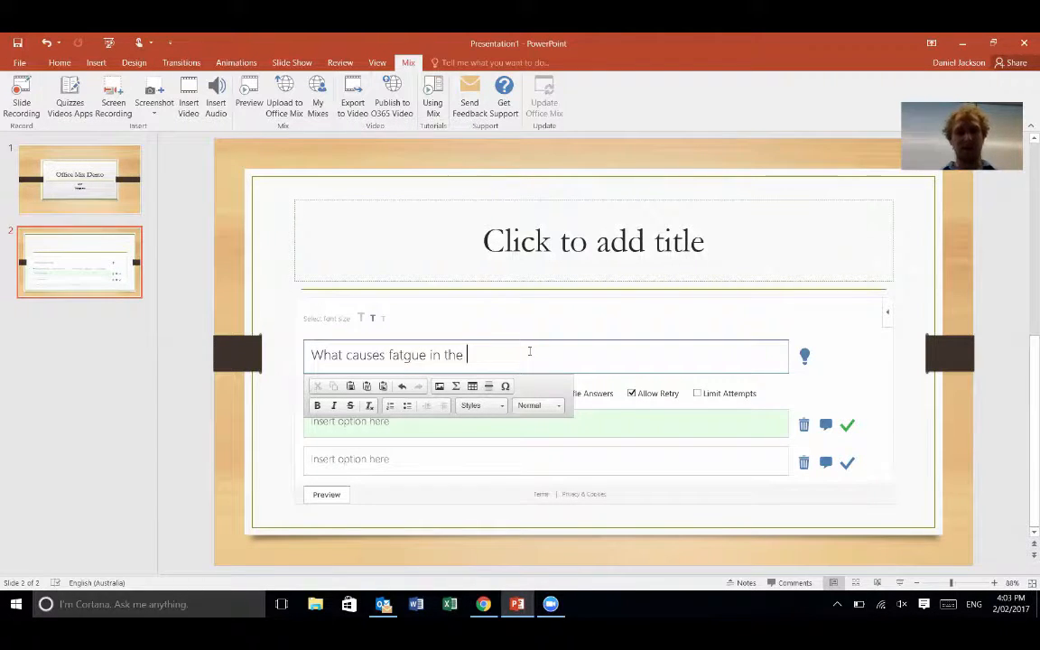
type("alactacid")
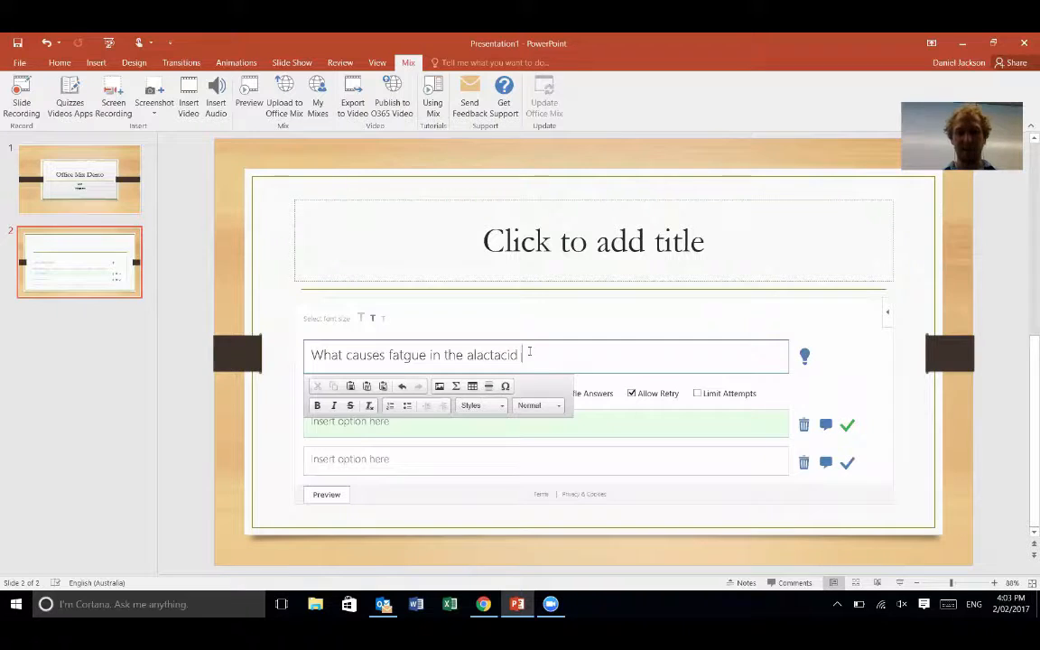
type("system?")
left_click(546, 424)
type("PC de")
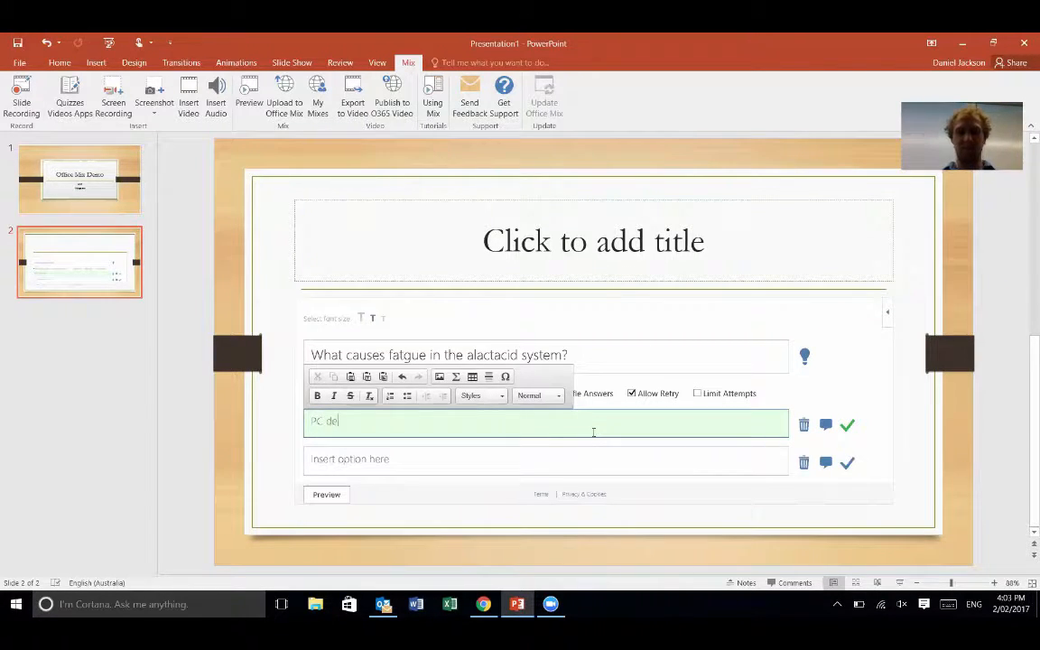
Fill the two answer options with 'PC depletion' and 'lactic acid build up'
type("pletion")
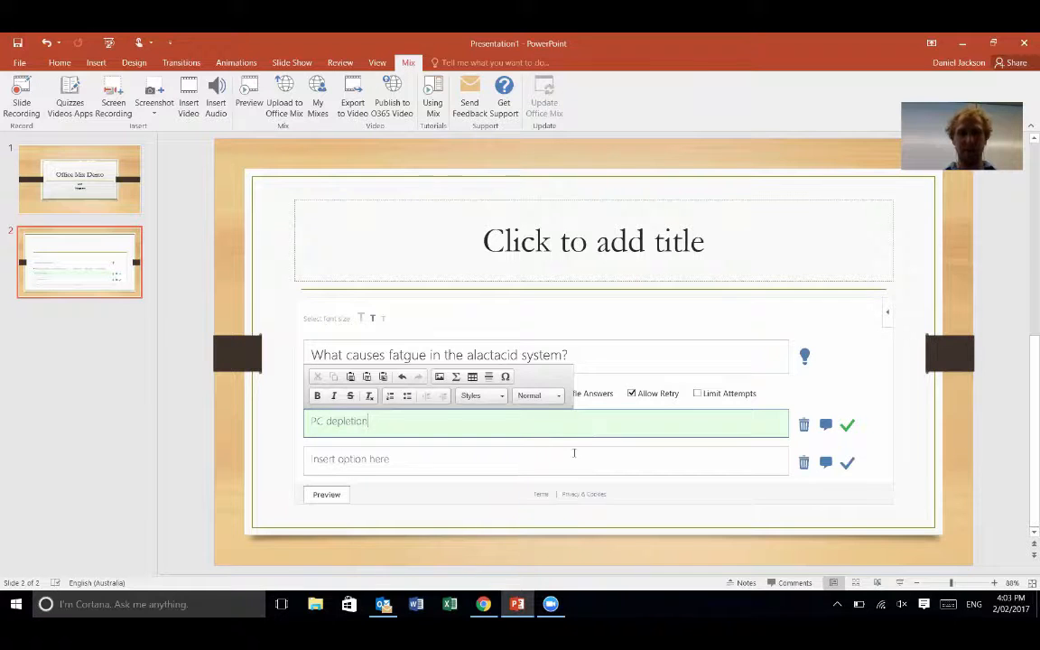
left_click(545, 459)
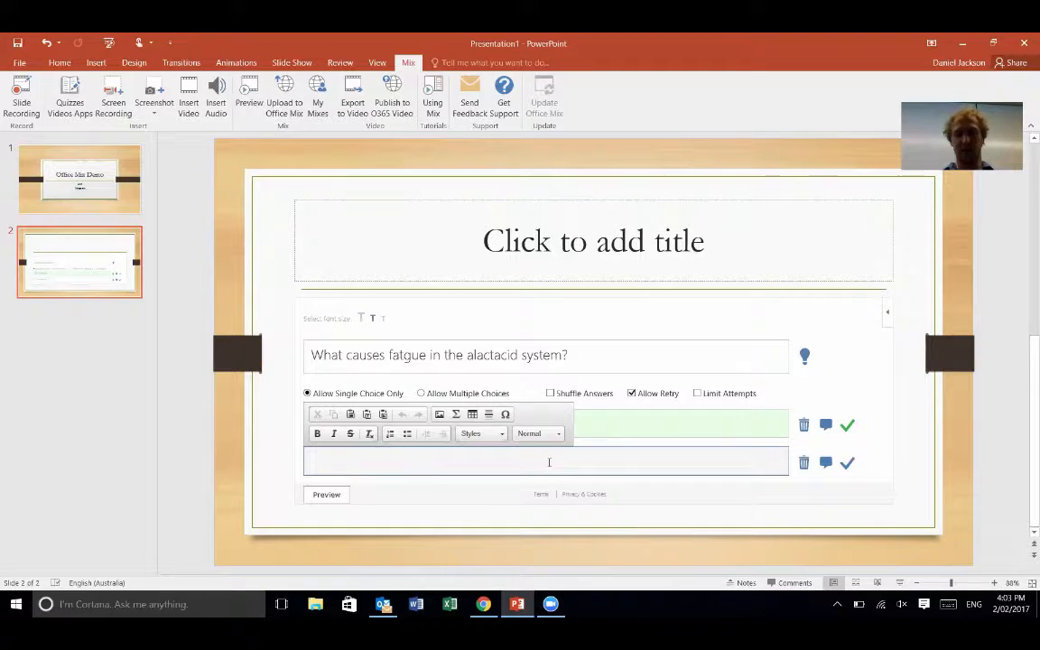
type("lactic acid bu")
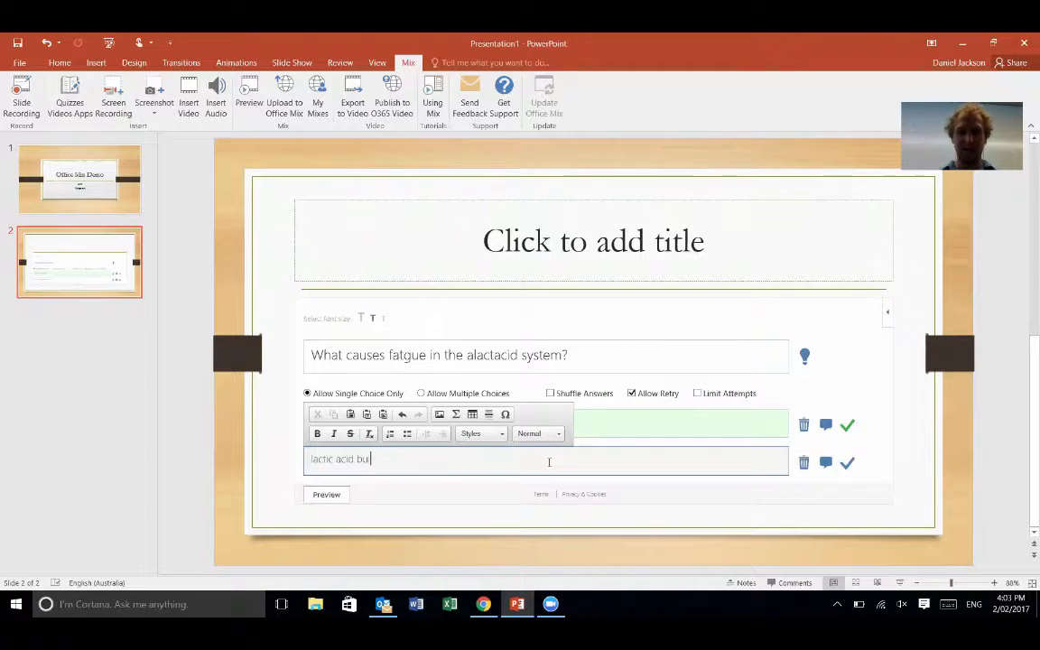
type("ild up")
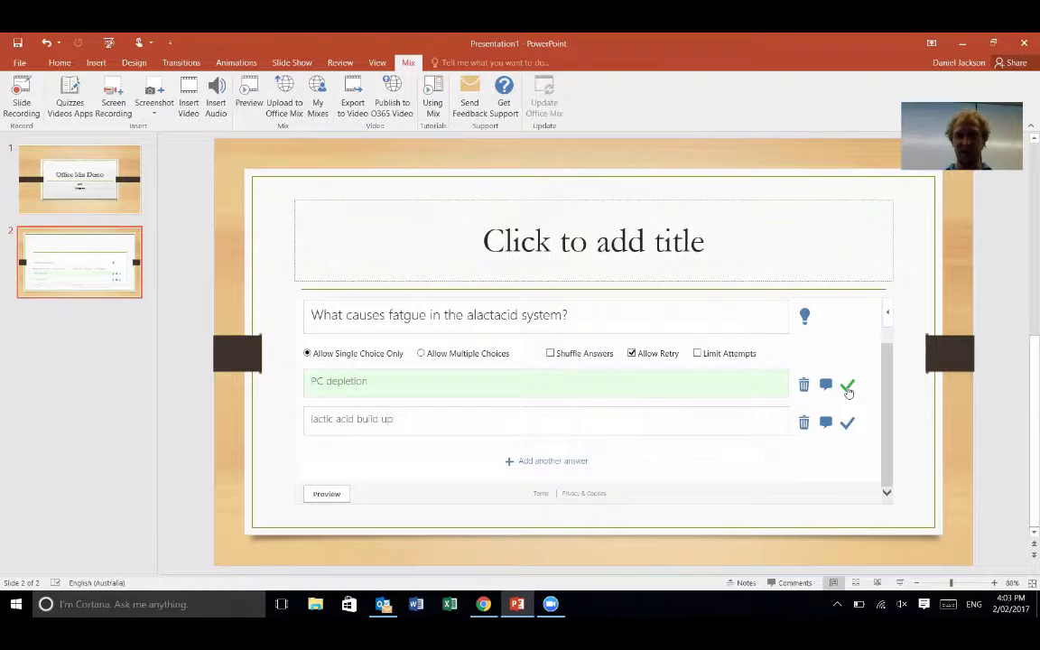
mouse_move(847, 423)
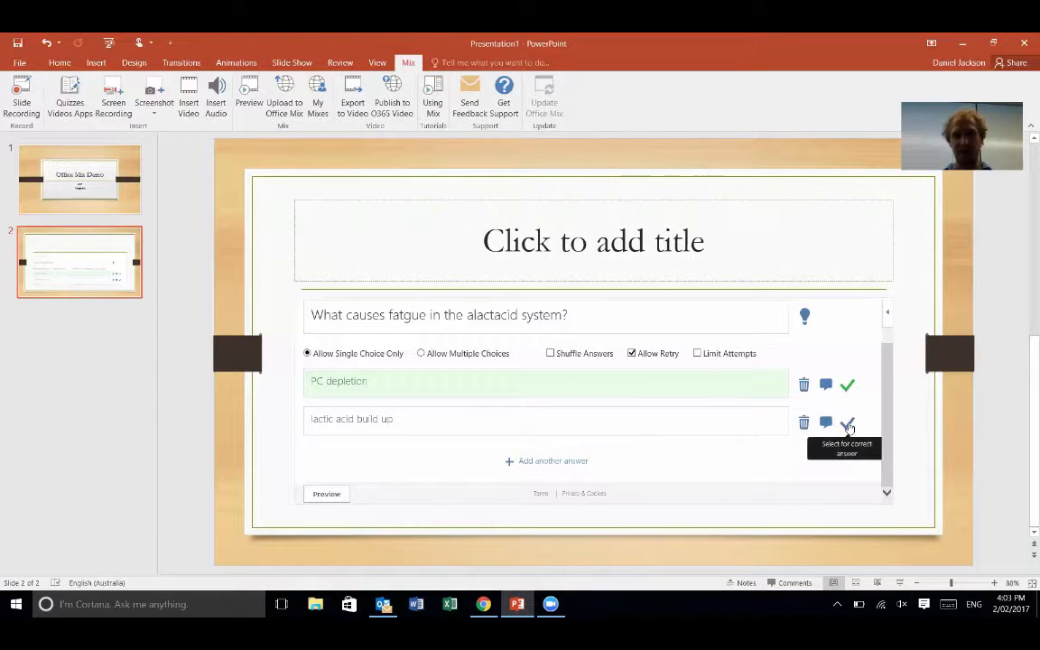
Mark PC depletion correct, enable Shuffle Answers, and preview the quiz as a participant
left_click(847, 423)
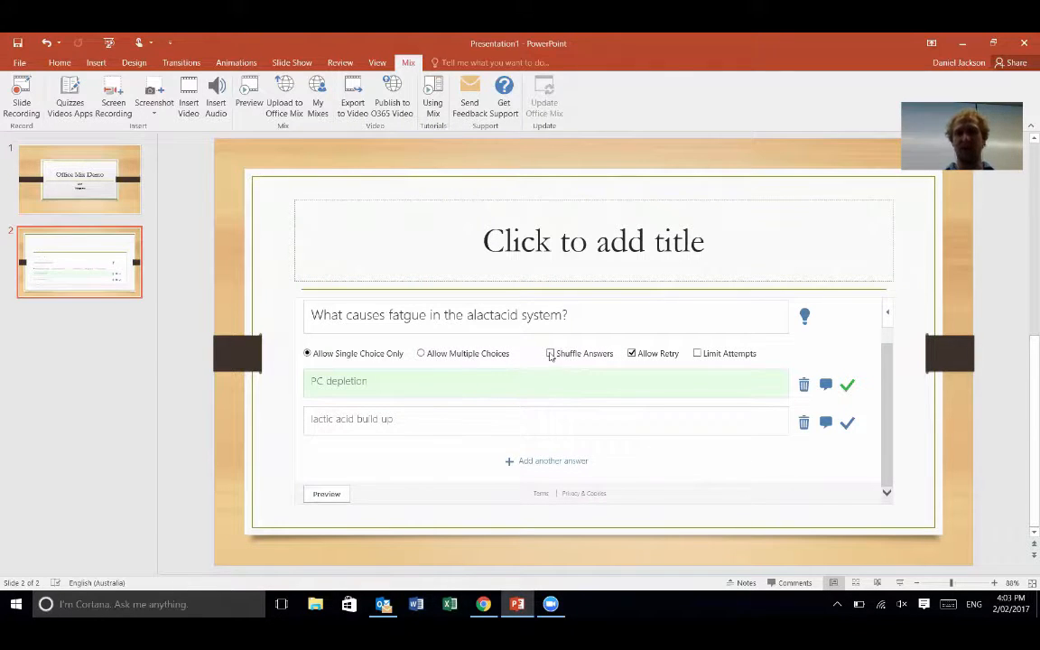
left_click(549, 352)
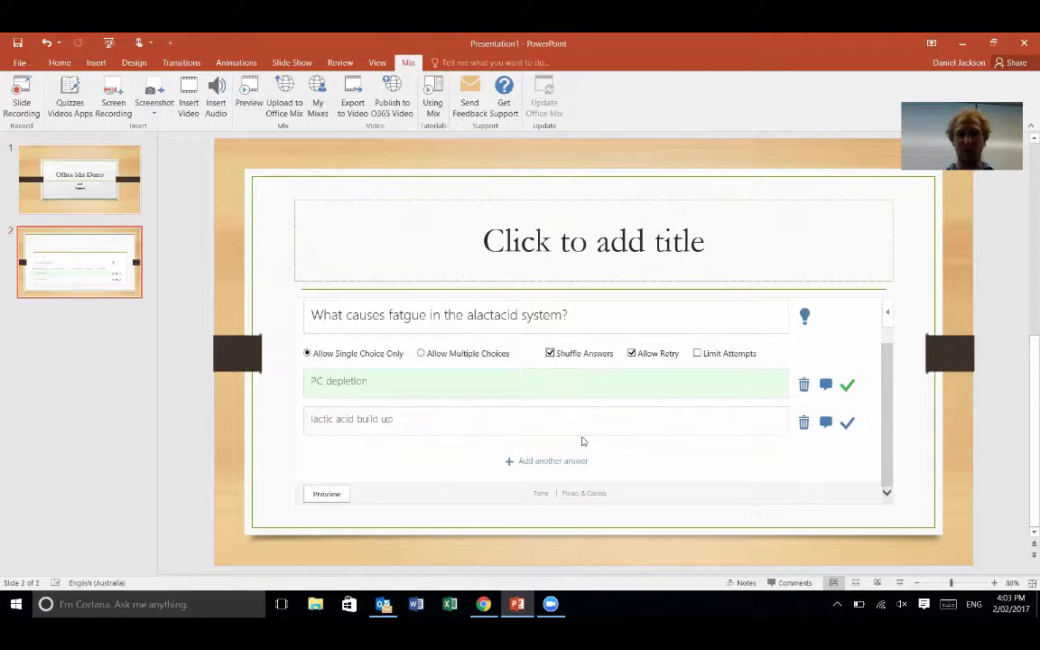
left_click(325, 495)
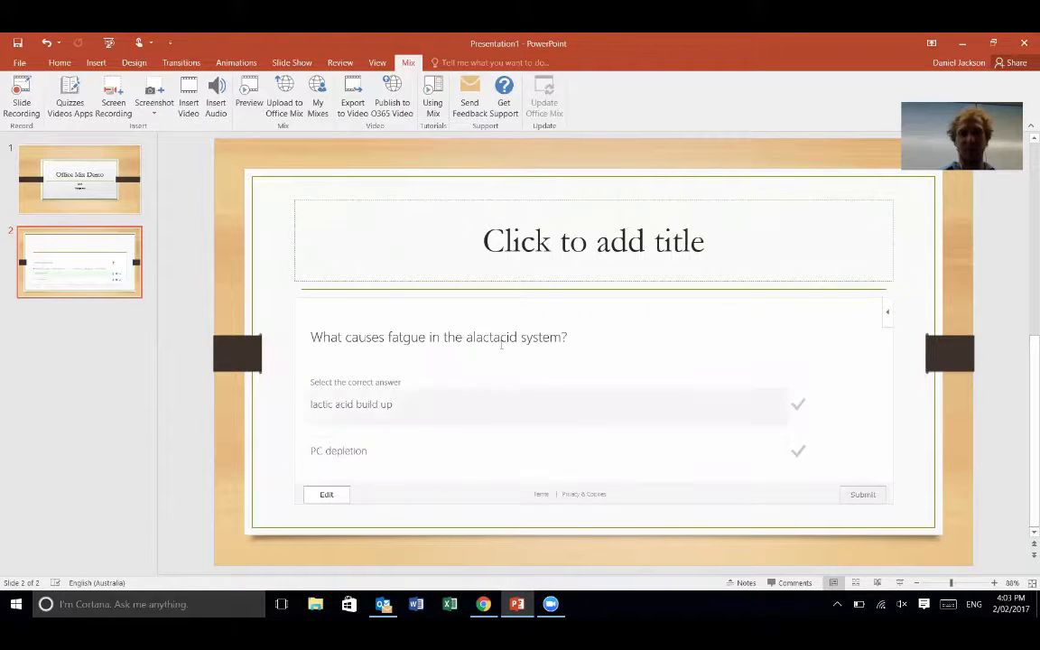
mouse_move(433, 379)
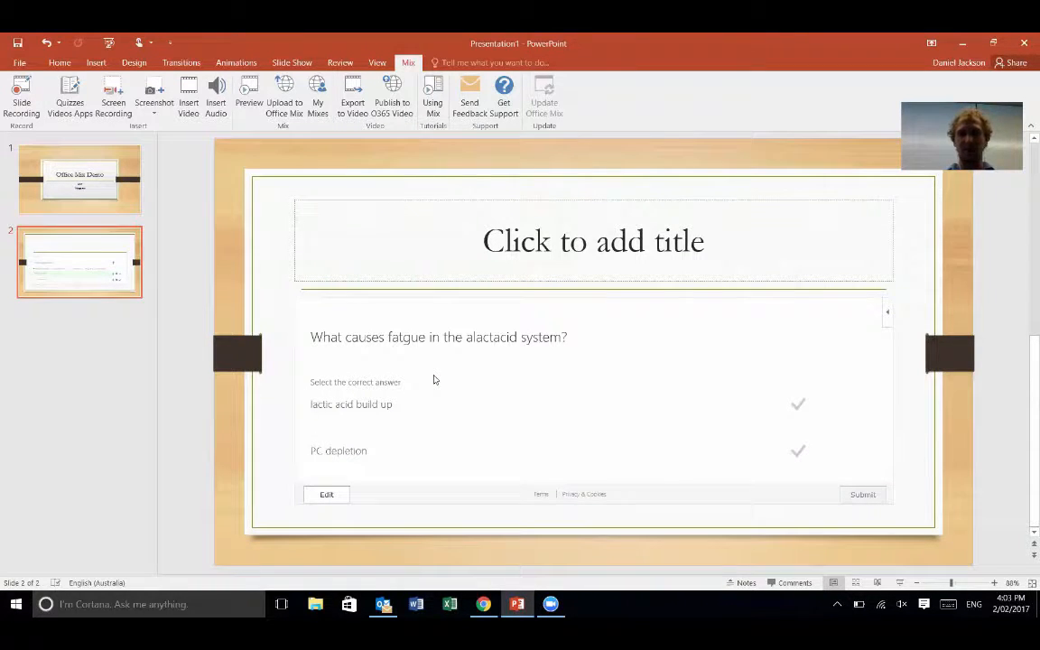
mouse_move(545, 390)
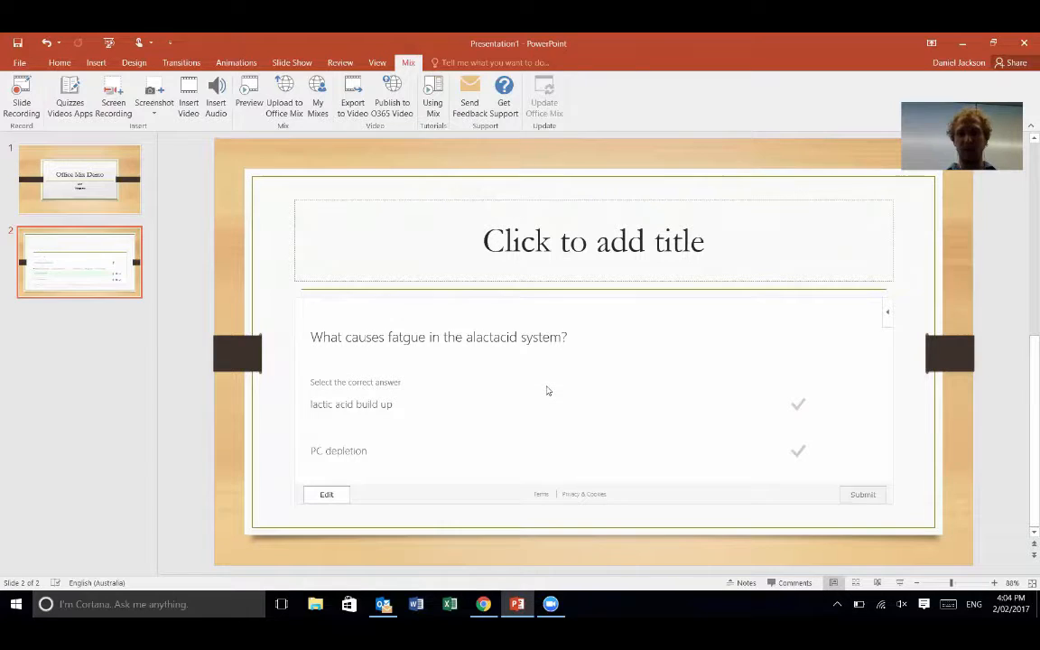
mouse_move(549, 430)
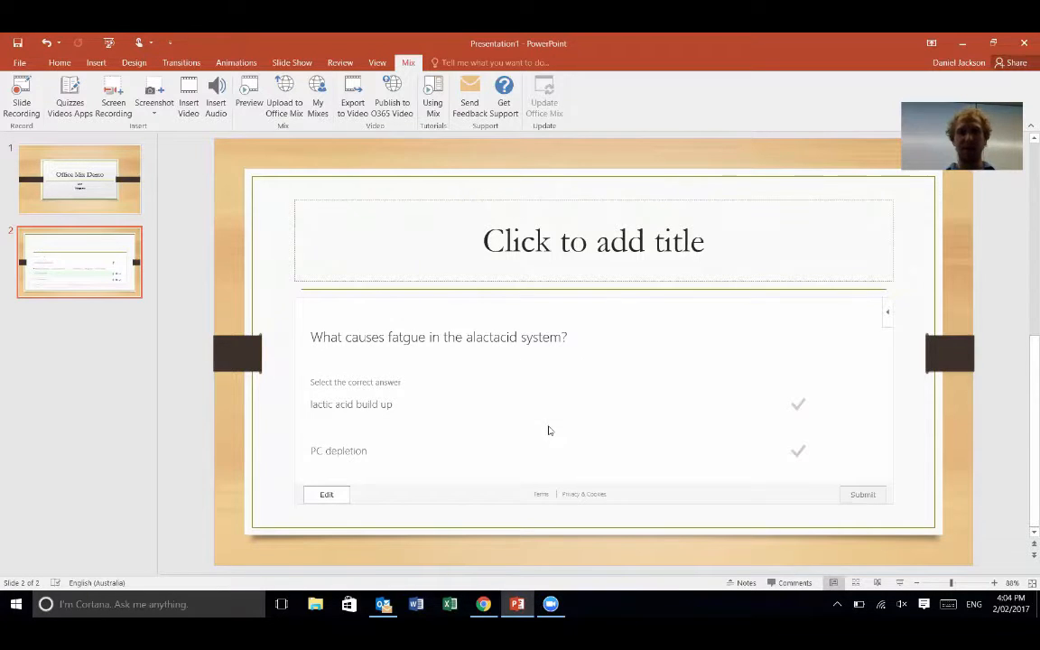
mouse_move(524, 365)
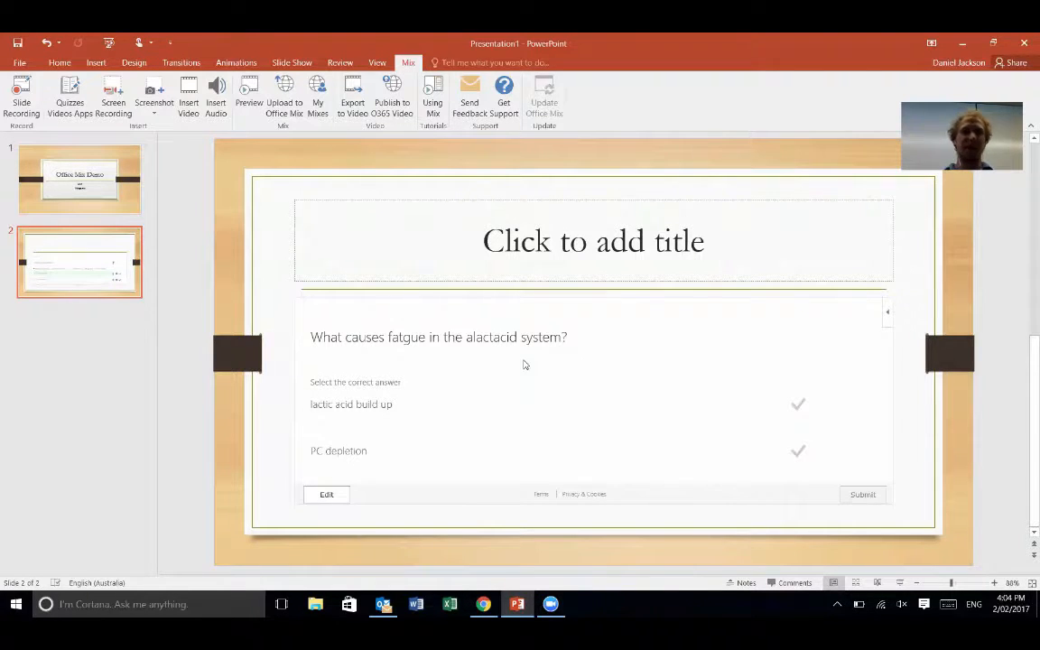
mouse_move(448, 312)
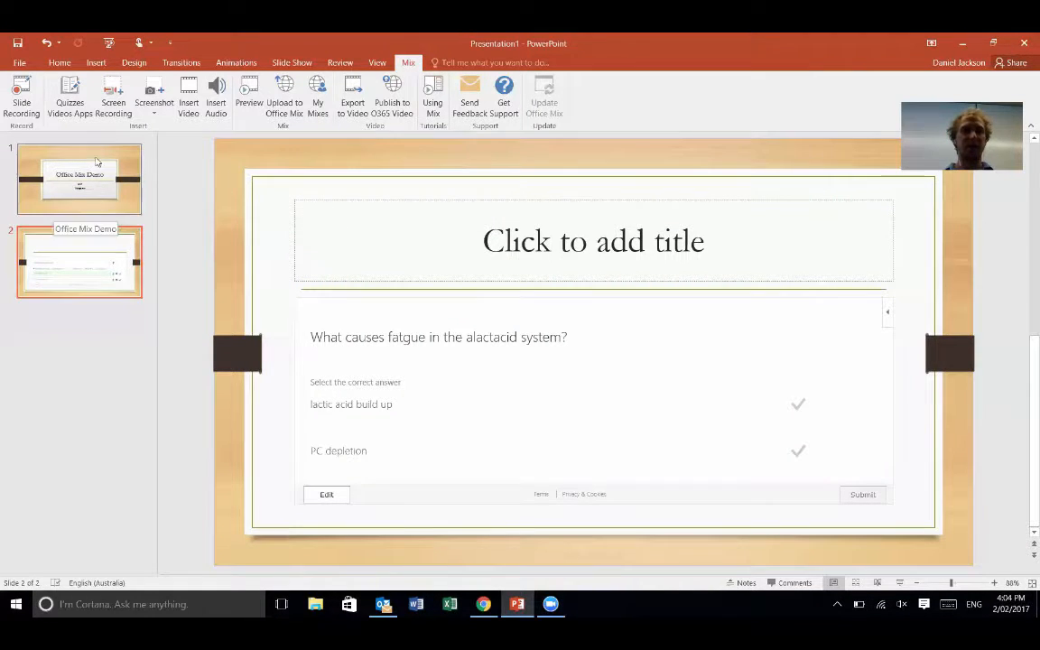
Add a third slide titled 'Lactic acid system' and then a blank fourth slide
left_click(58, 61)
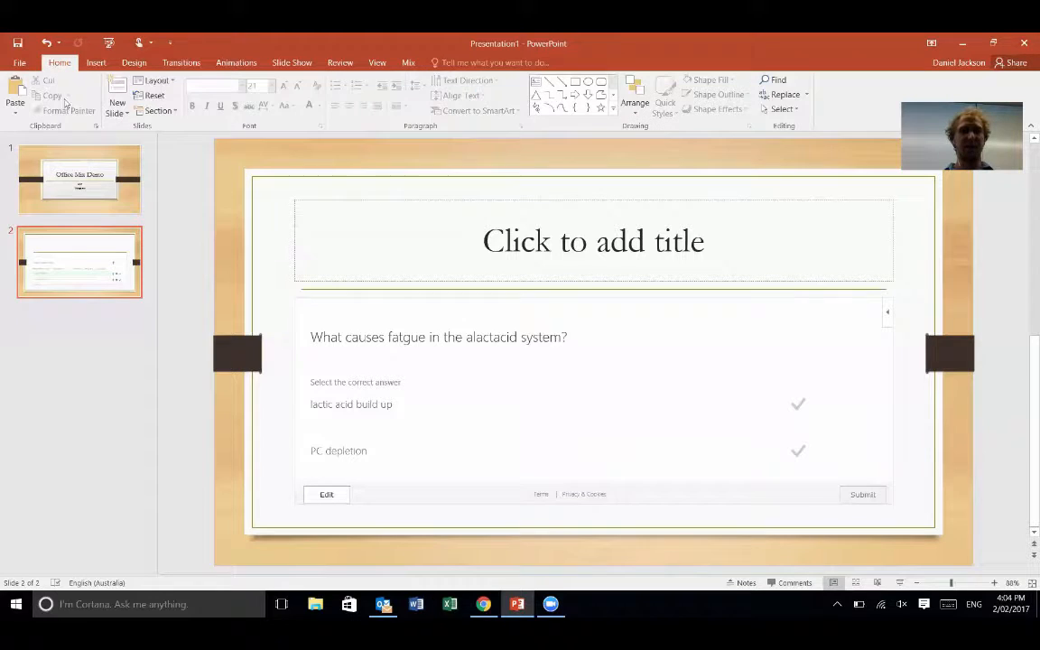
left_click(116, 101)
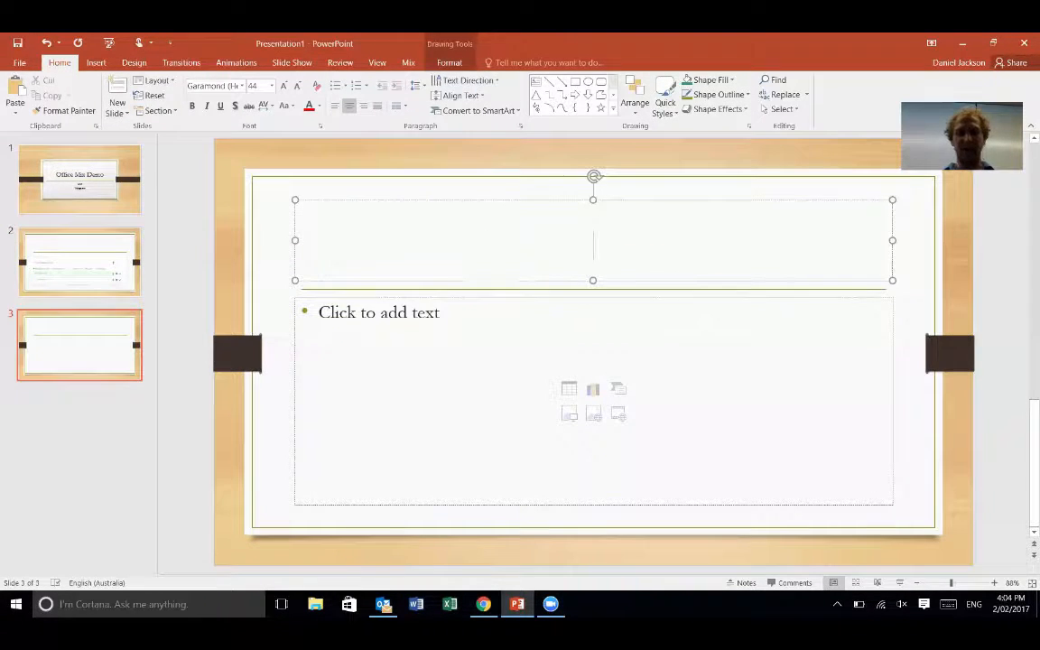
type("Lactic")
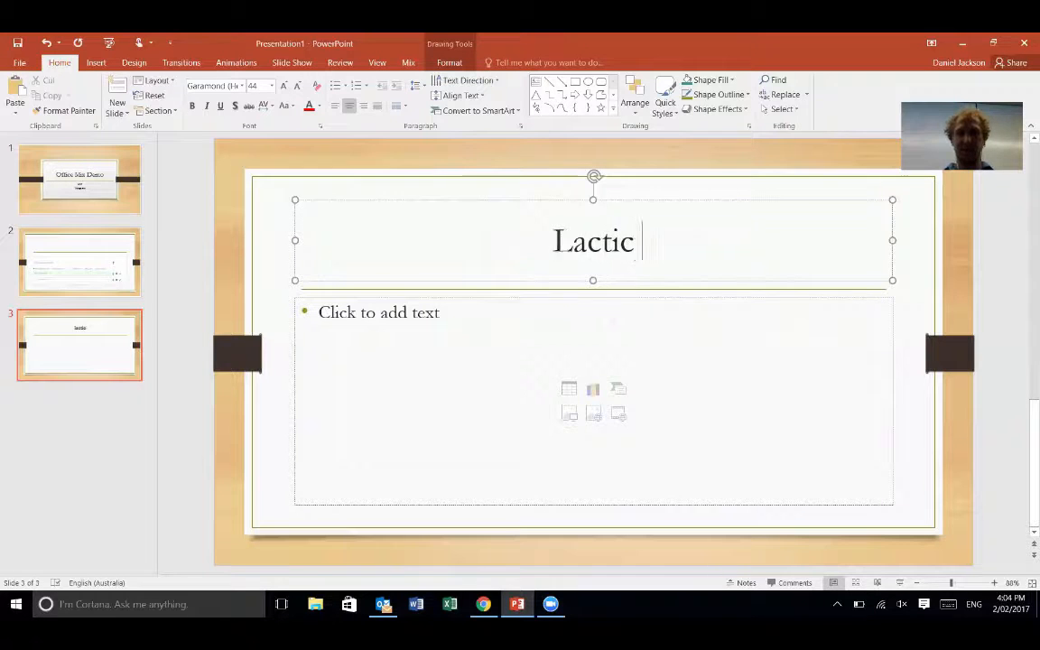
type("acid system")
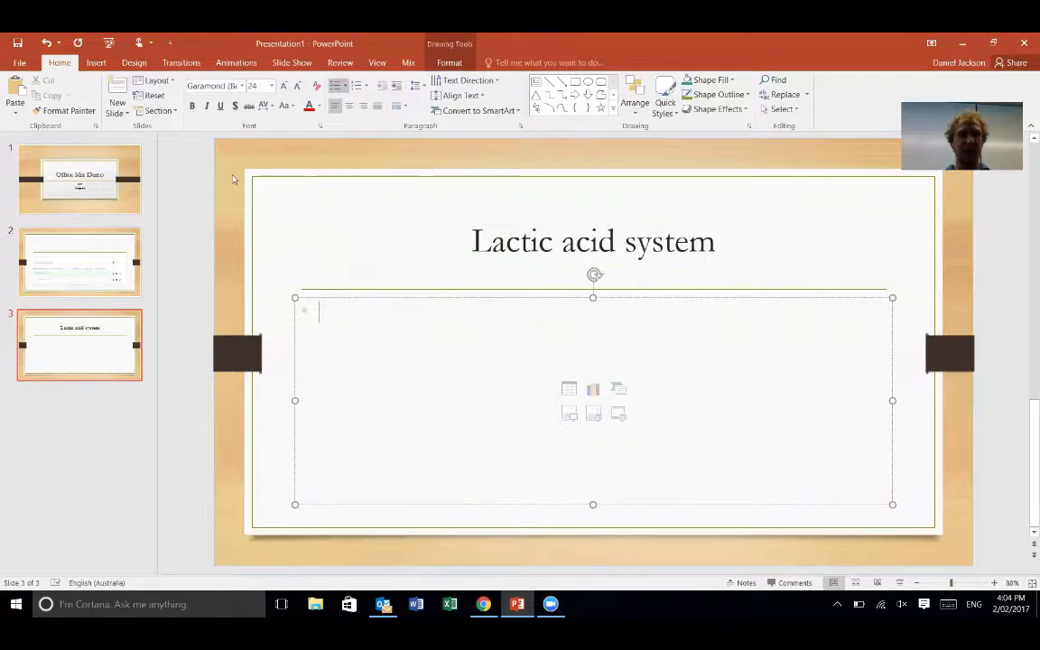
left_click(115, 101)
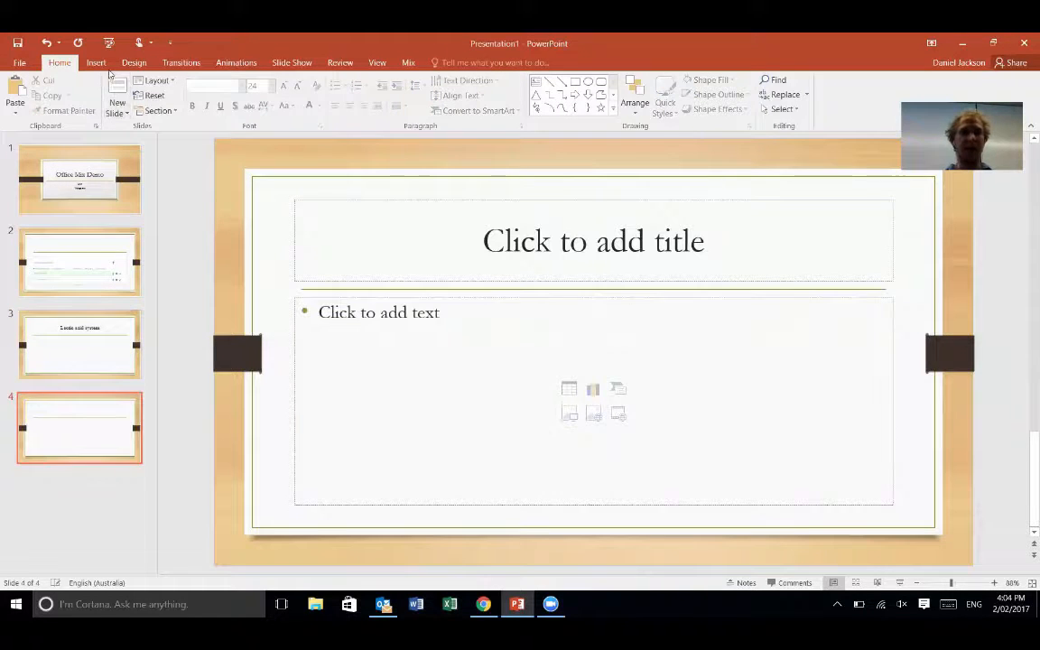
Add a Multiple Response Poll add-in to slide 4, leaving question and options blank
left_click(408, 61)
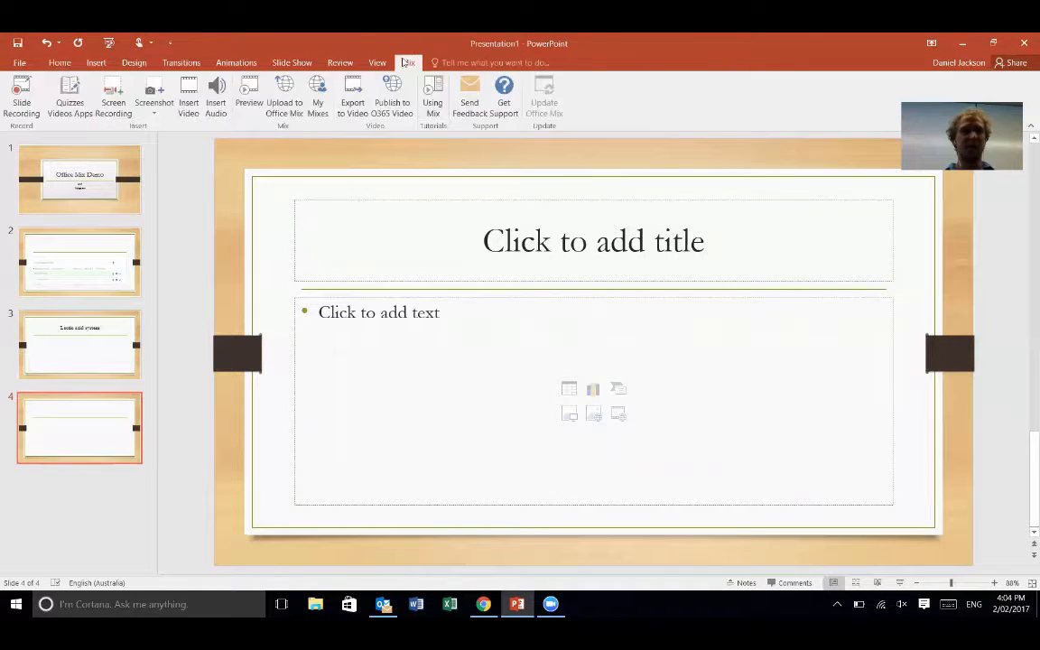
left_click(69, 93)
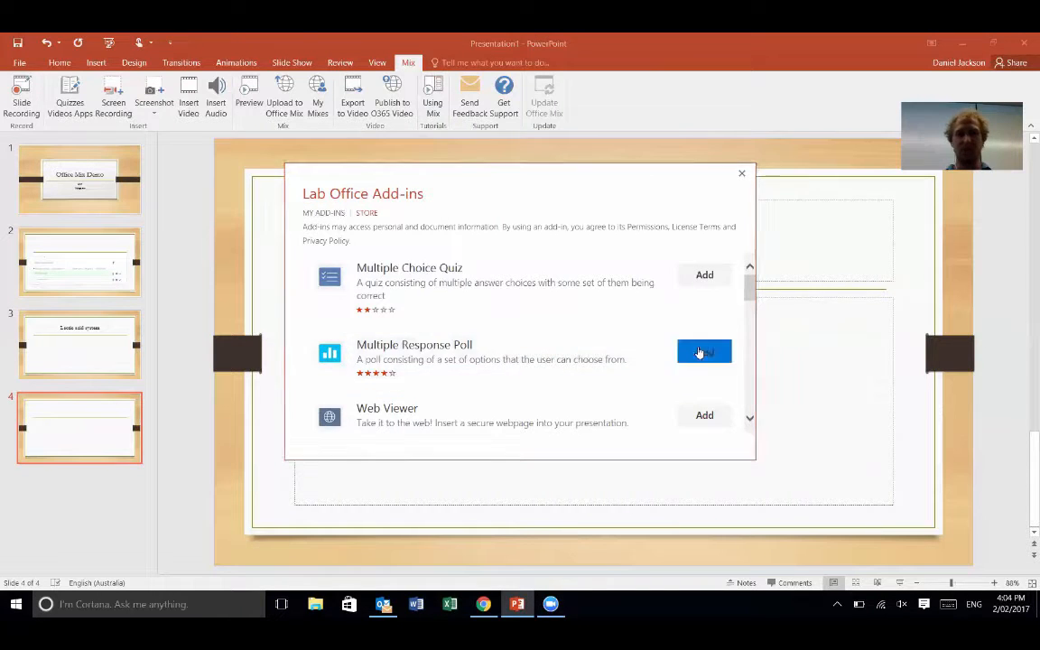
left_click(704, 350)
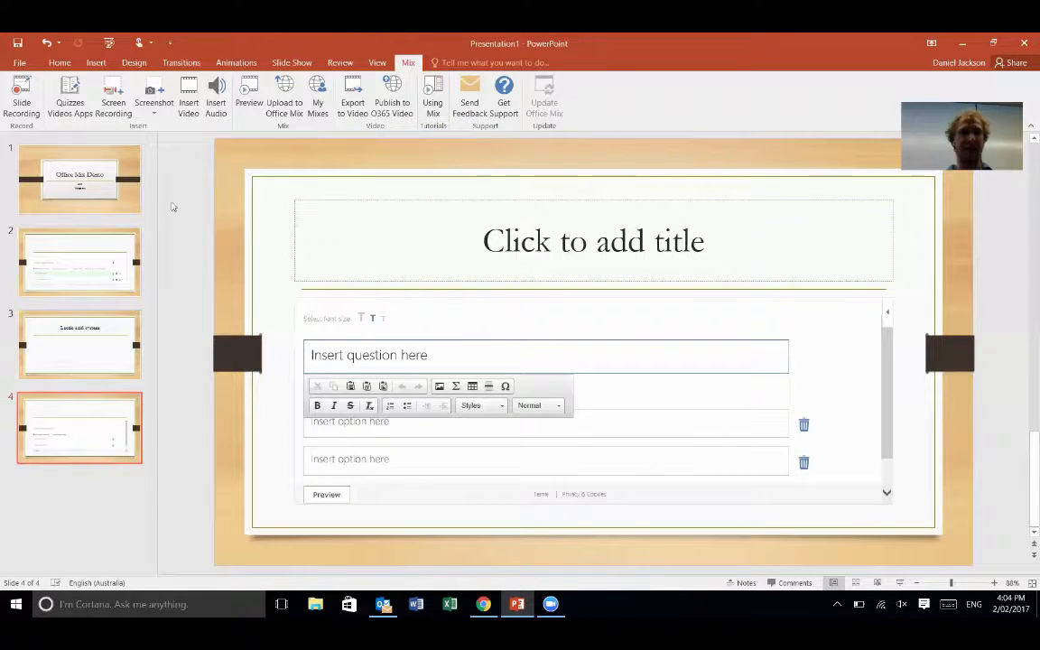
left_click(80, 179)
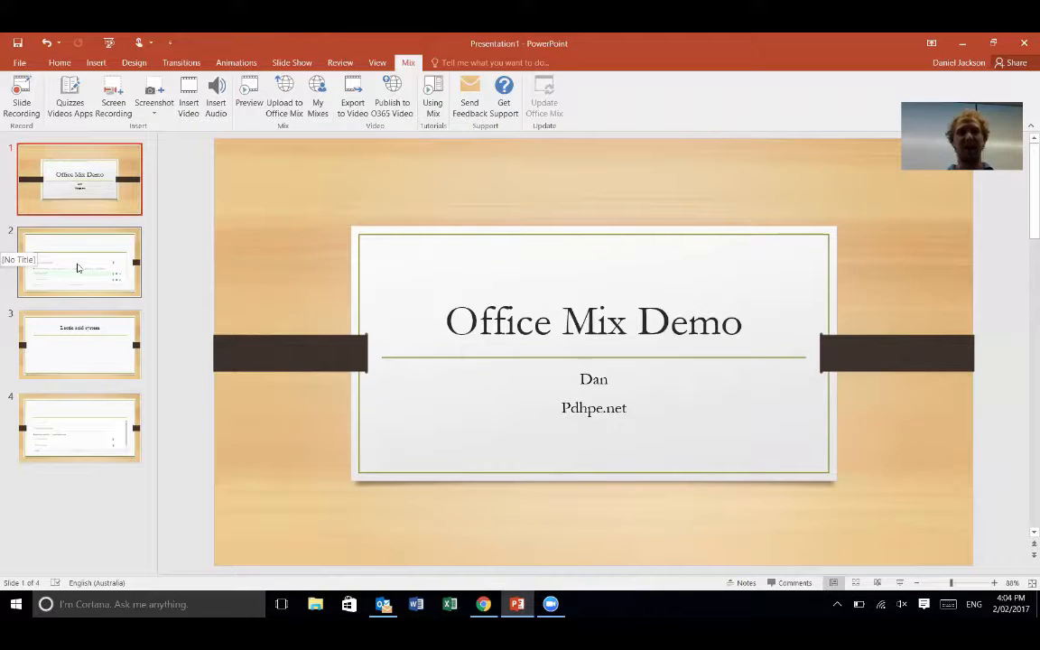
left_click(79, 261)
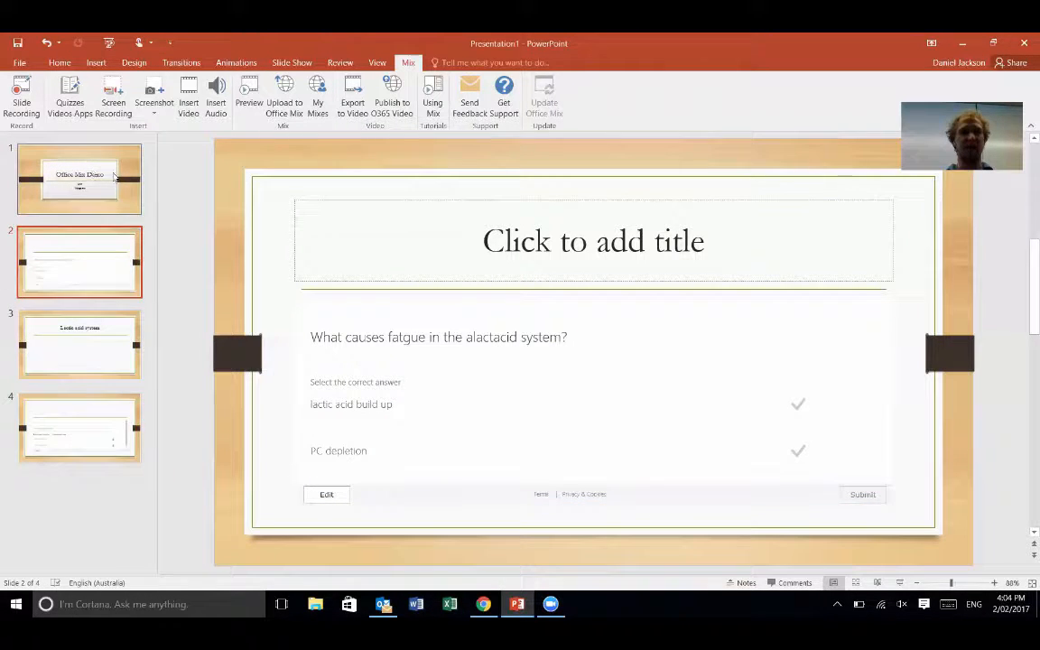
left_click(80, 179)
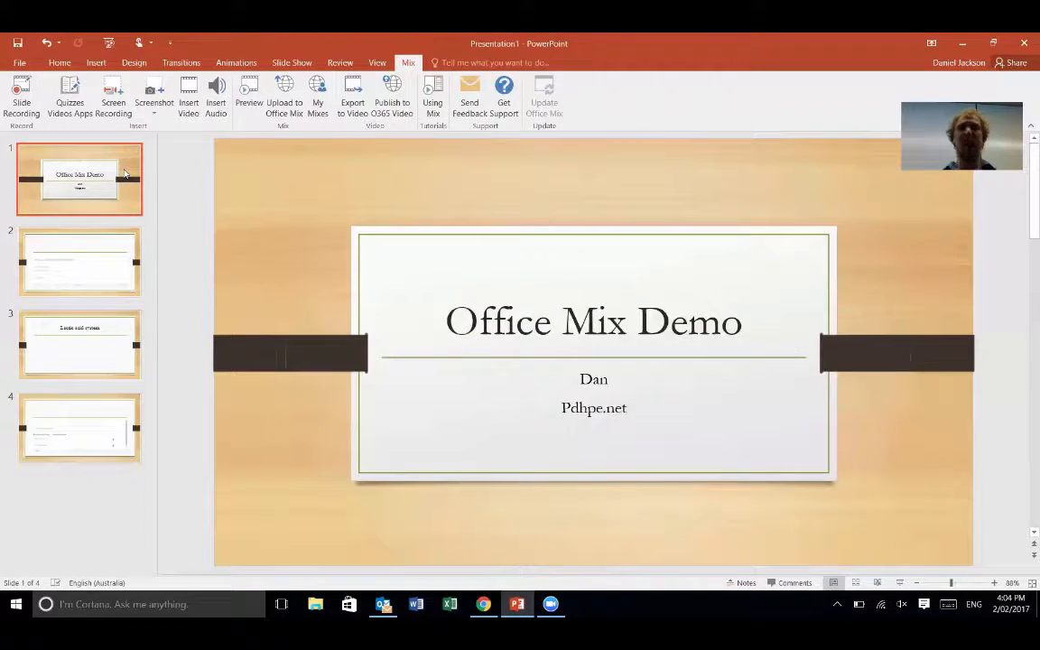
mouse_move(174, 170)
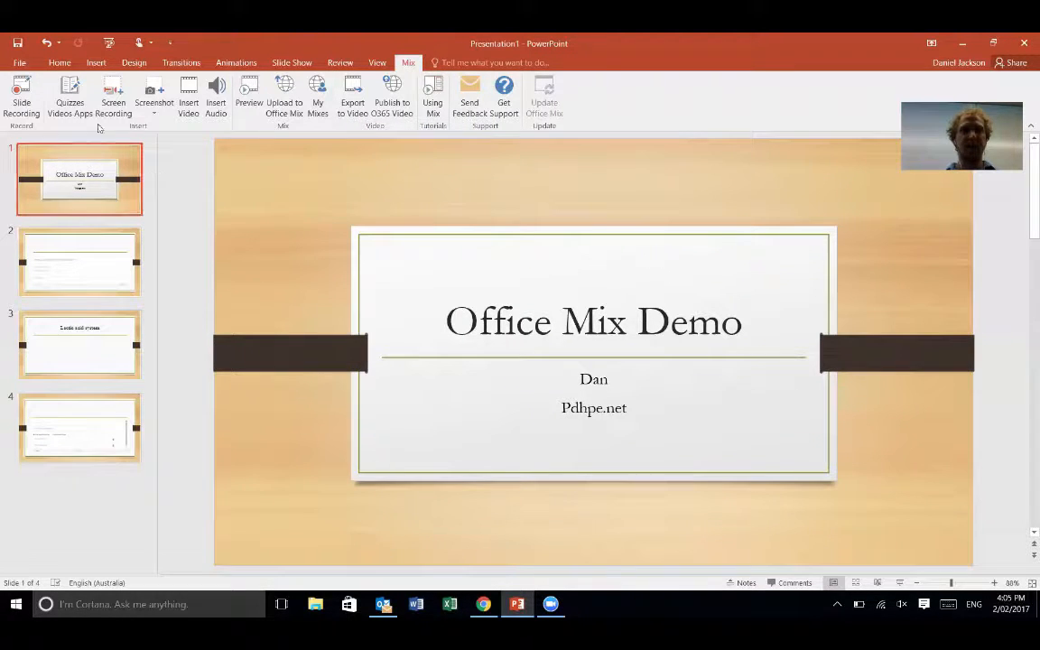
mouse_move(22, 98)
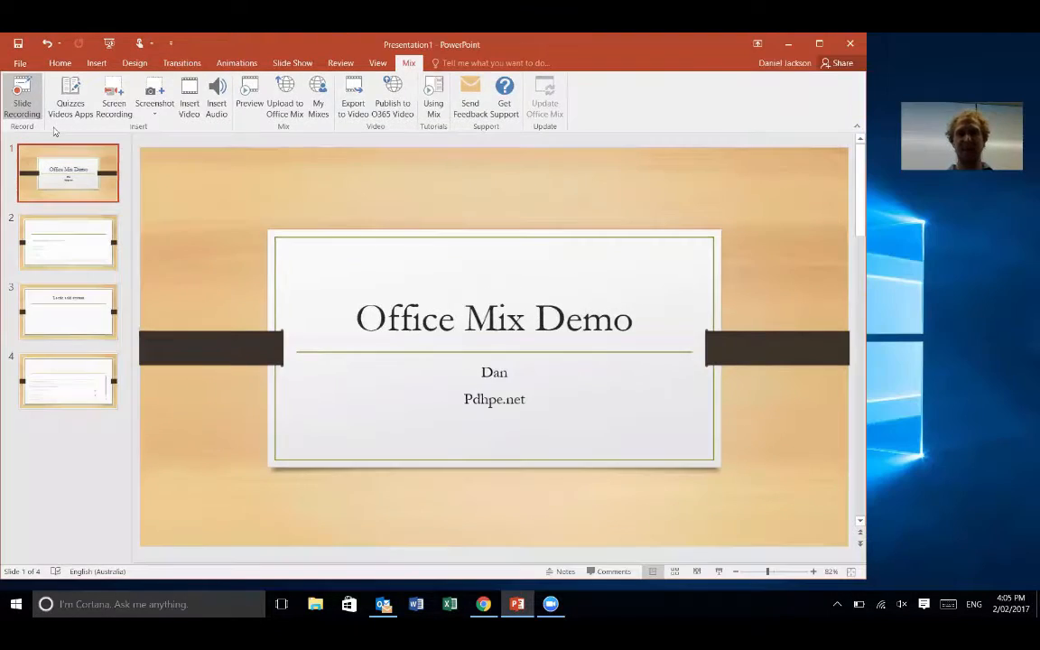
Start Slide Recording on the title slide with No camera and the Microphone Array as audio
left_click(22, 98)
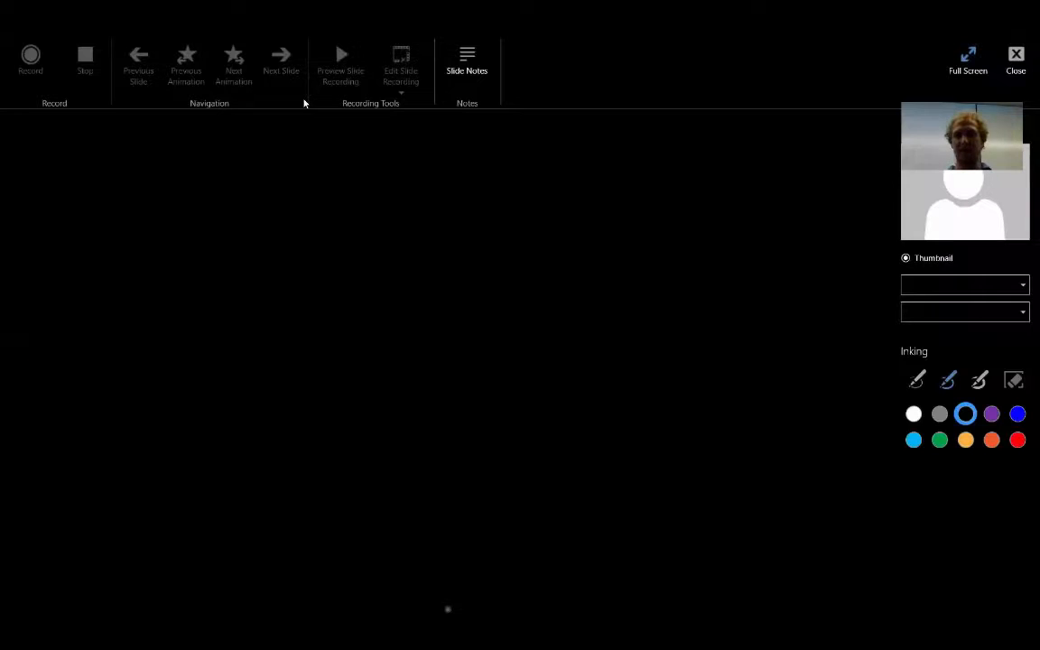
left_click(29, 56)
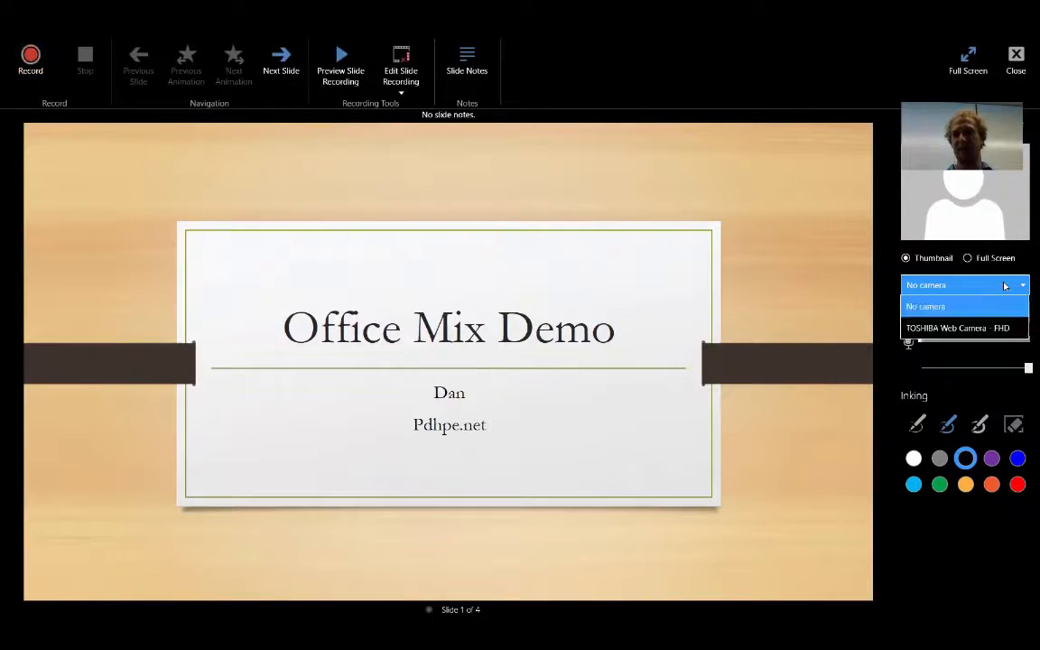
left_click(957, 329)
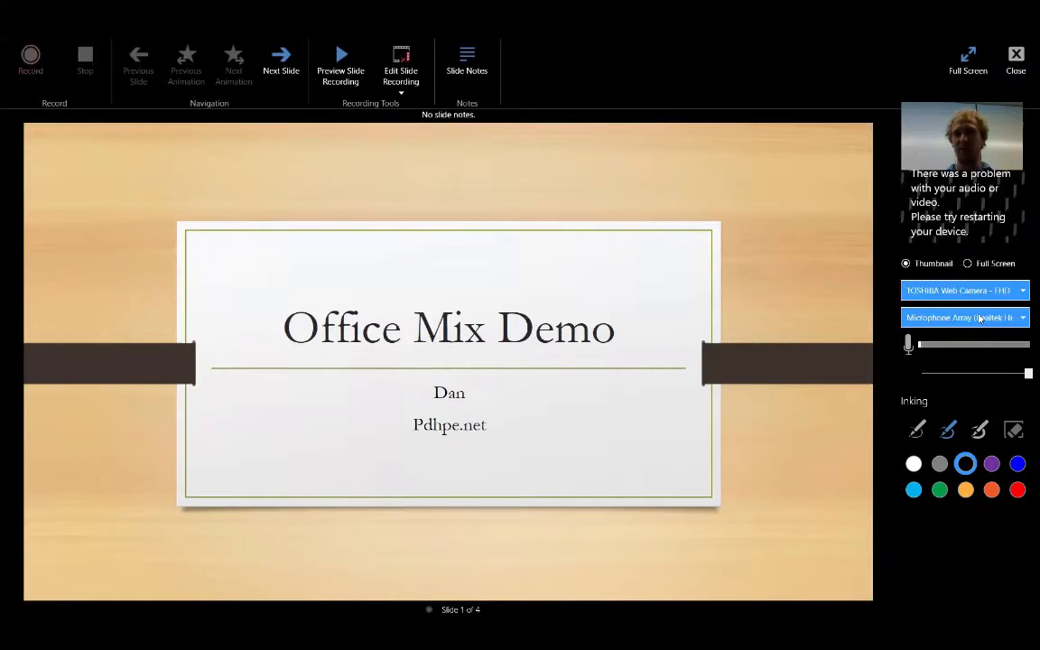
mouse_move(964, 289)
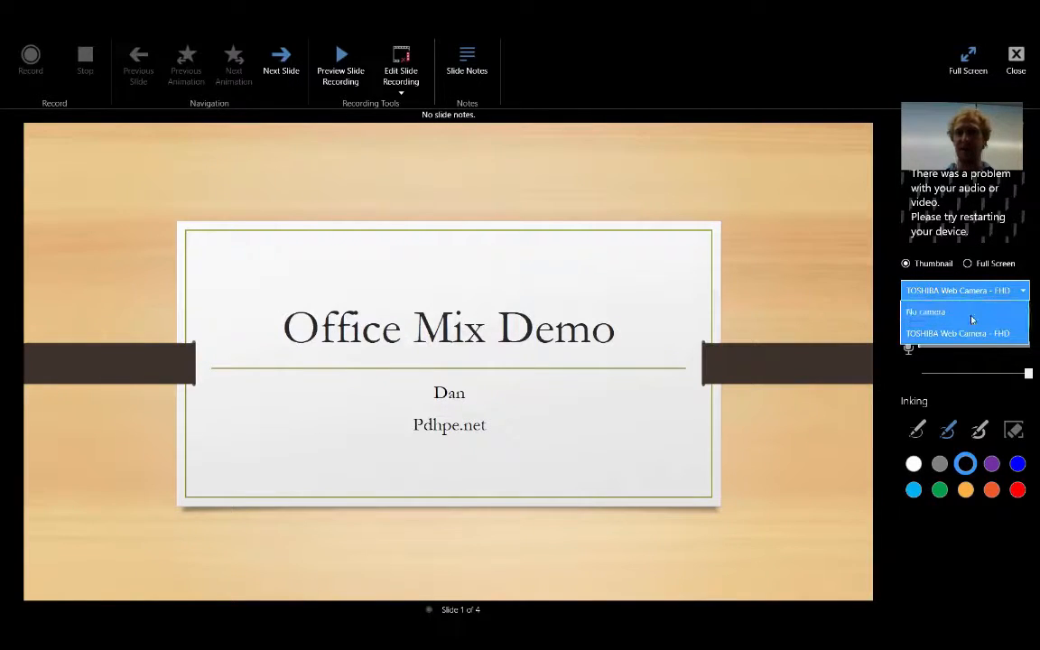
left_click(924, 311)
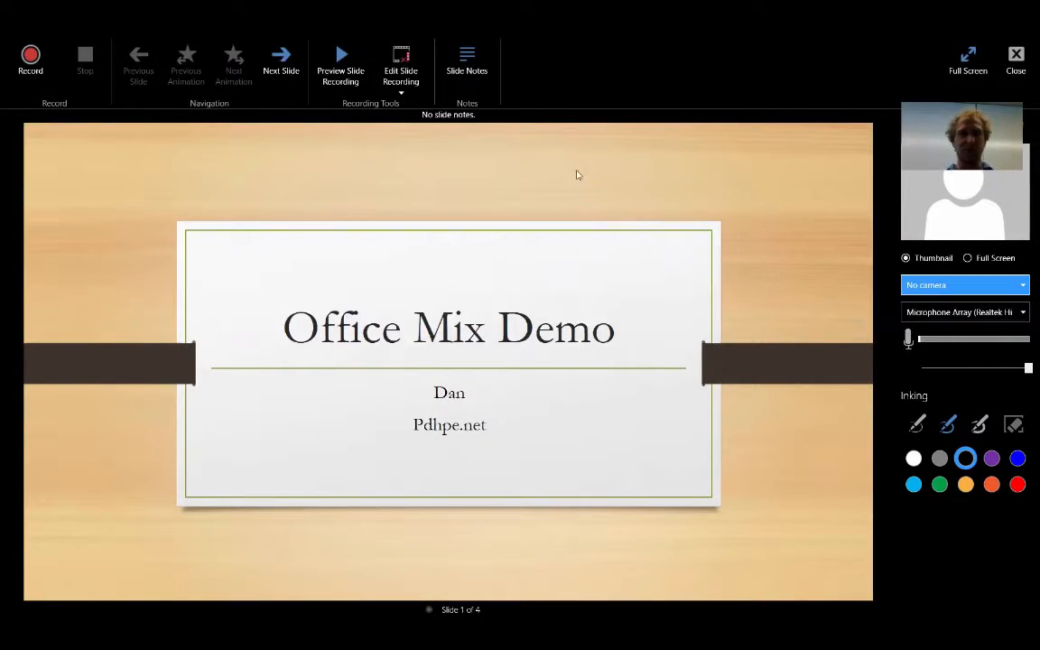
mouse_move(29, 58)
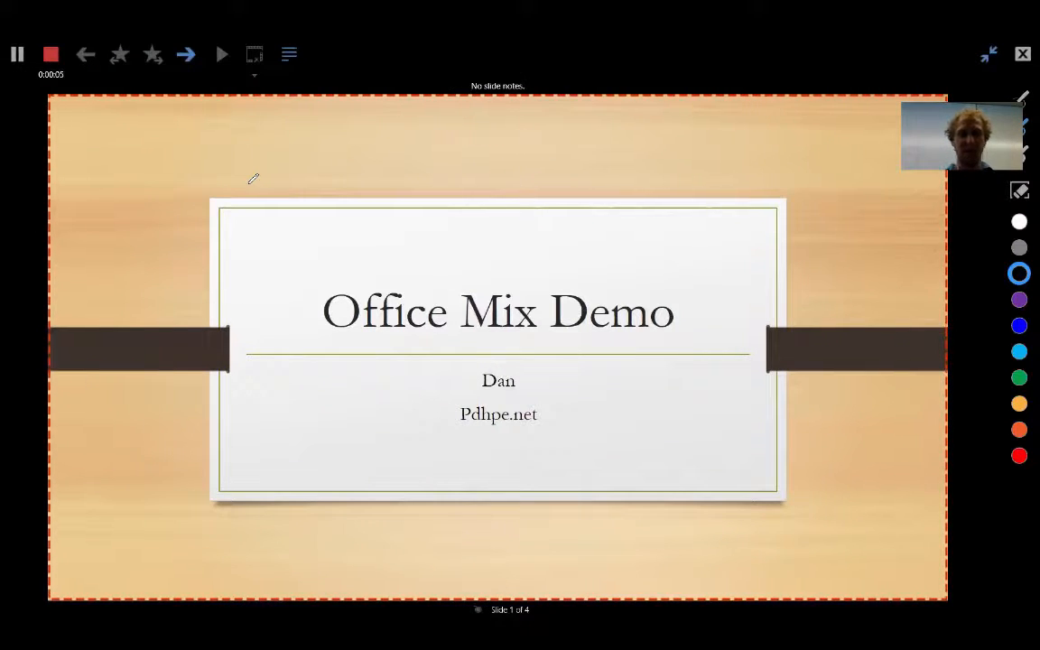
mouse_move(571, 289)
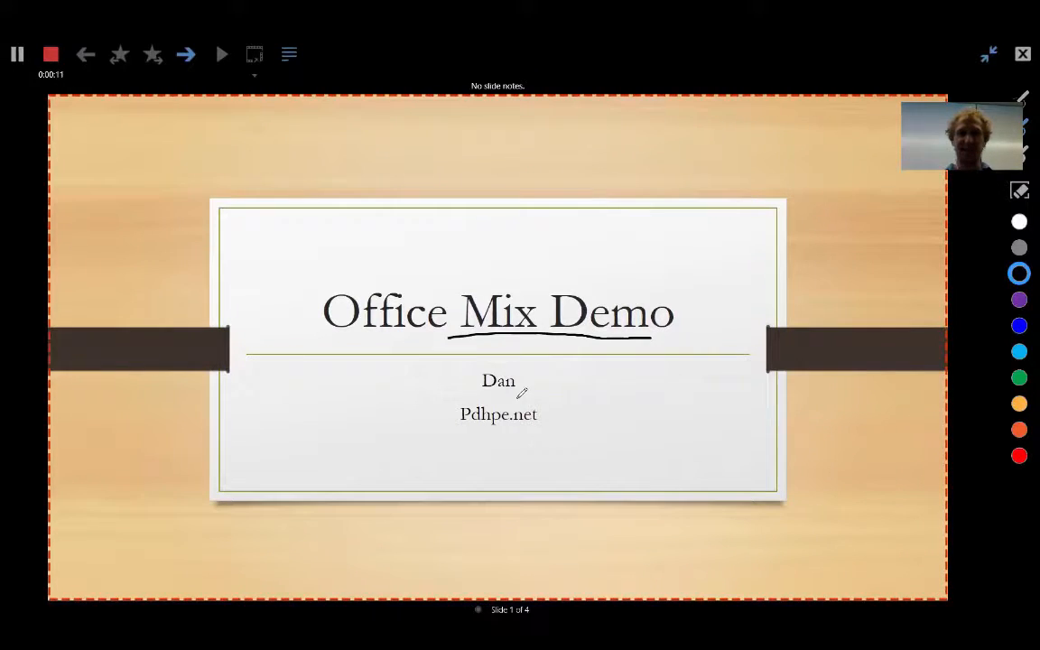
Record a title-slide take with ink drawn around the name and website, then stop
left_click_drag(455, 416, 560, 400)
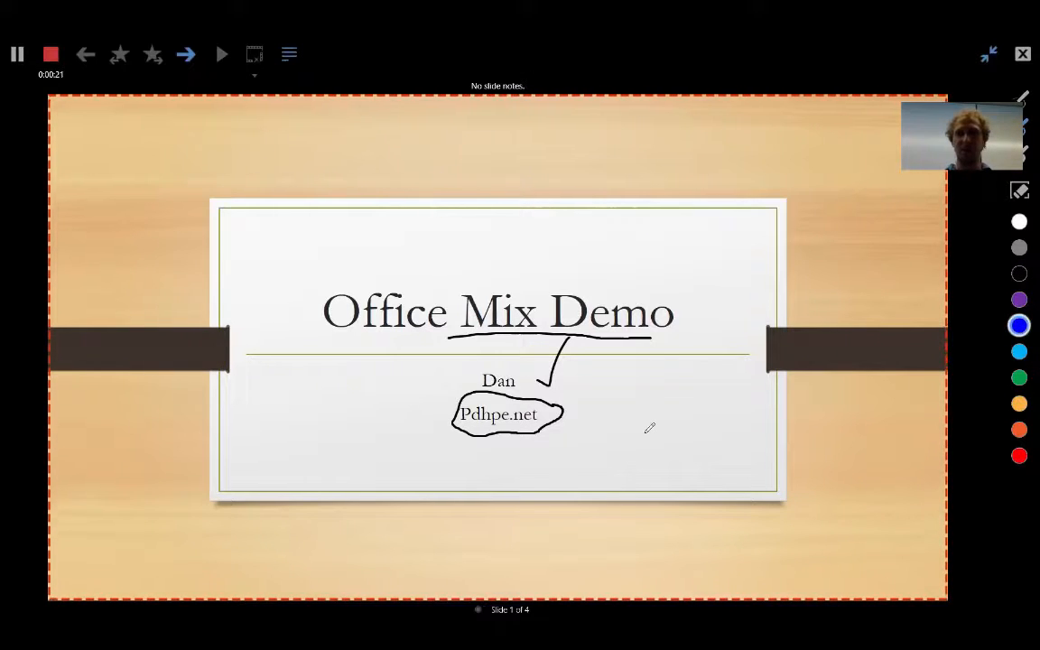
left_click_drag(641, 379, 686, 425)
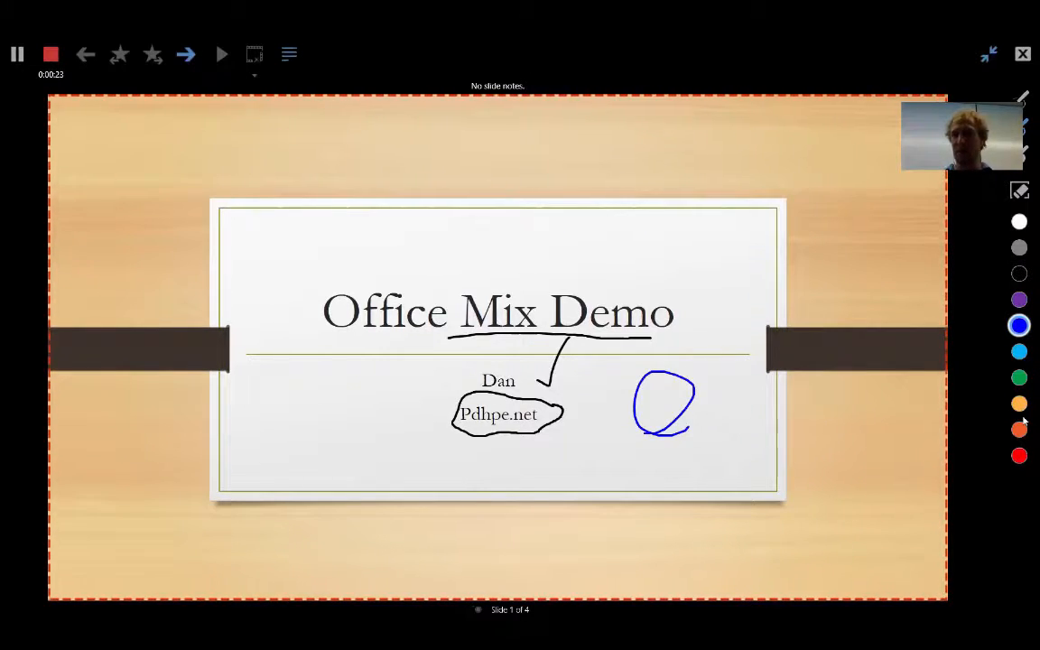
left_click(1019, 247)
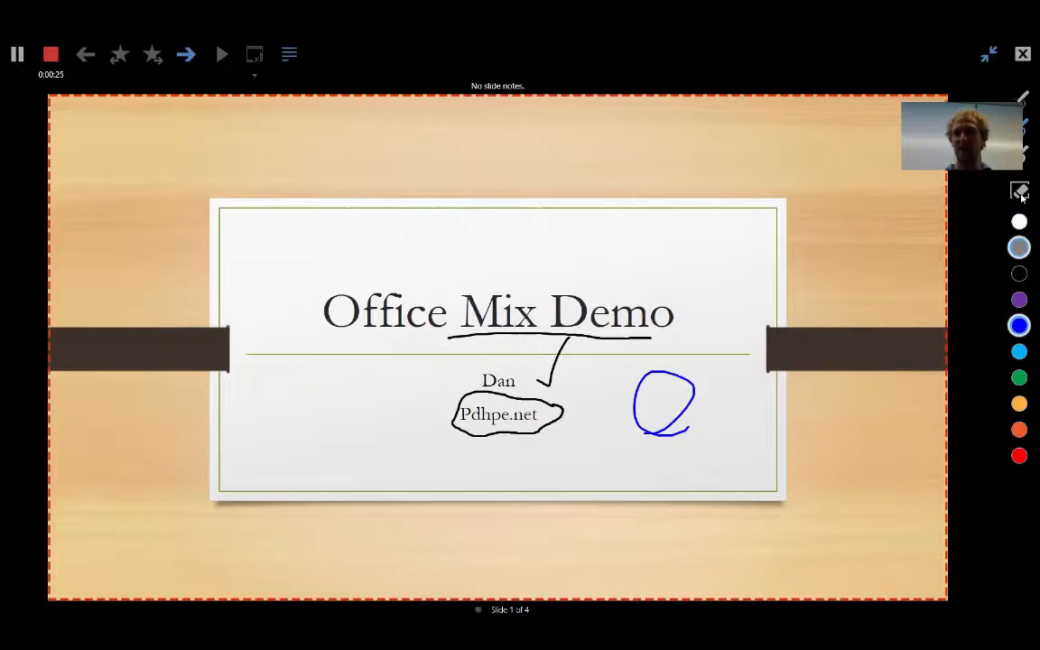
left_click(1018, 191)
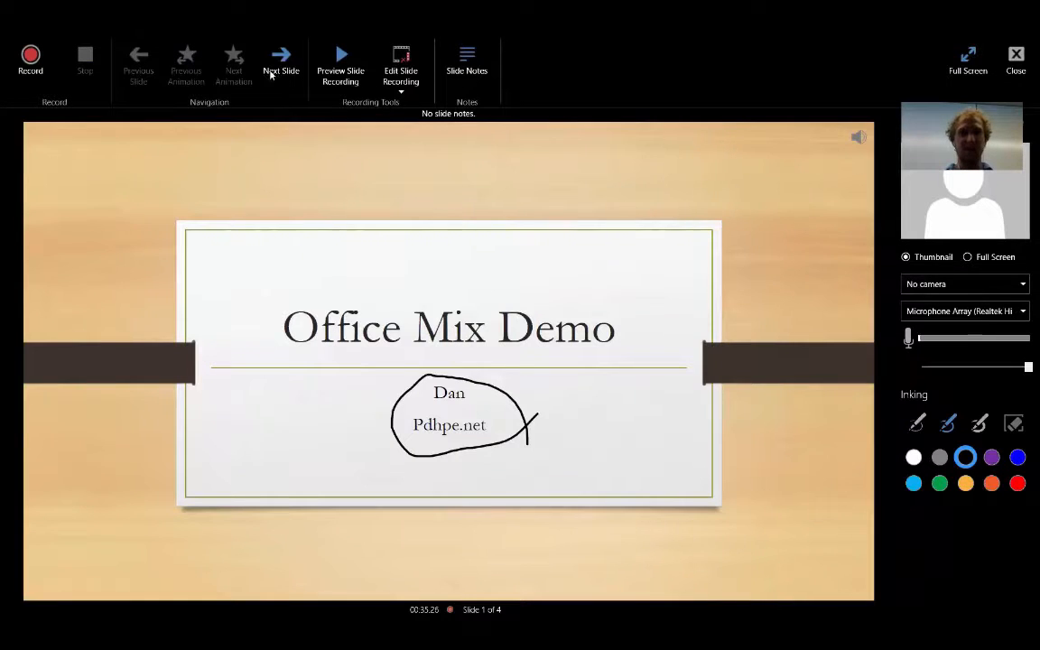
Advance past the quiz slide and record narration on the Lactic acid system slide
left_click(281, 64)
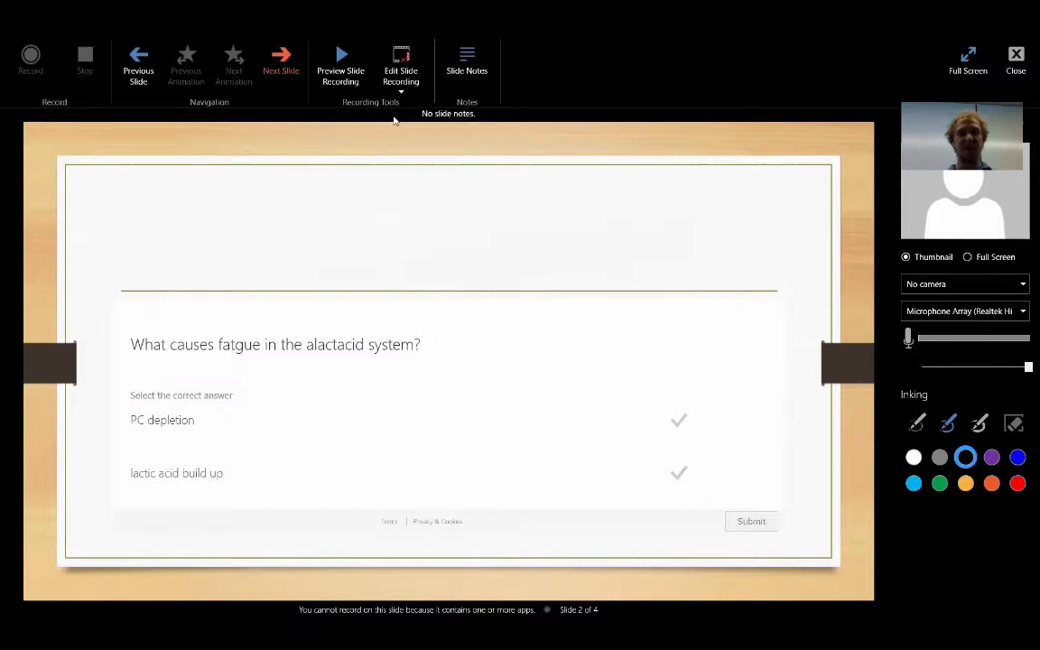
left_click(282, 61)
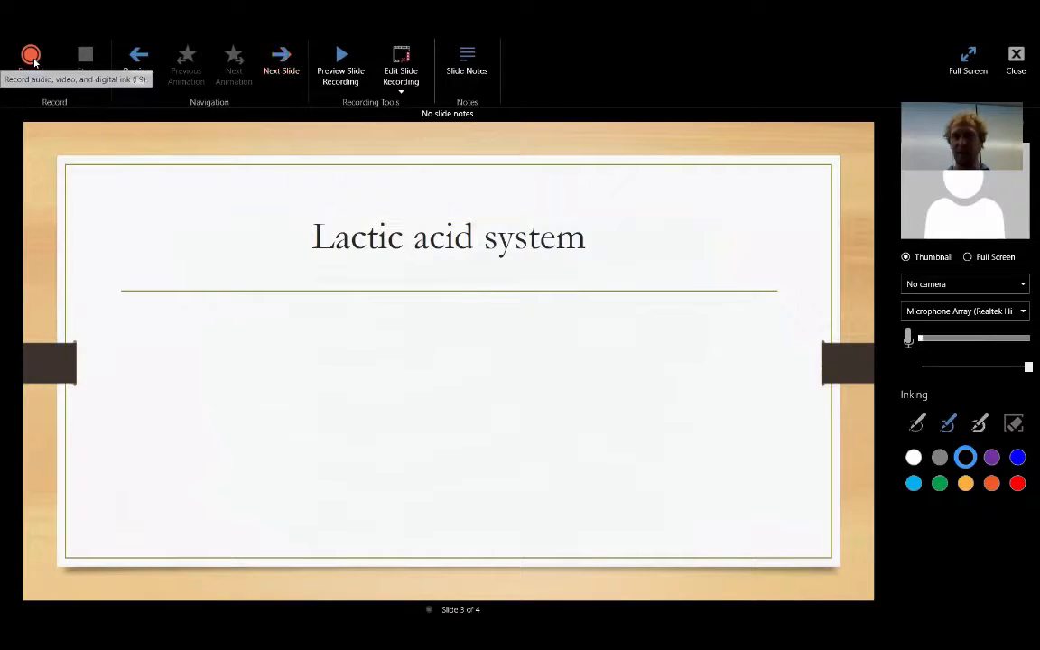
left_click(30, 56)
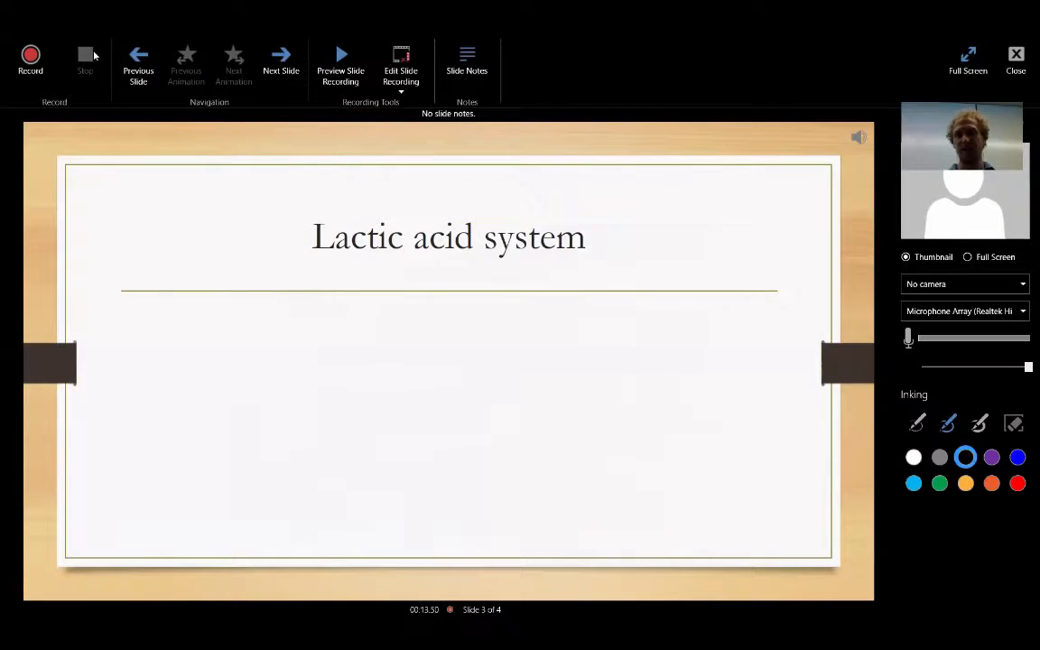
mouse_move(708, 325)
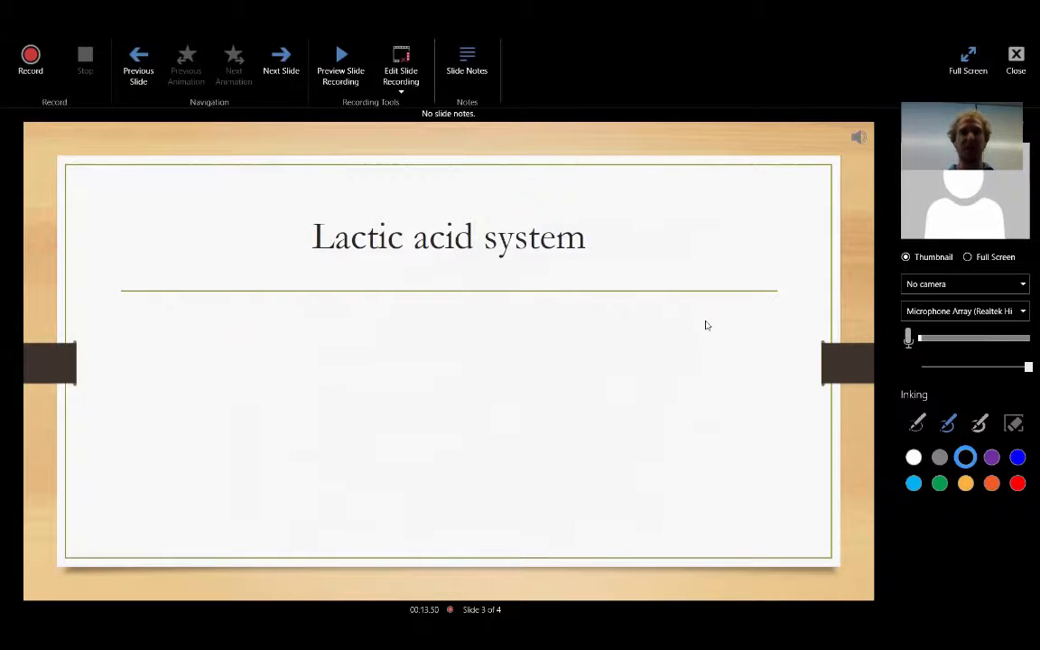
mouse_move(1015, 54)
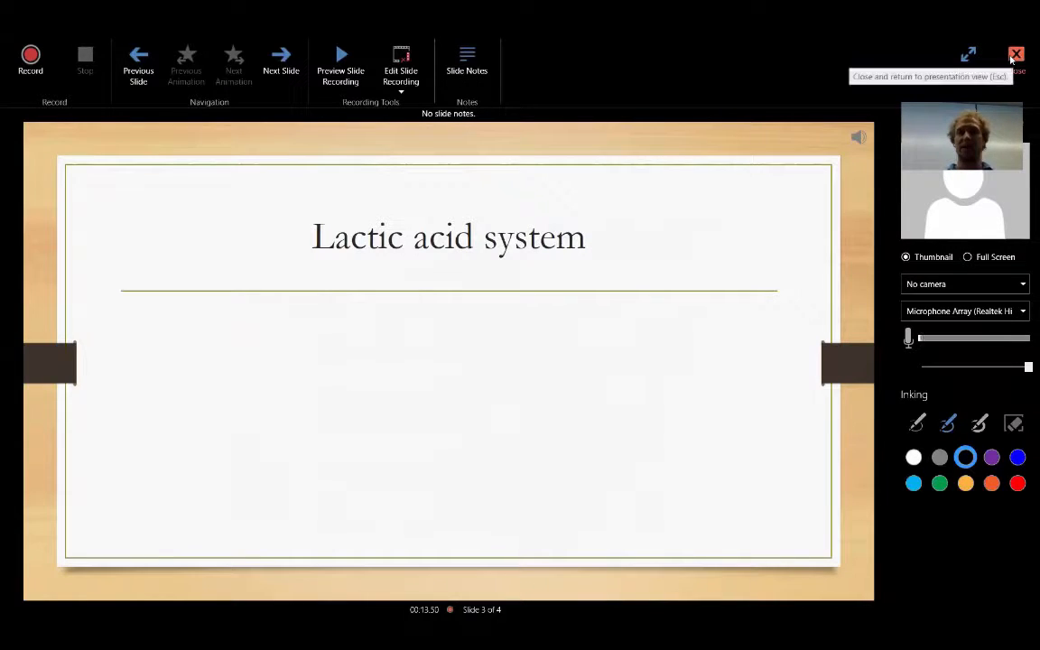
Close the recorder and play back the title slide's recorded narration with its ink
left_click(1015, 54)
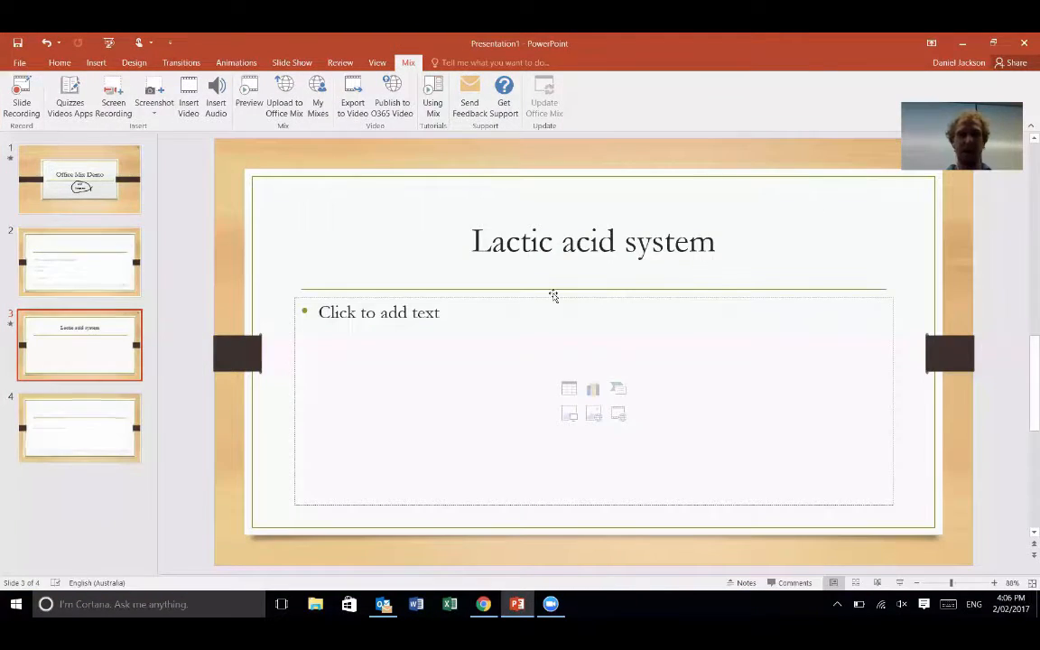
left_click(80, 179)
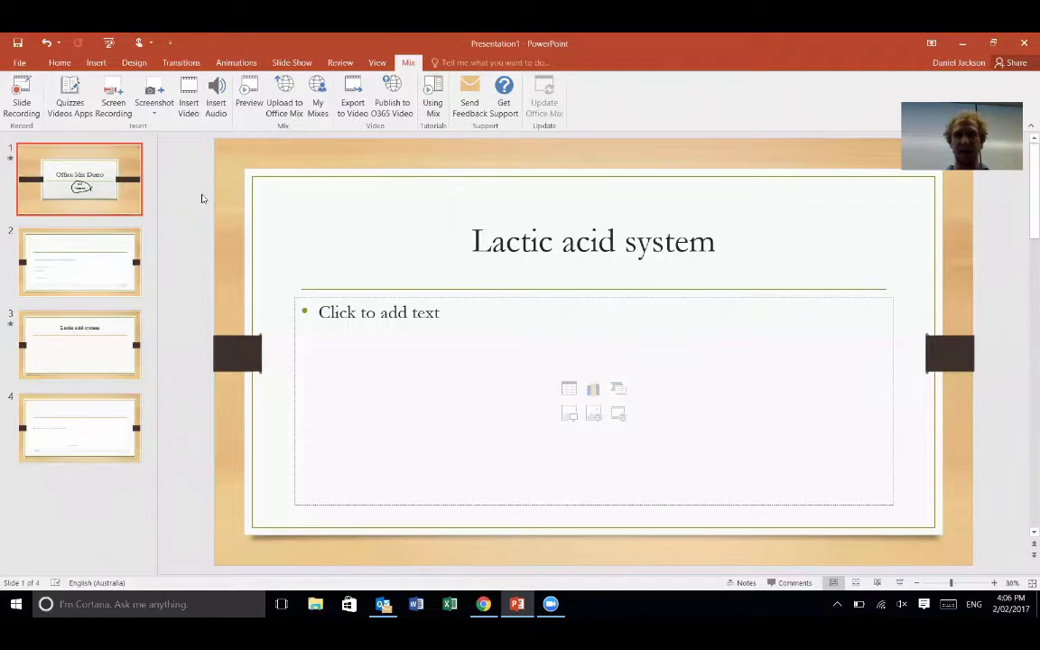
left_click(80, 179)
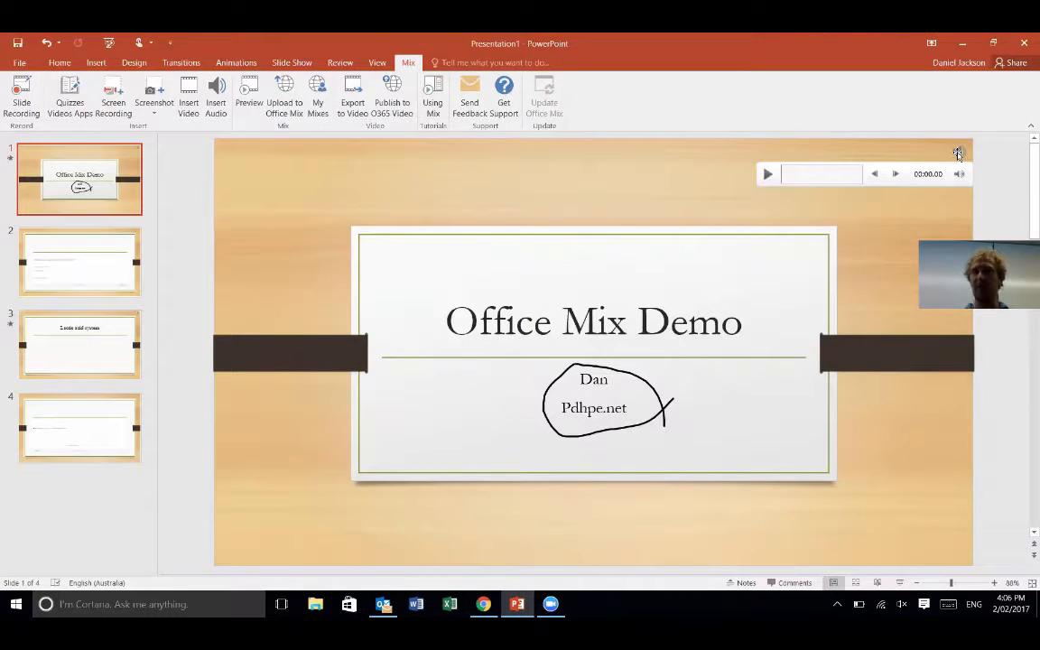
left_click(957, 151)
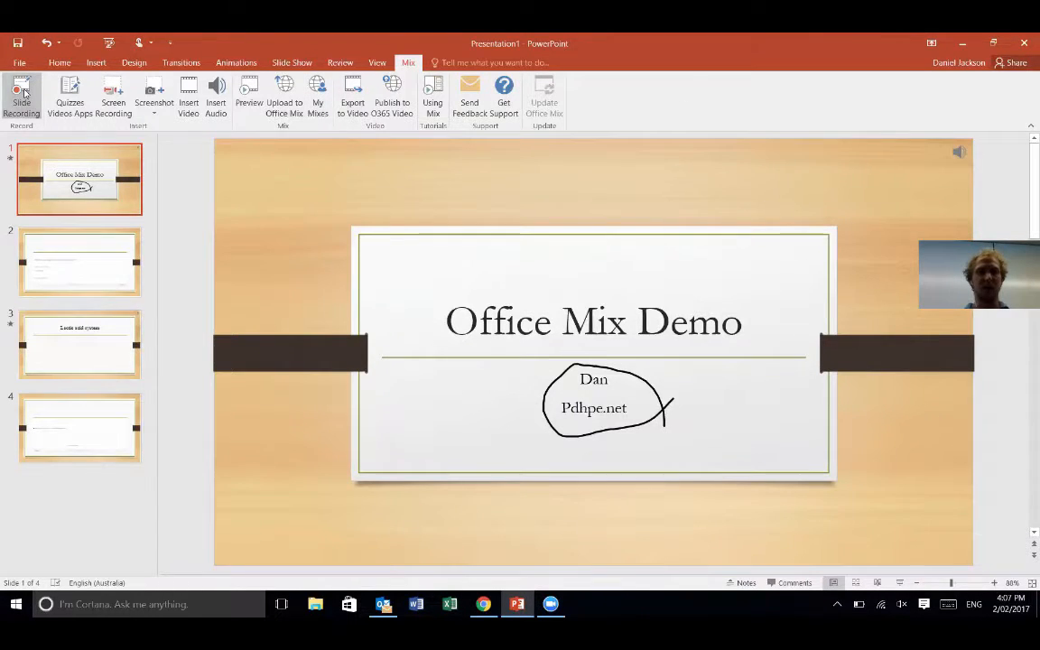
Reopen the recorder to preview the title slide's take, then return to editing view
left_click(22, 94)
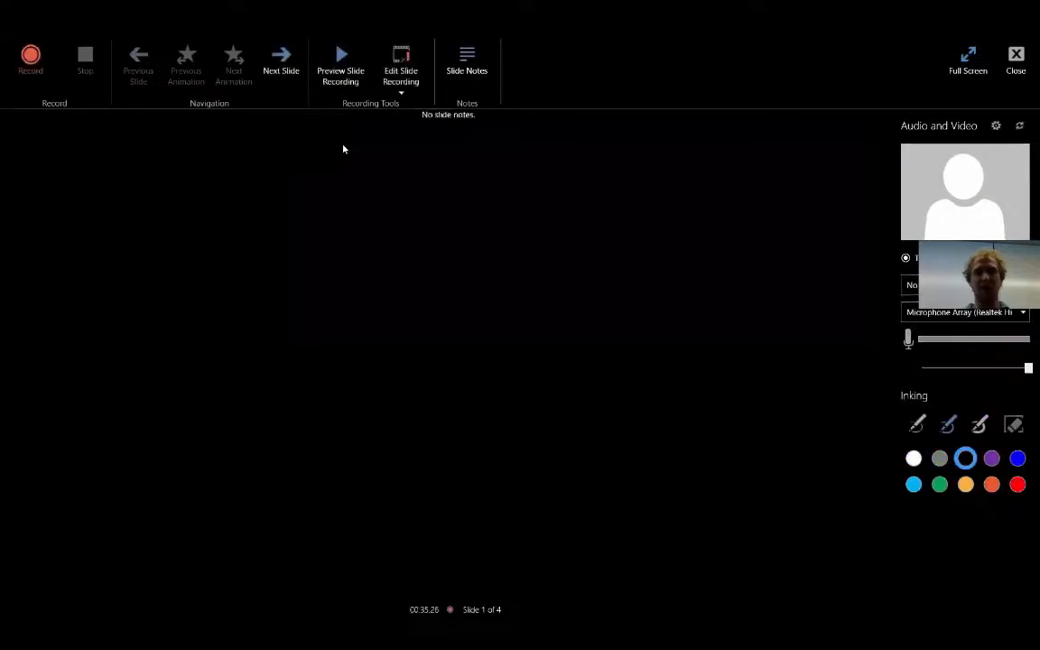
left_click(340, 58)
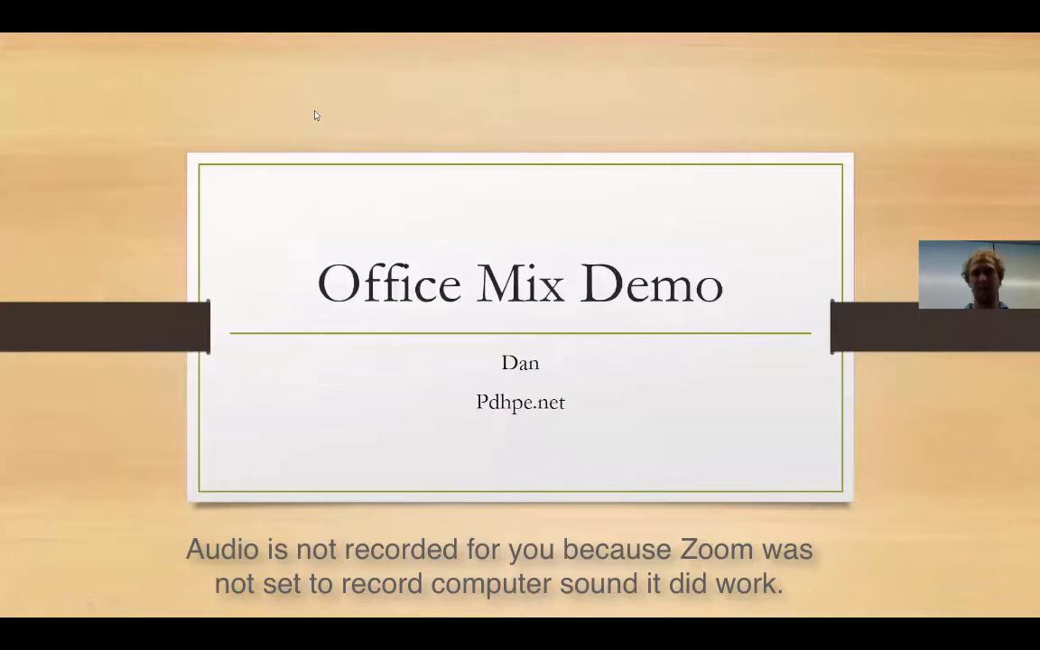
mouse_move(641, 401)
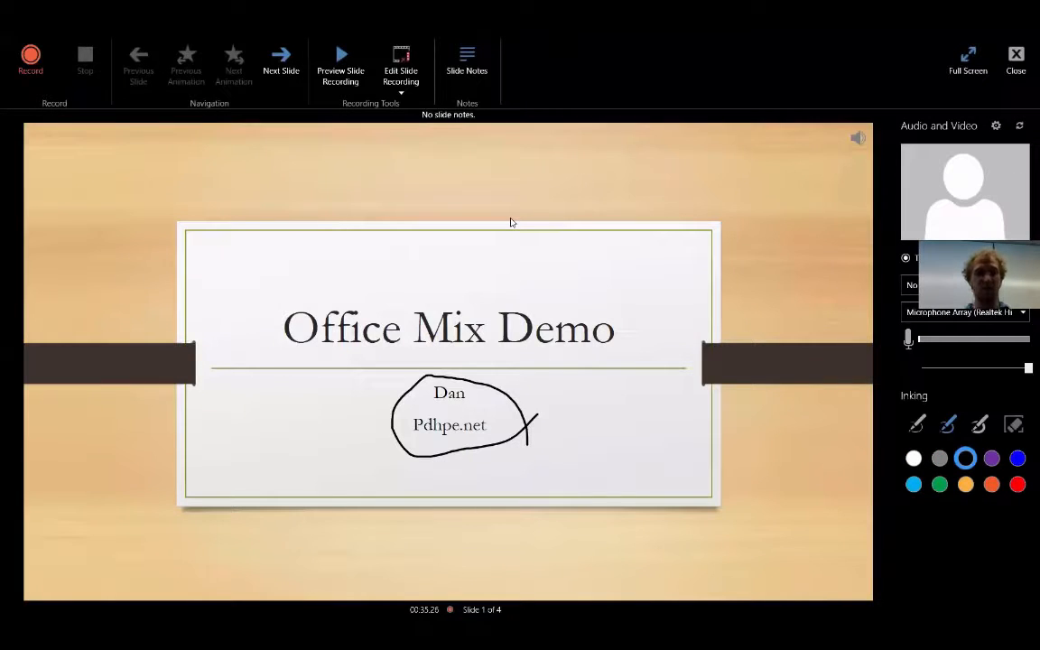
mouse_move(517, 218)
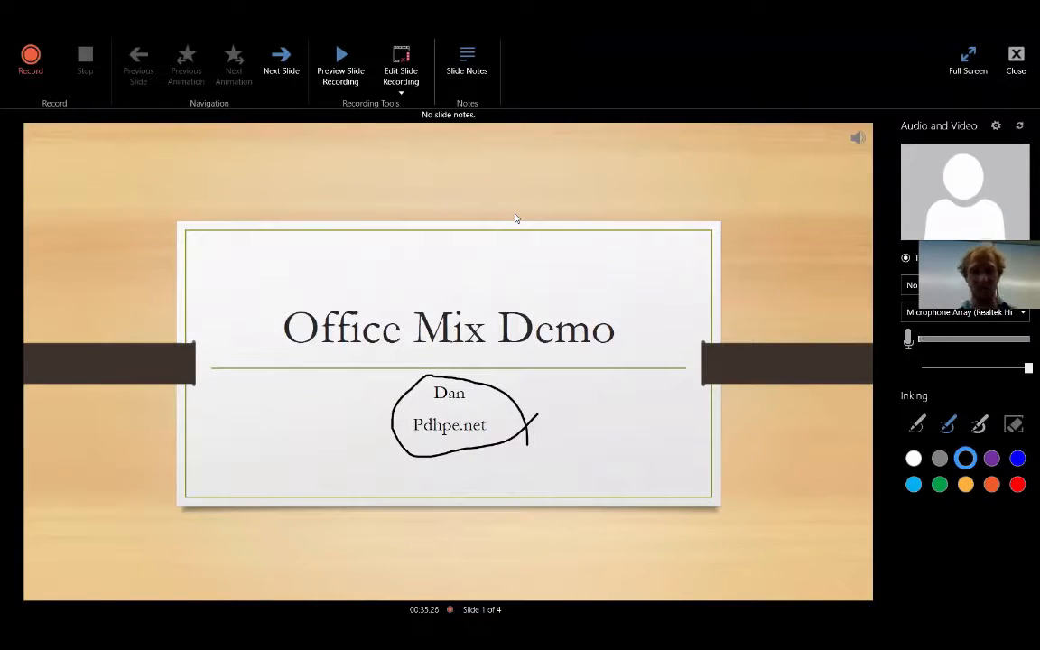
mouse_move(442, 194)
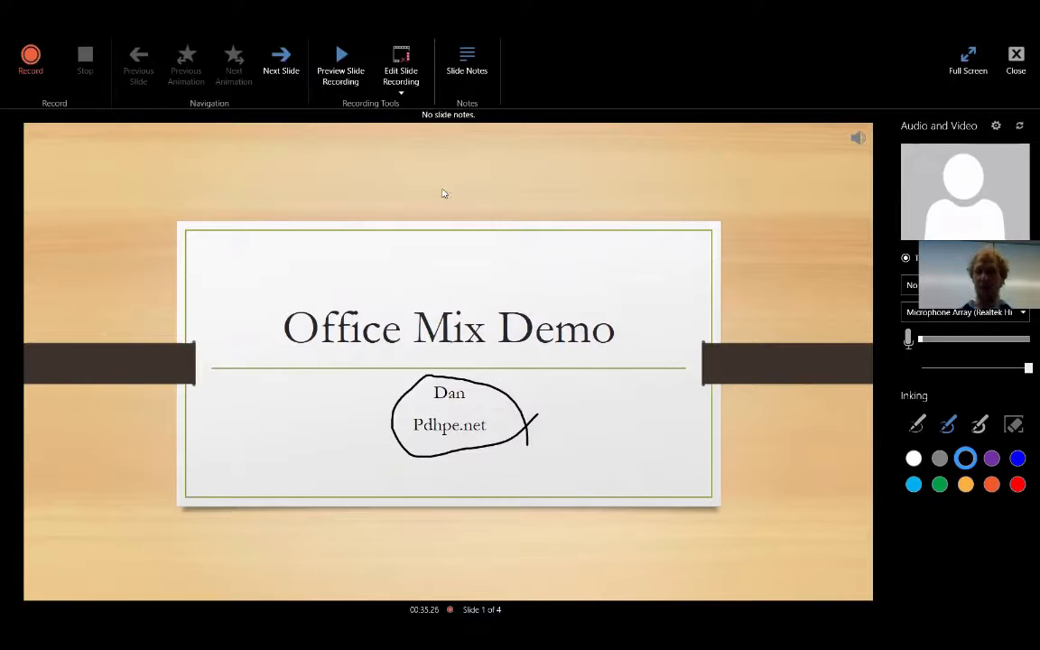
mouse_move(383, 253)
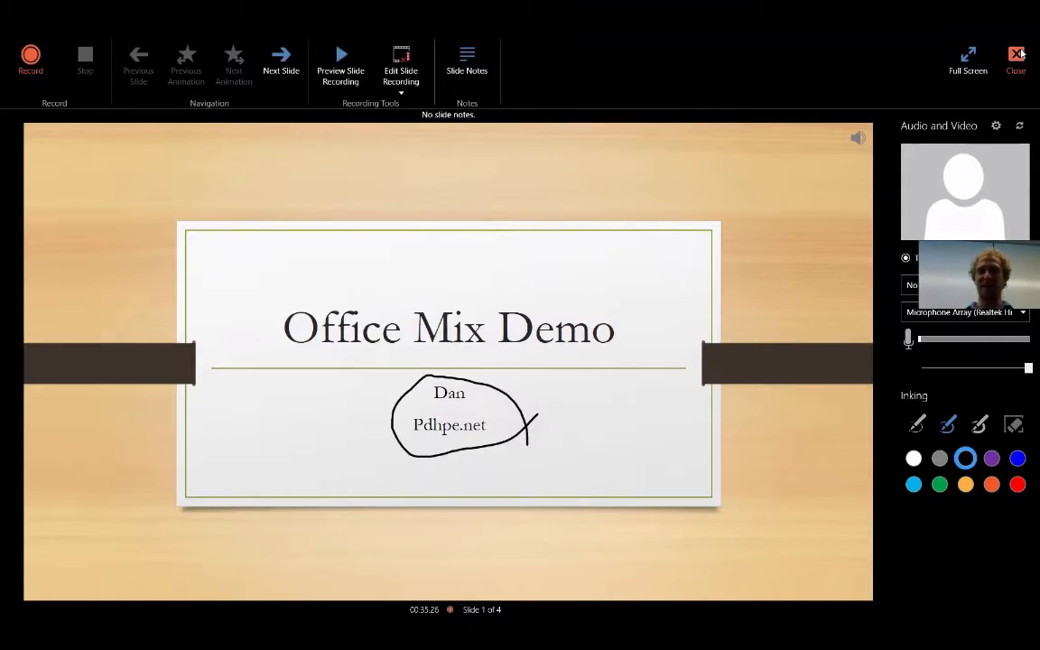
left_click(1015, 58)
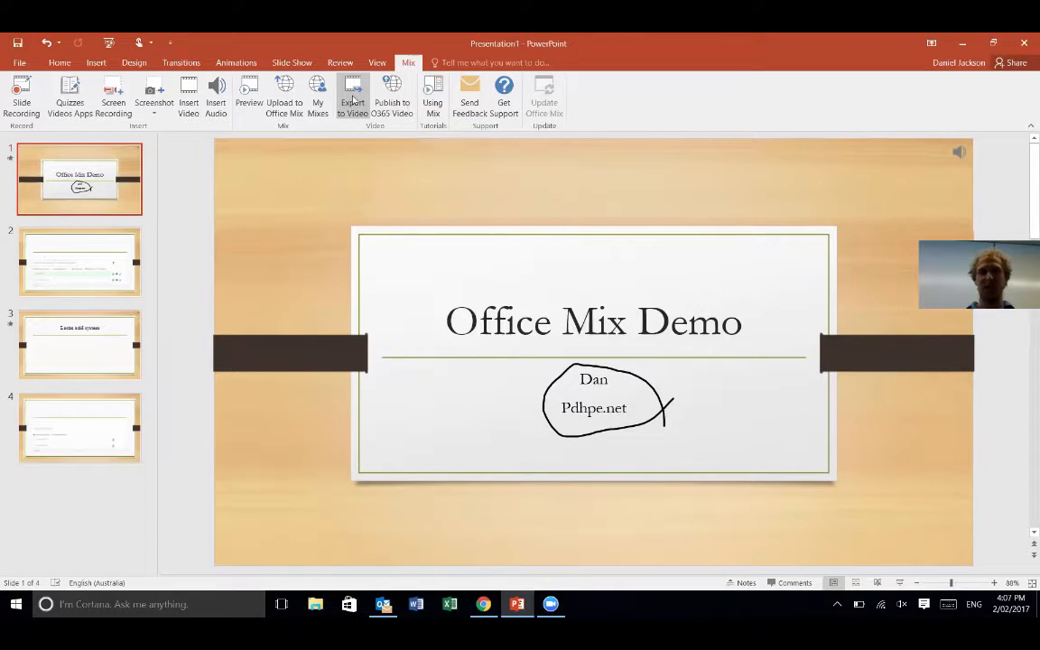
Export the presentation as a Portable Devices (240p) video 'Office Mix Demo' saved to the Desktop
left_click(353, 98)
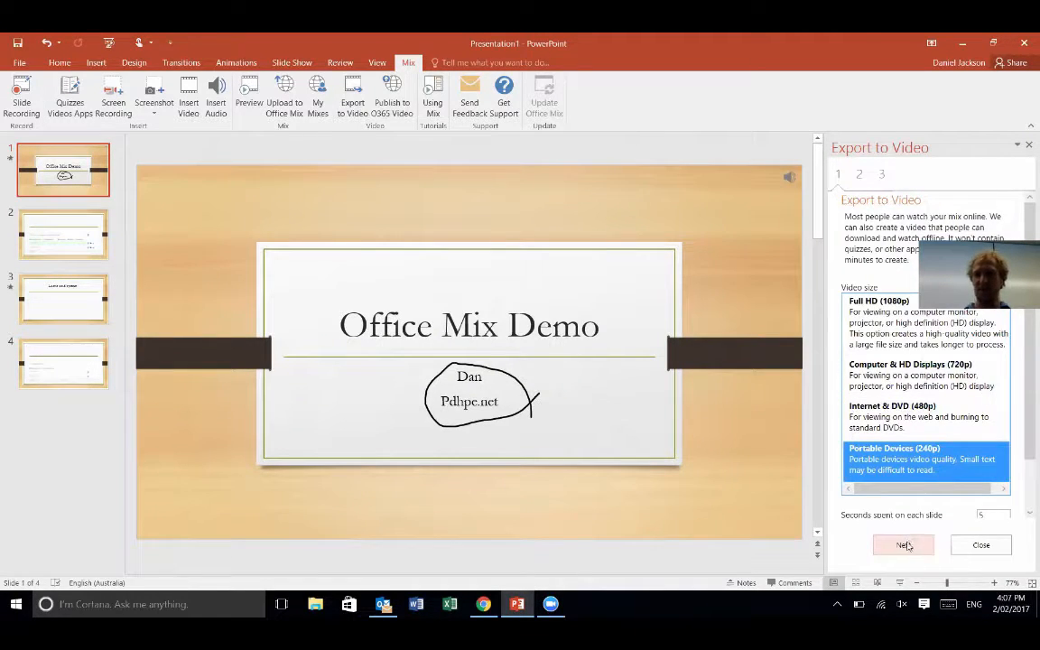
left_click(903, 546)
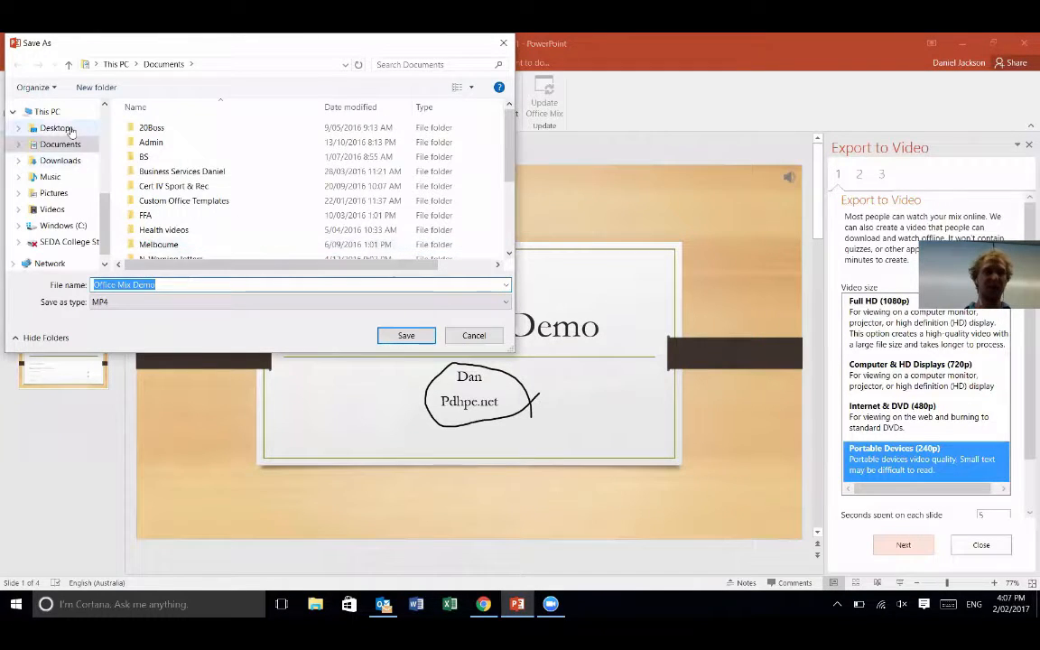
left_click(54, 127)
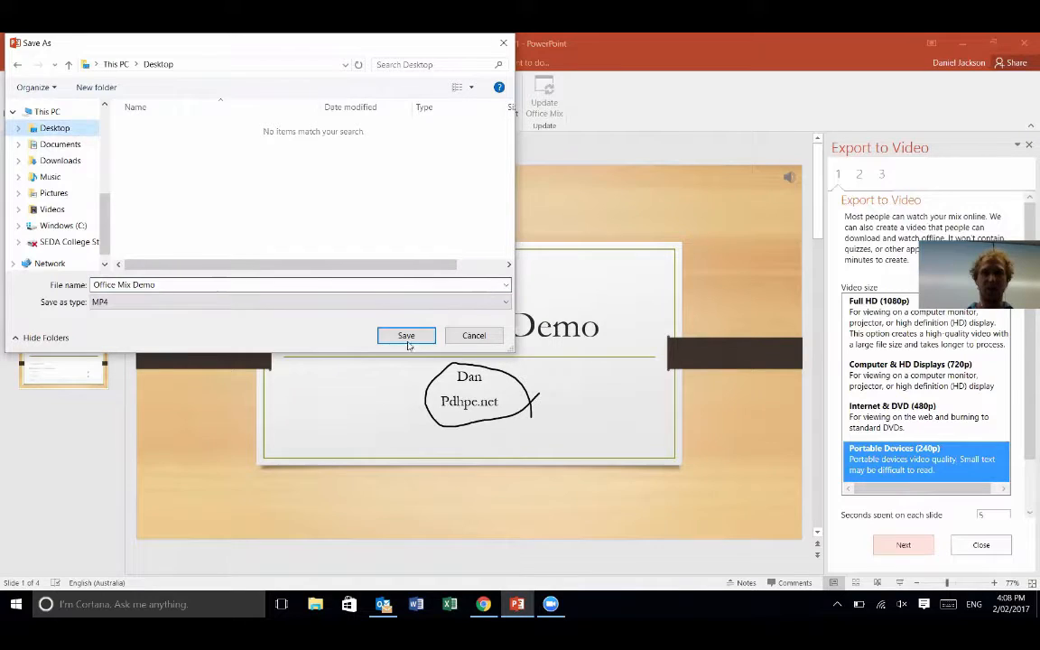
left_click(404, 334)
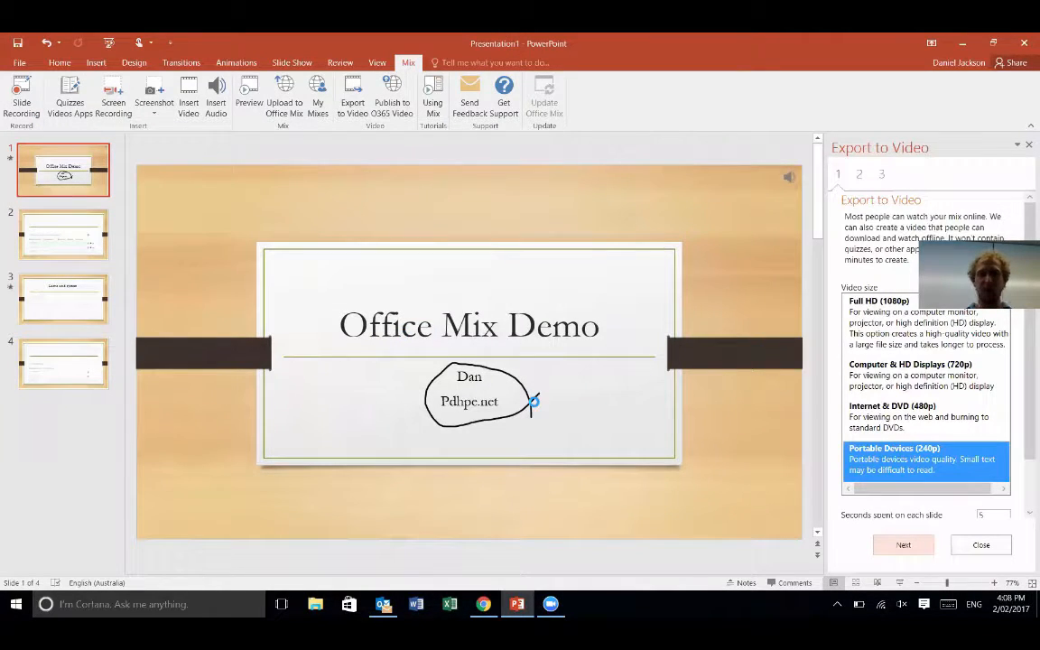
left_click(903, 545)
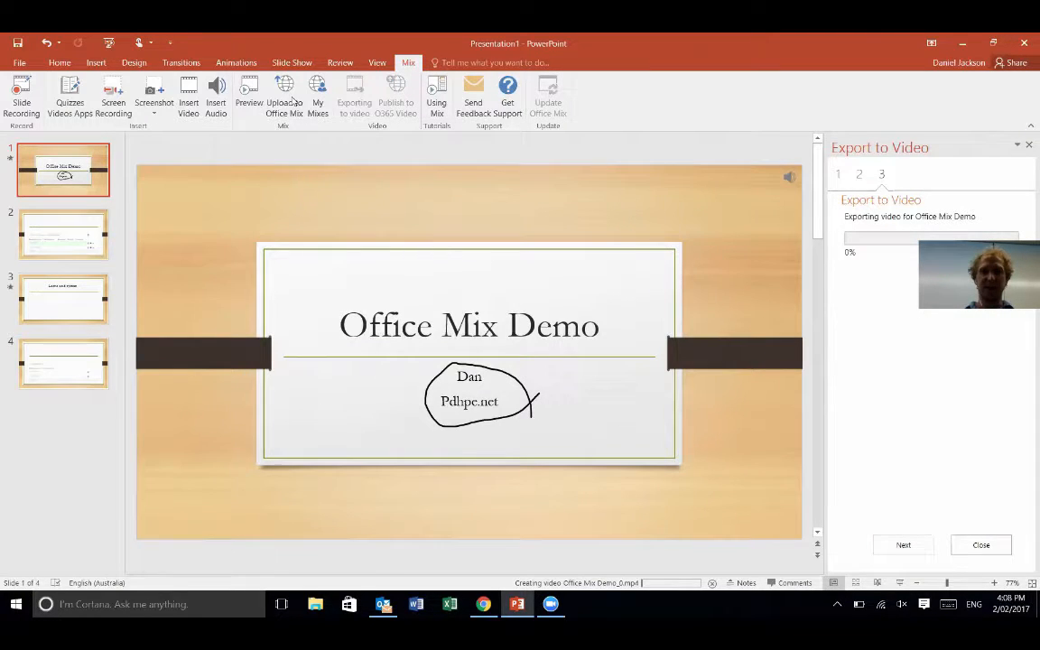
mouse_move(284, 94)
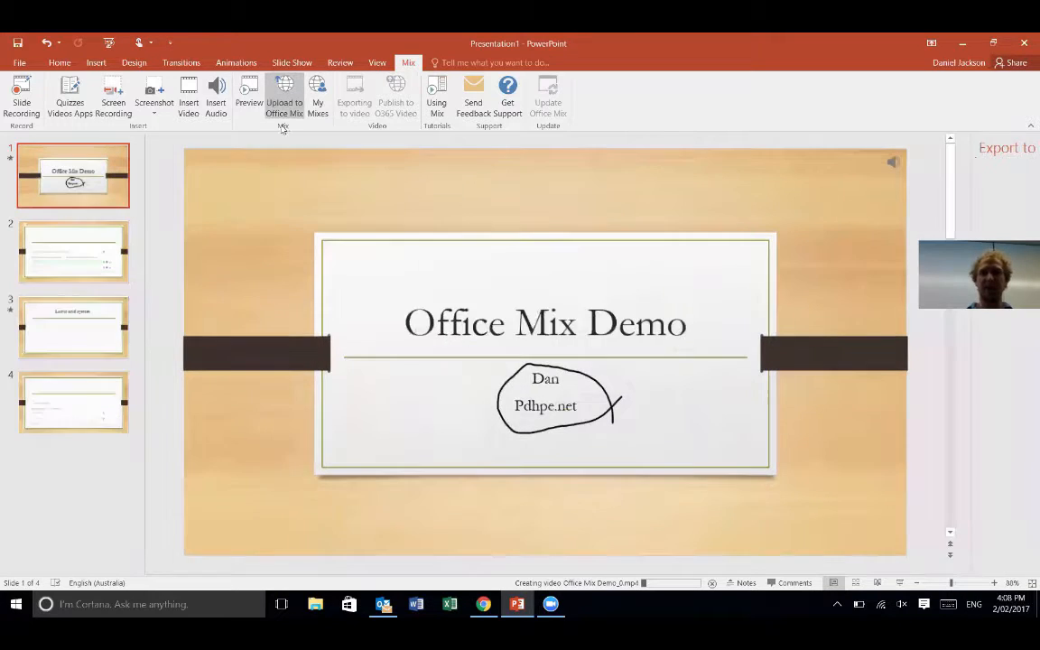
Upload to Office Mix as a new mix, signing in with a work or school account
left_click(283, 93)
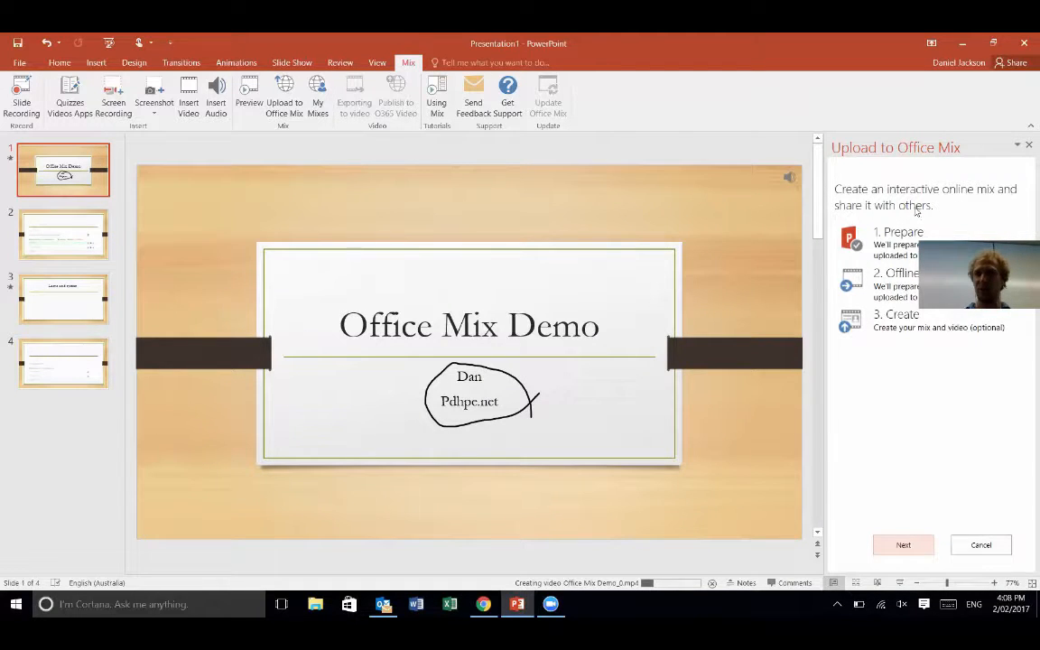
mouse_move(896, 429)
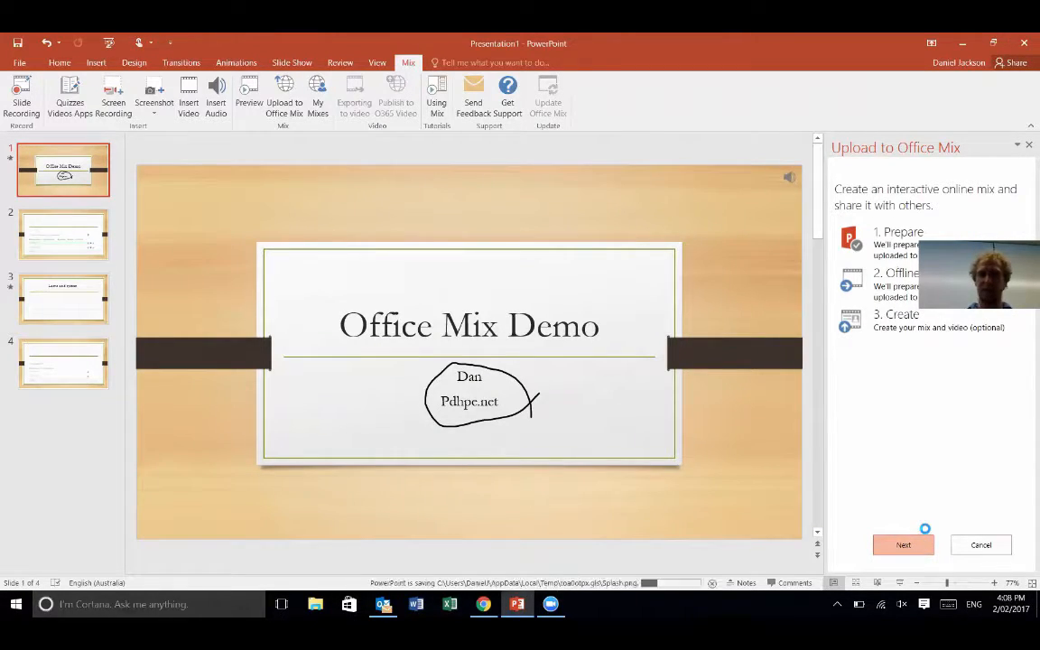
left_click(903, 546)
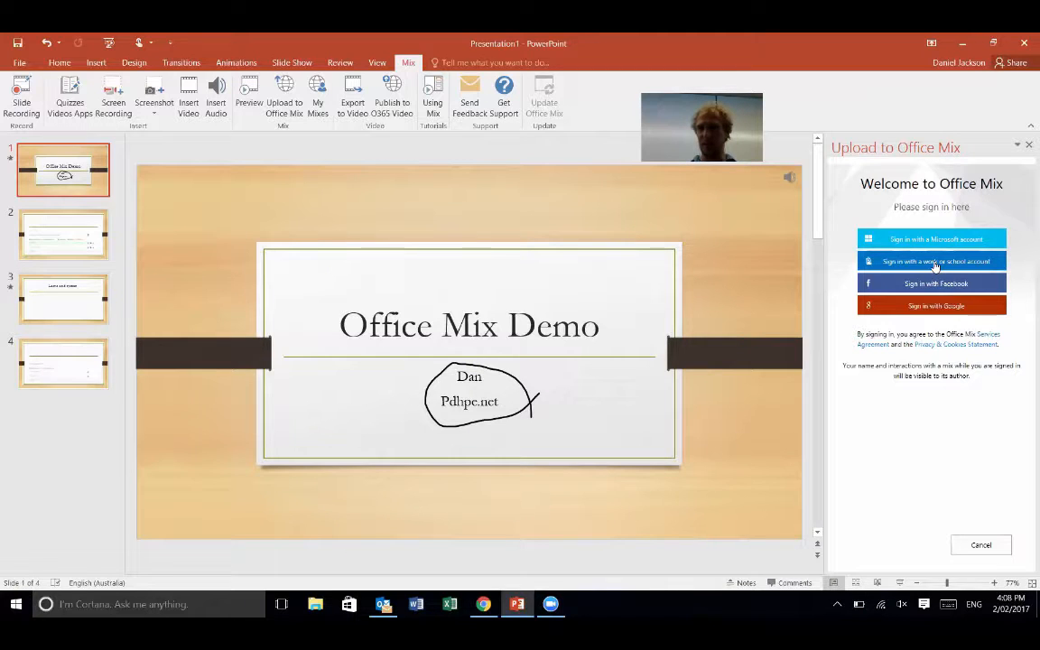
left_click(932, 260)
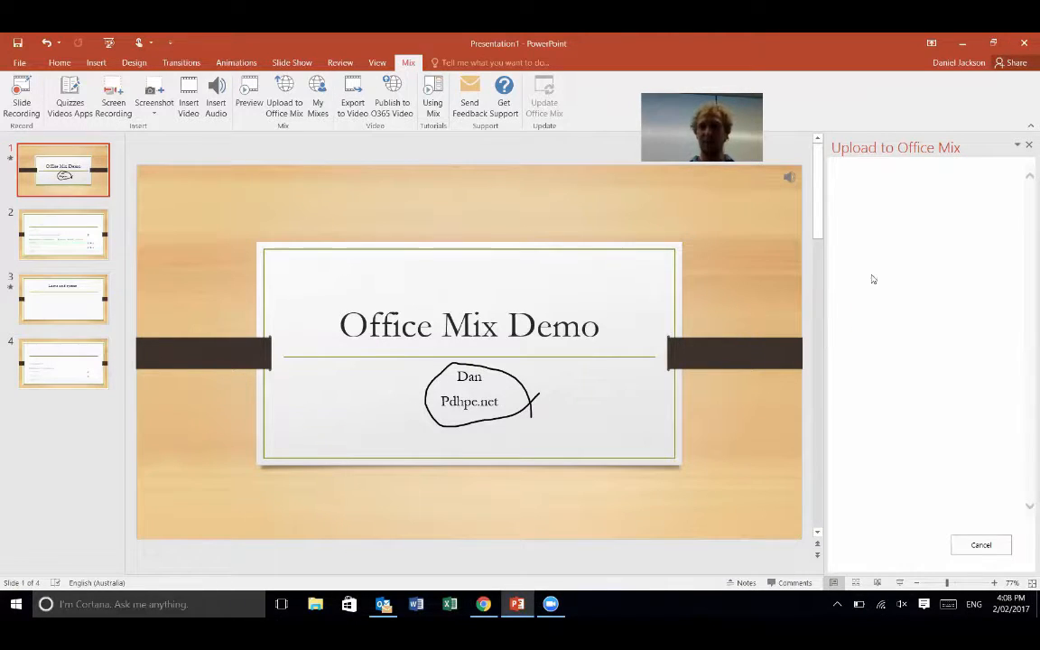
mouse_move(924, 325)
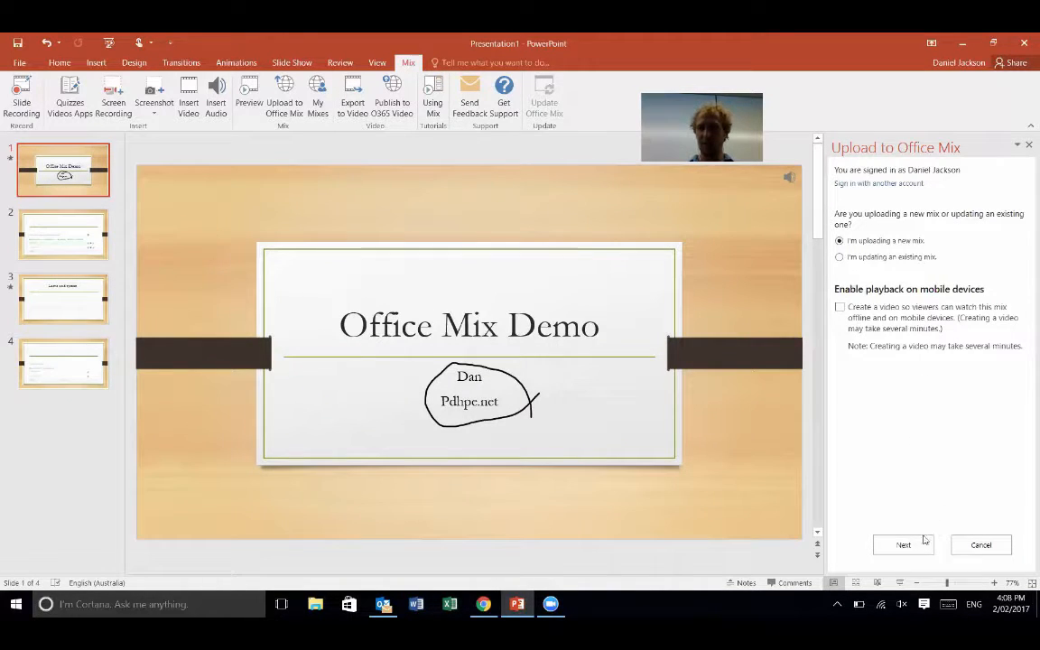
left_click(903, 545)
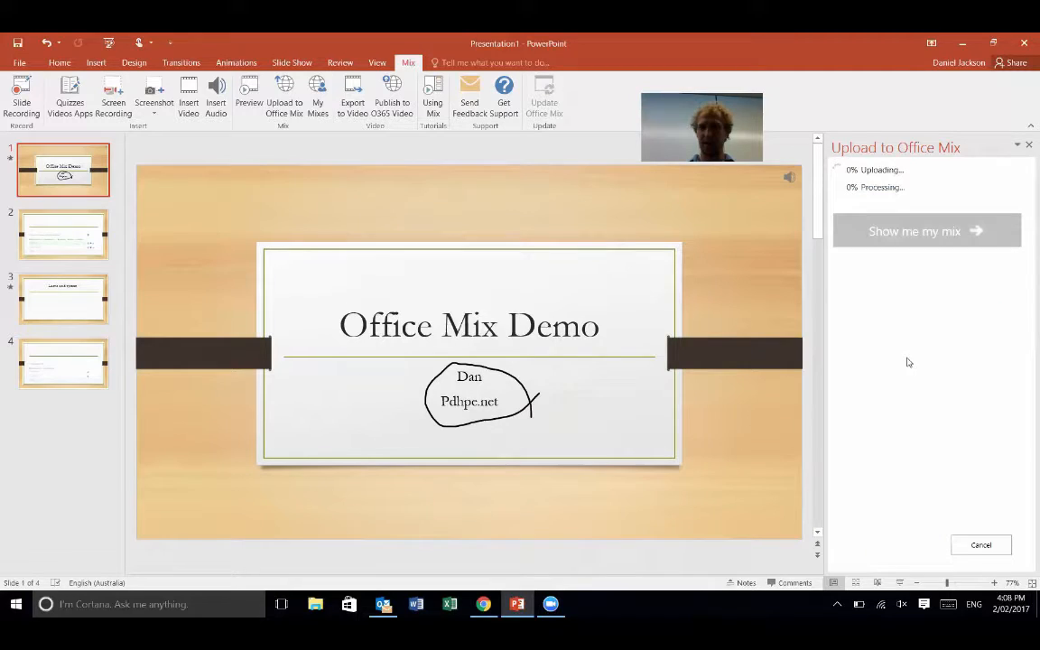
mouse_move(954, 251)
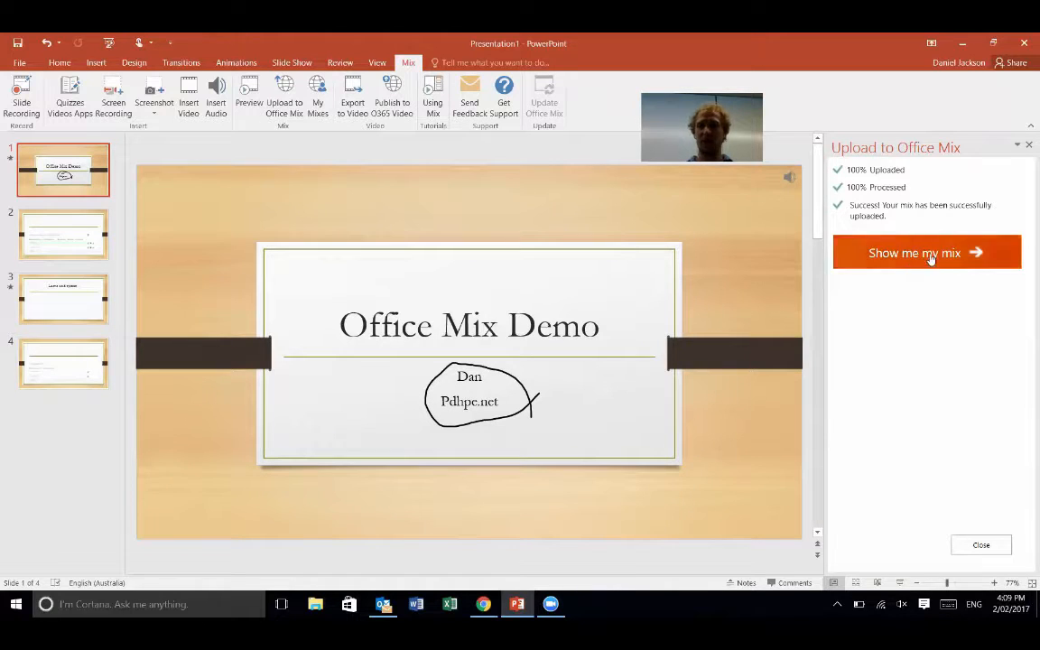
View the uploaded Office Mix Demo online and review its Share and Embed options
left_click(914, 252)
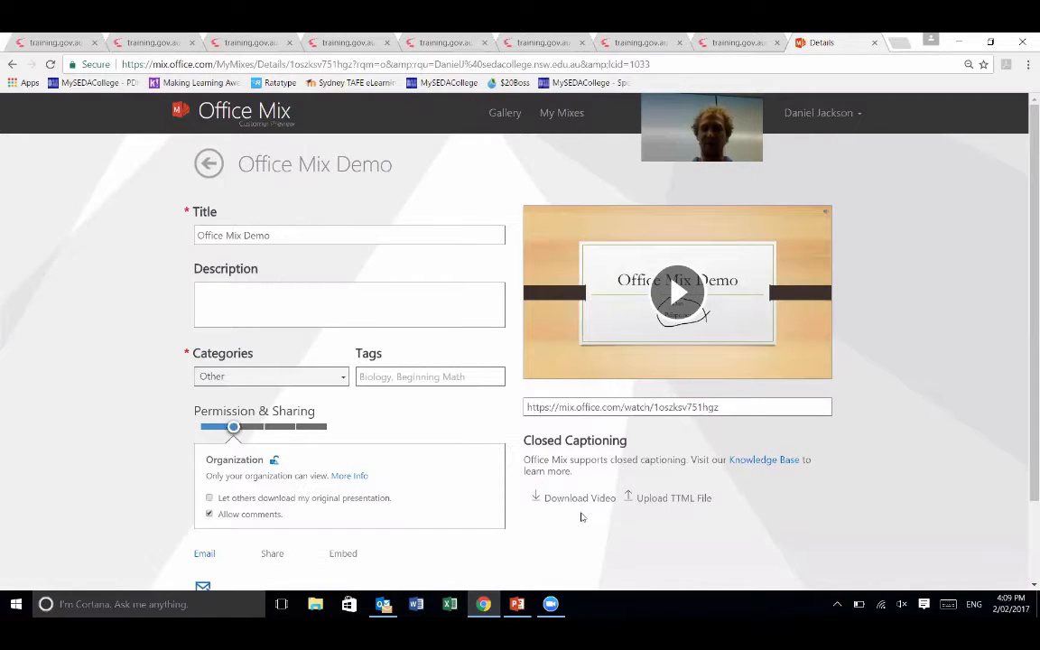
mouse_move(1026, 405)
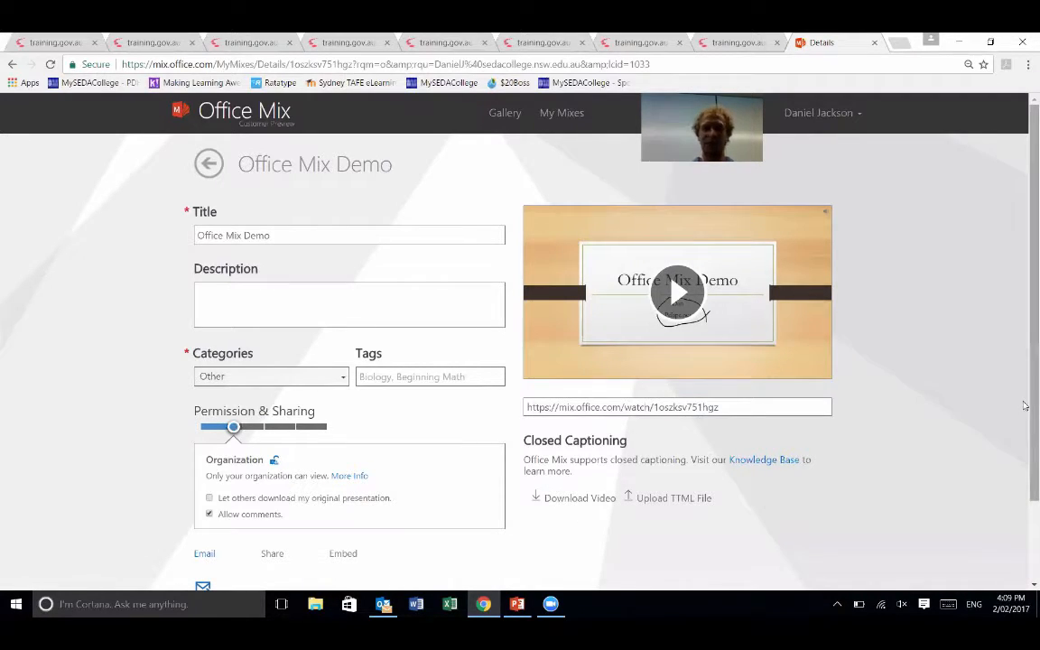
scroll("down", 3)
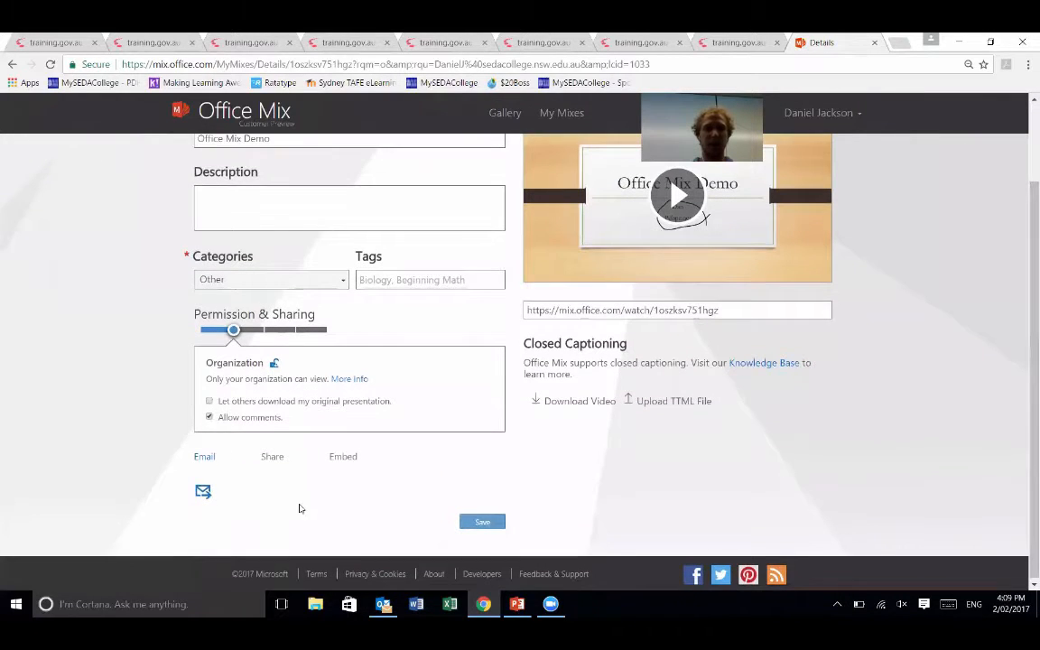
left_click(271, 456)
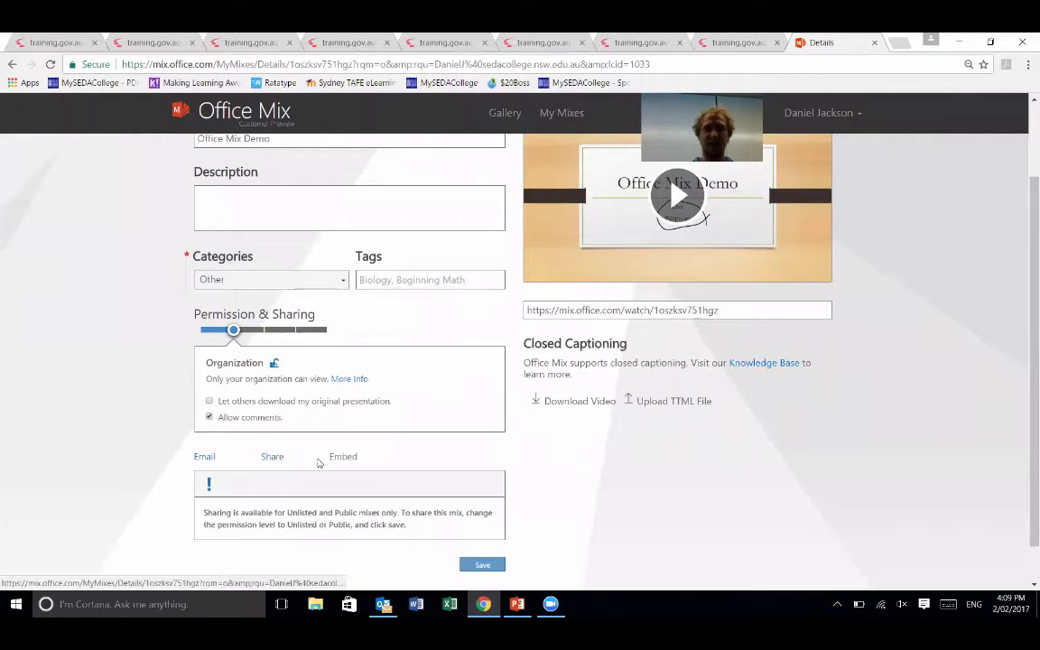
left_click(343, 455)
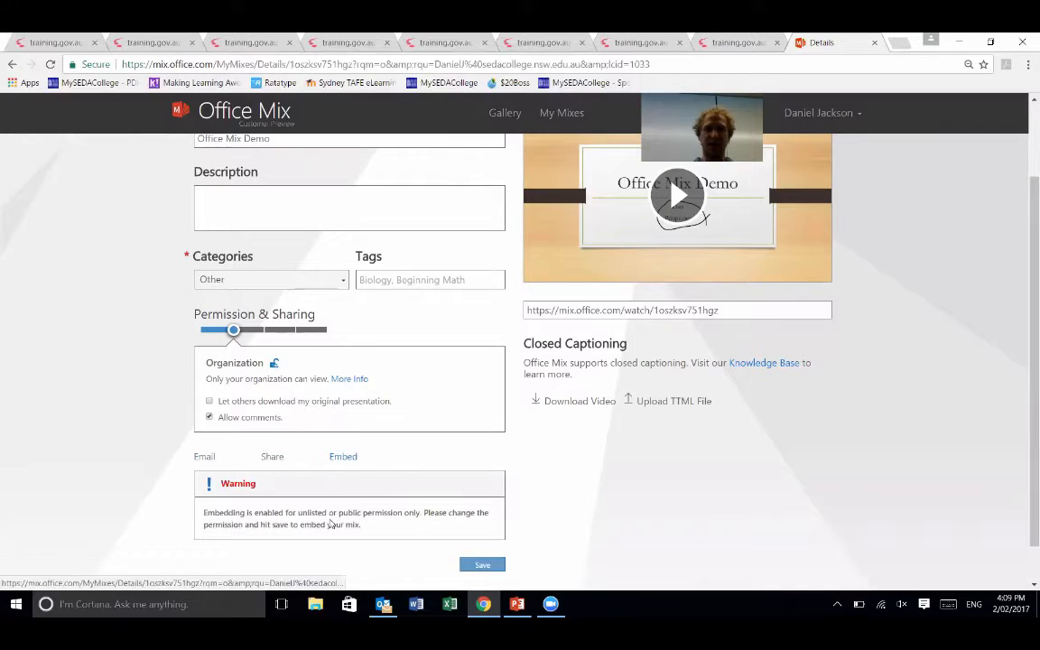
mouse_move(954, 513)
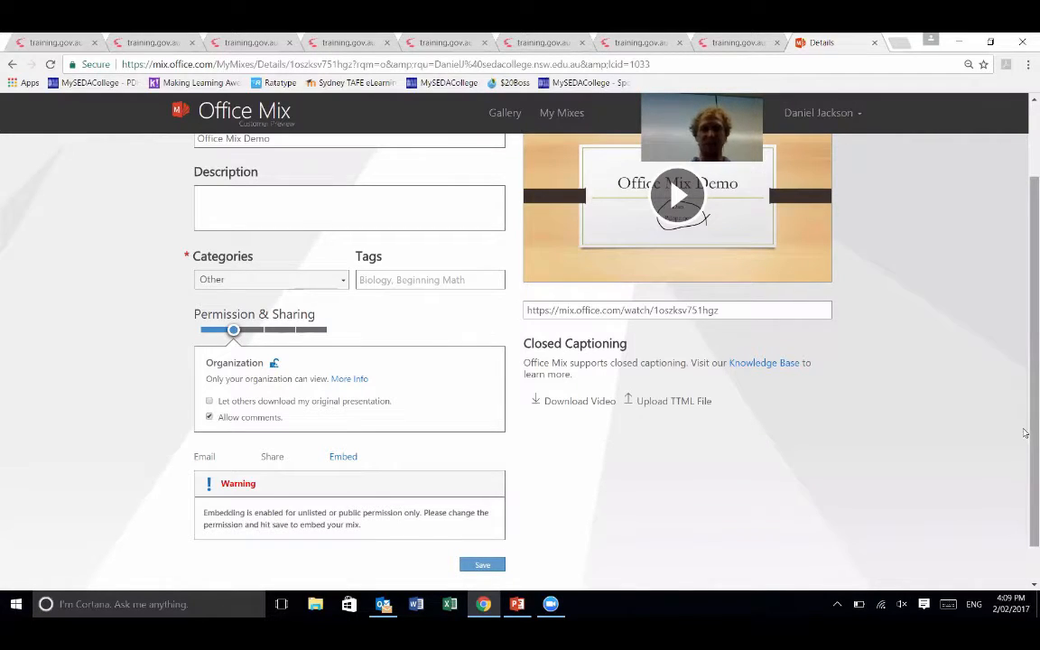
scroll("up", 3)
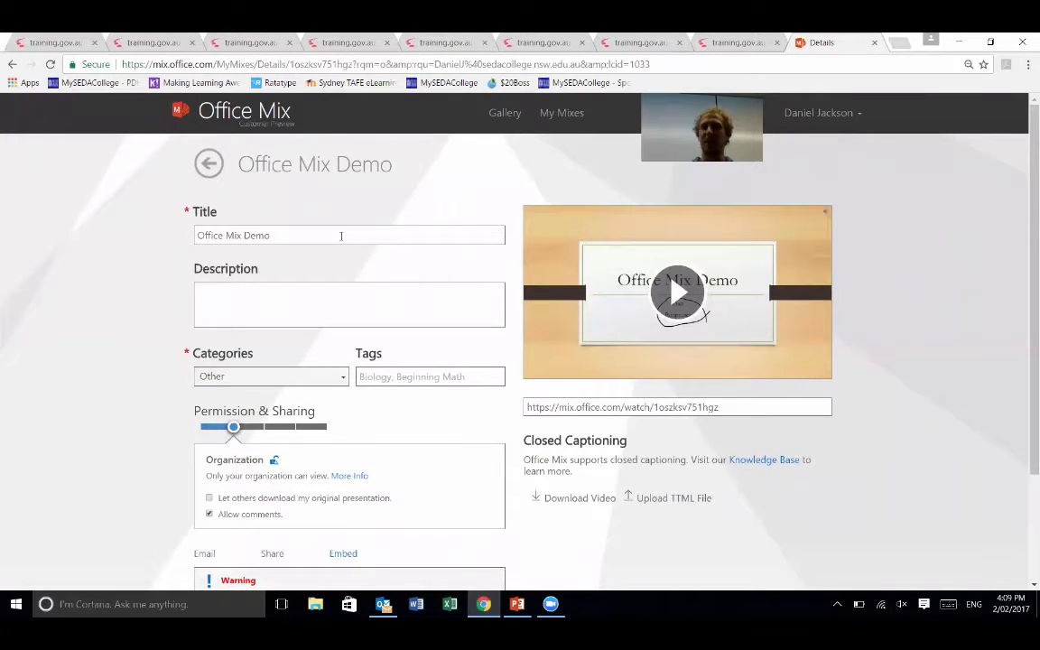
mouse_move(656, 444)
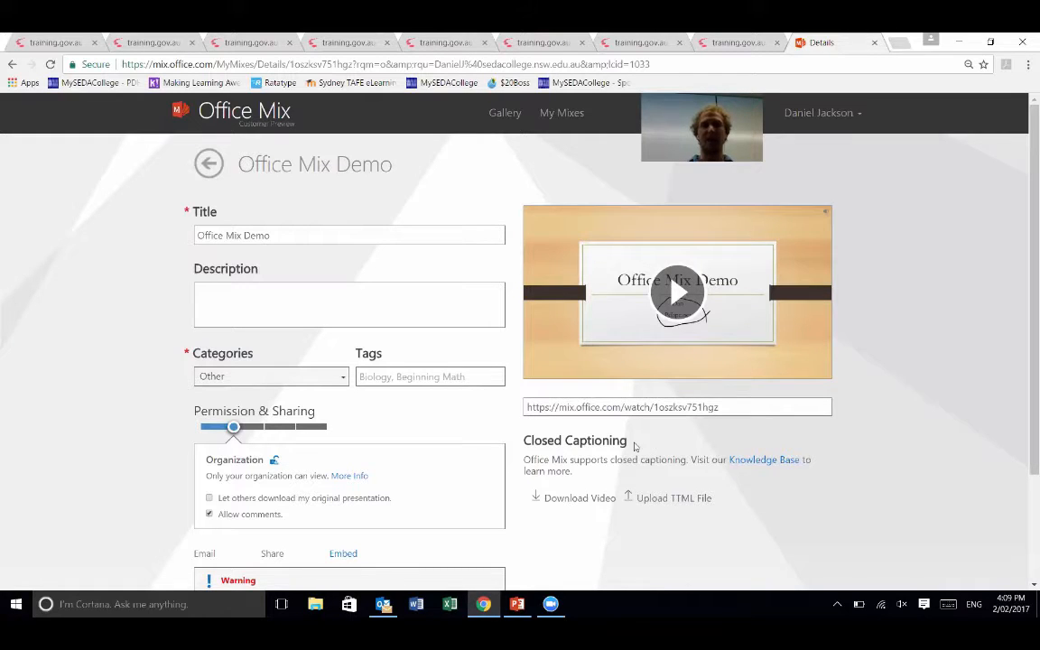
mouse_move(562, 112)
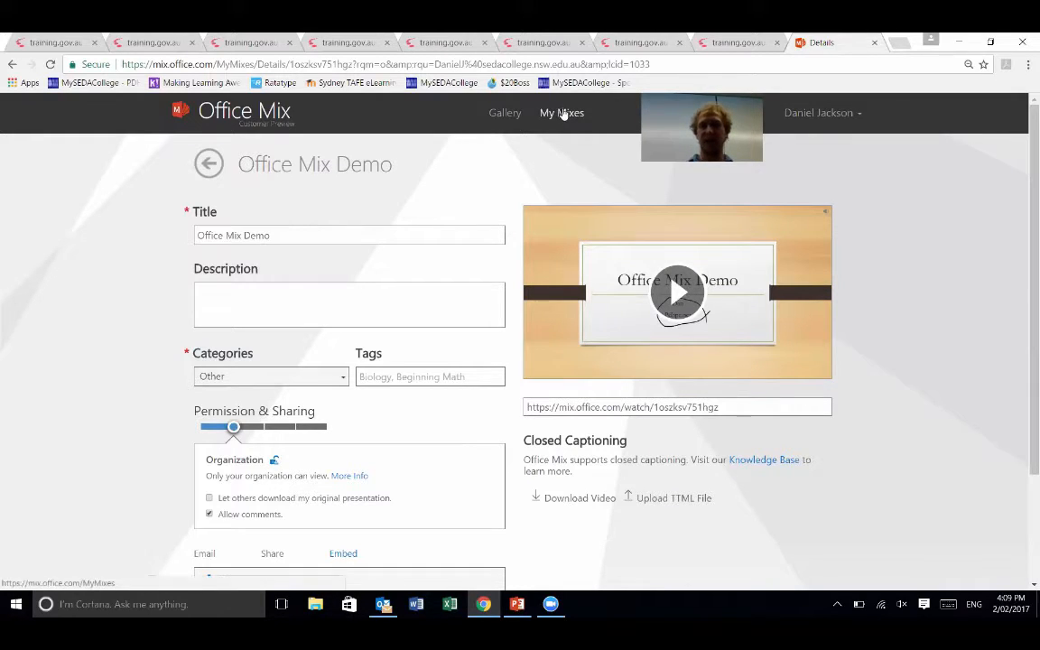
Browse My Mixes > Uploaded Mixes, view the Work Life Challenges mix, and return to the list
left_click(561, 112)
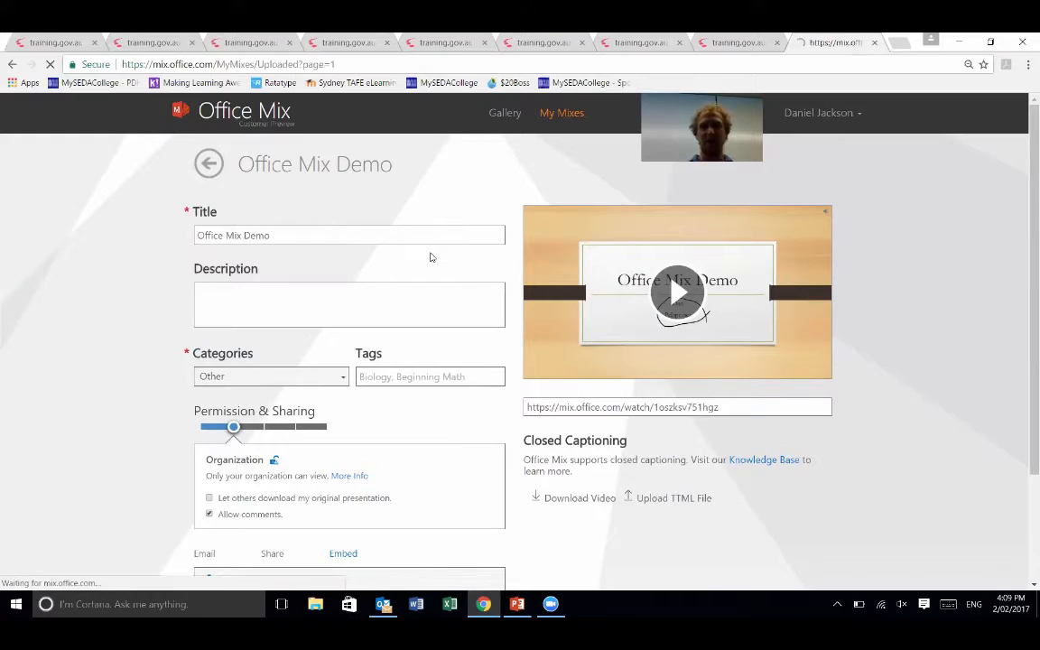
left_click(210, 162)
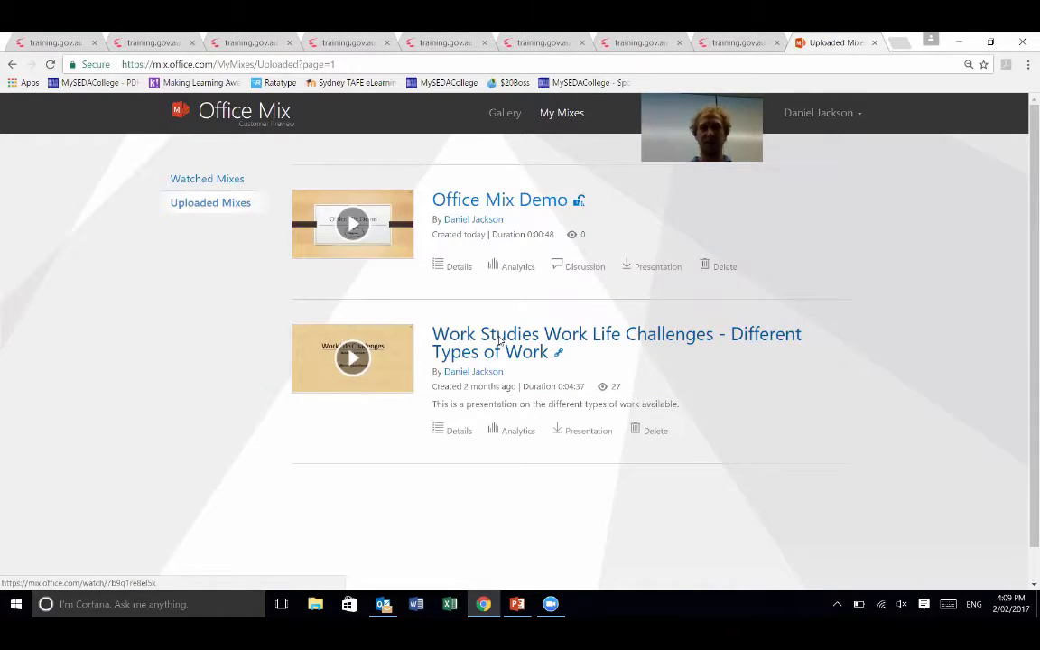
left_click(353, 358)
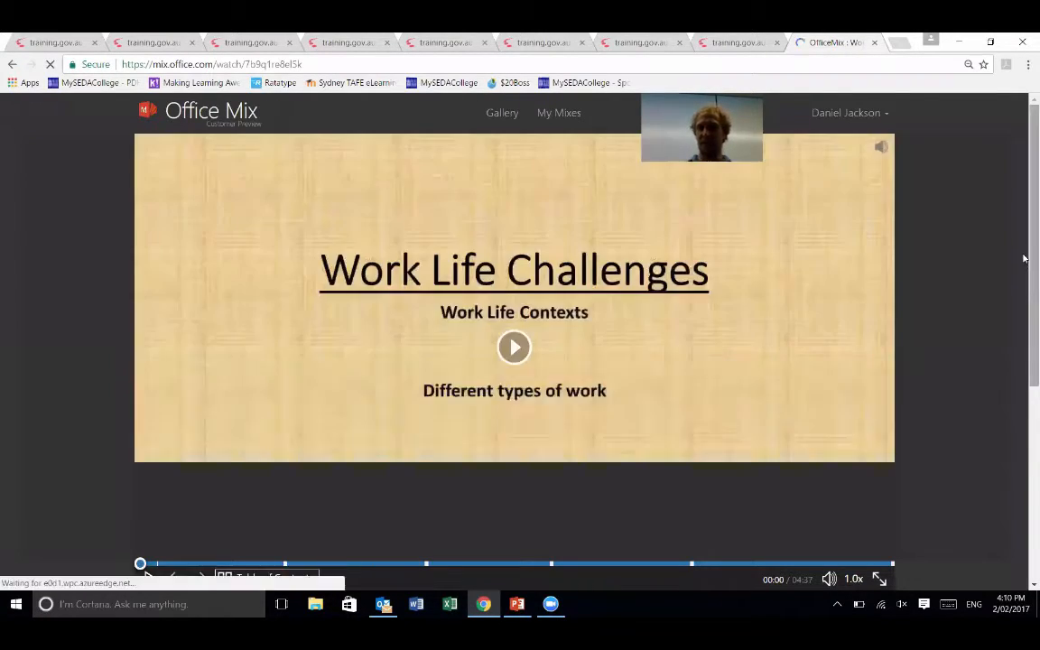
scroll("down", 3)
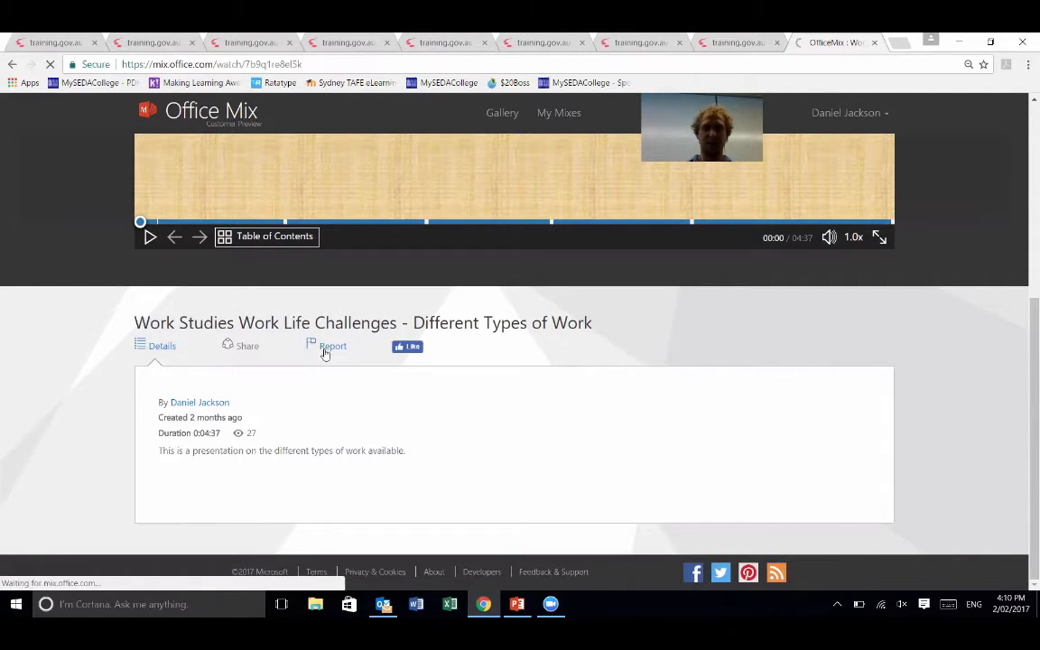
mouse_move(332, 347)
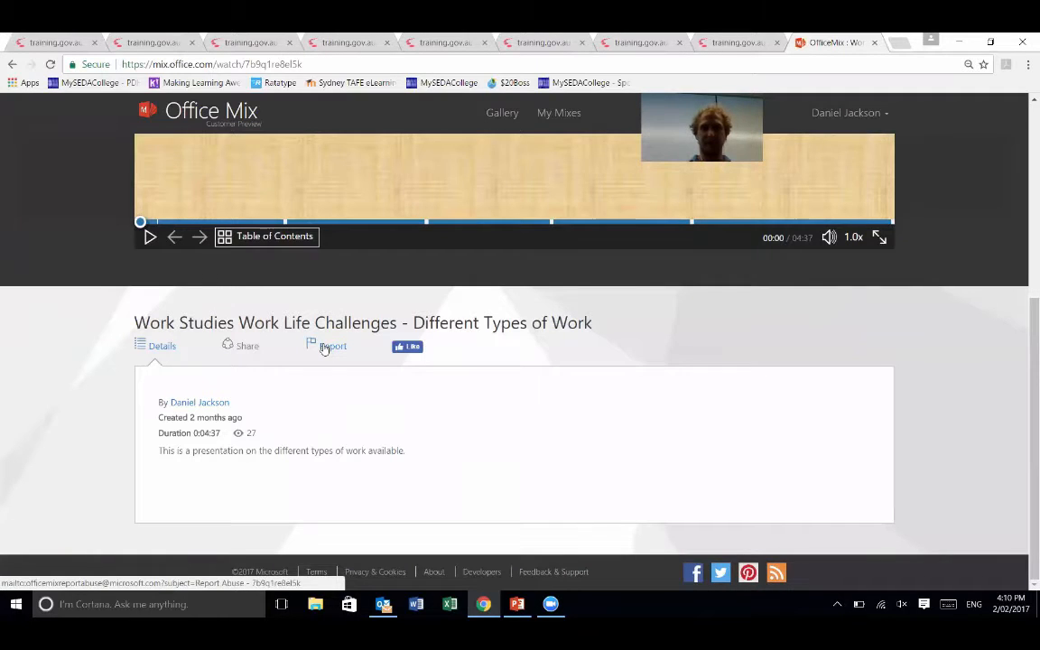
mouse_move(1025, 377)
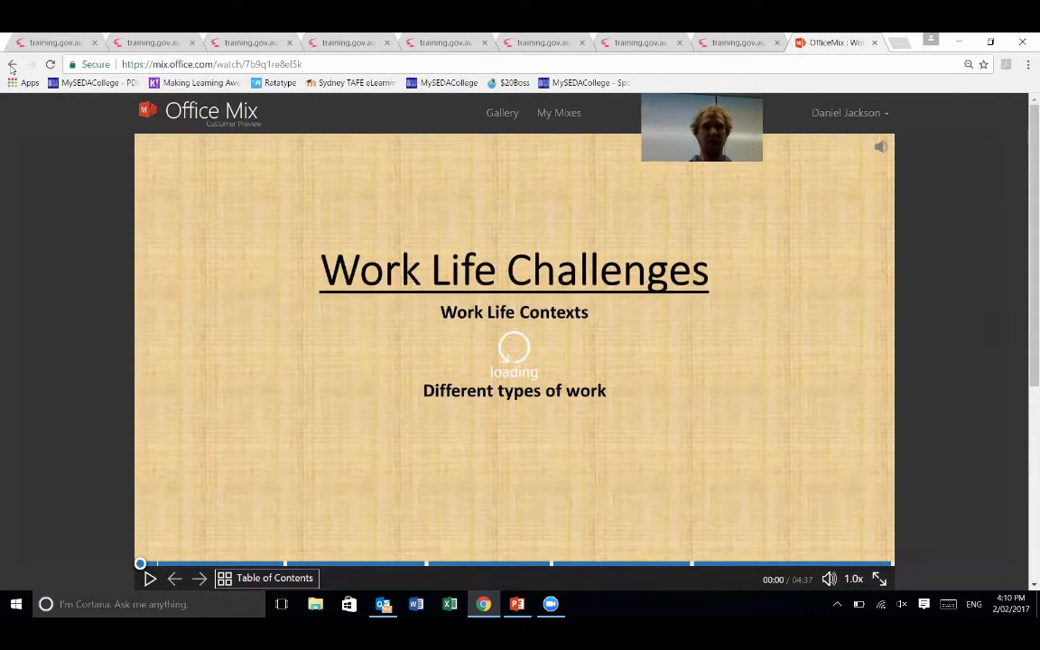
left_click(560, 112)
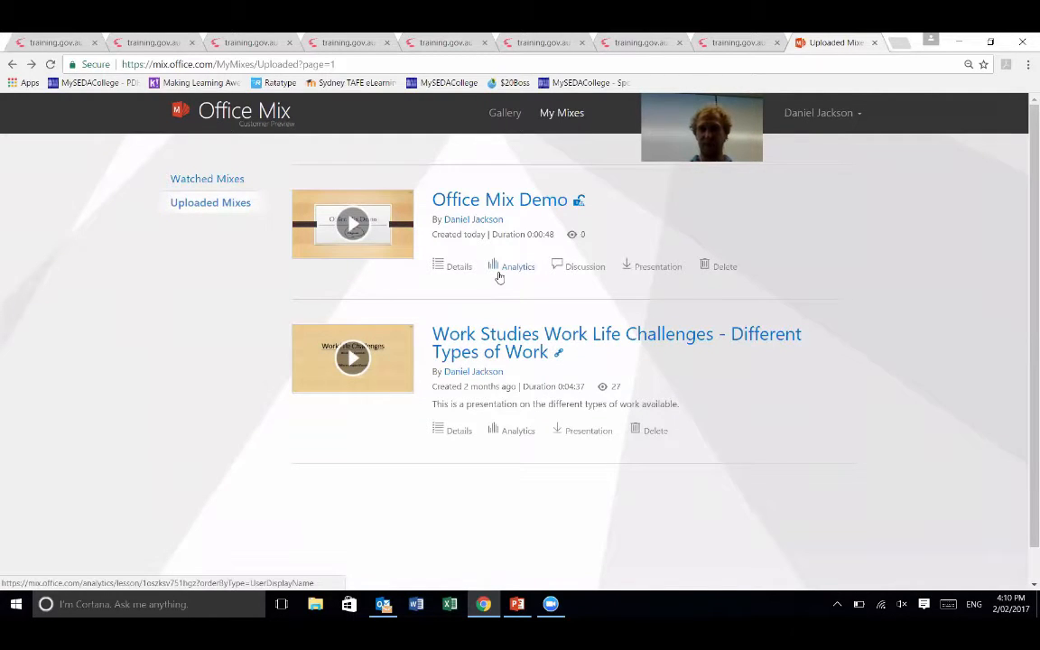
mouse_move(516, 274)
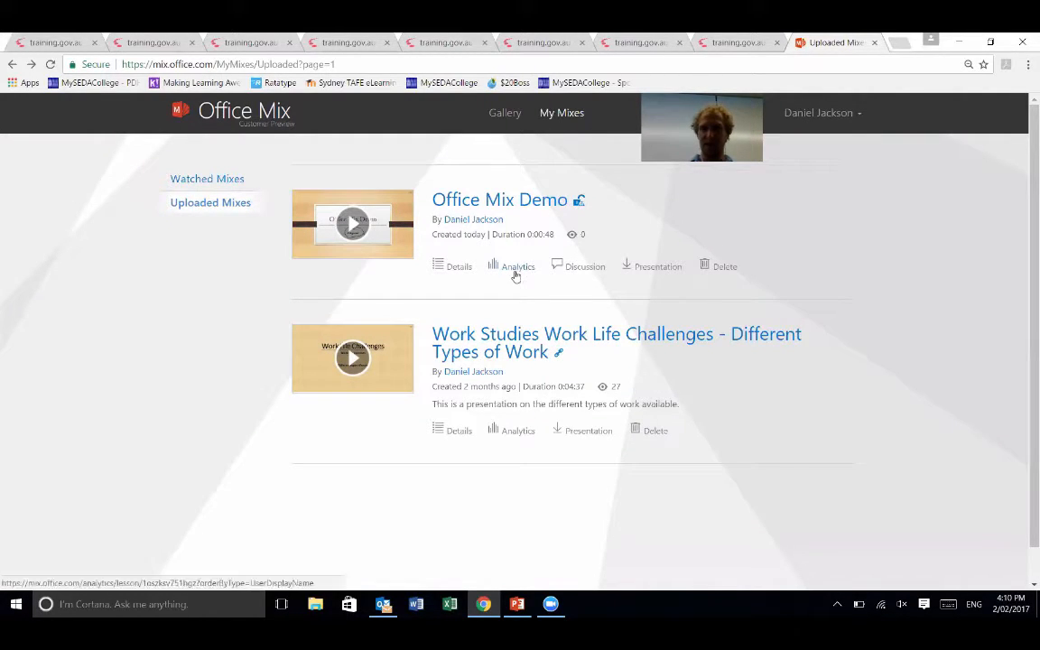
Show slide-by-slide analytics for the Work Studies Work Life Challenges mix
left_click(518, 267)
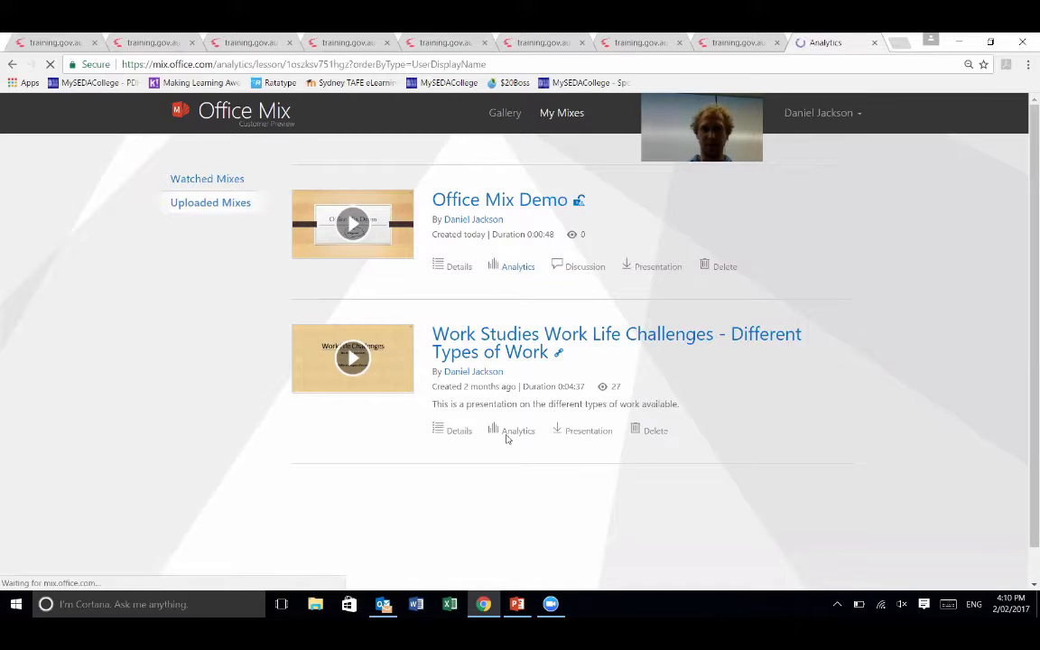
left_click(517, 268)
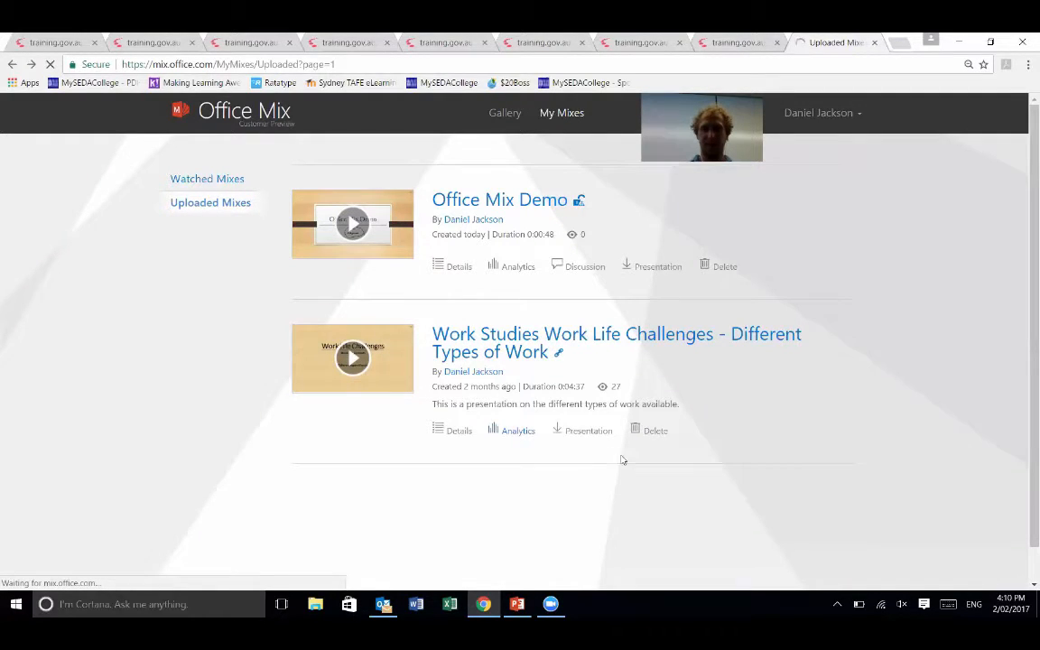
left_click(517, 430)
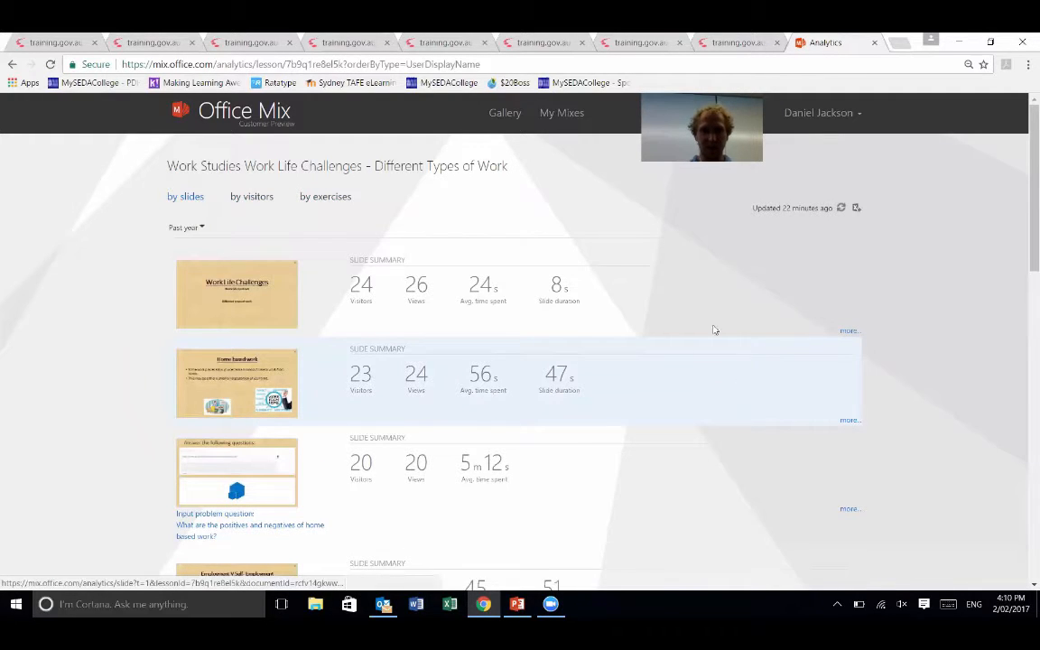
mouse_move(430, 311)
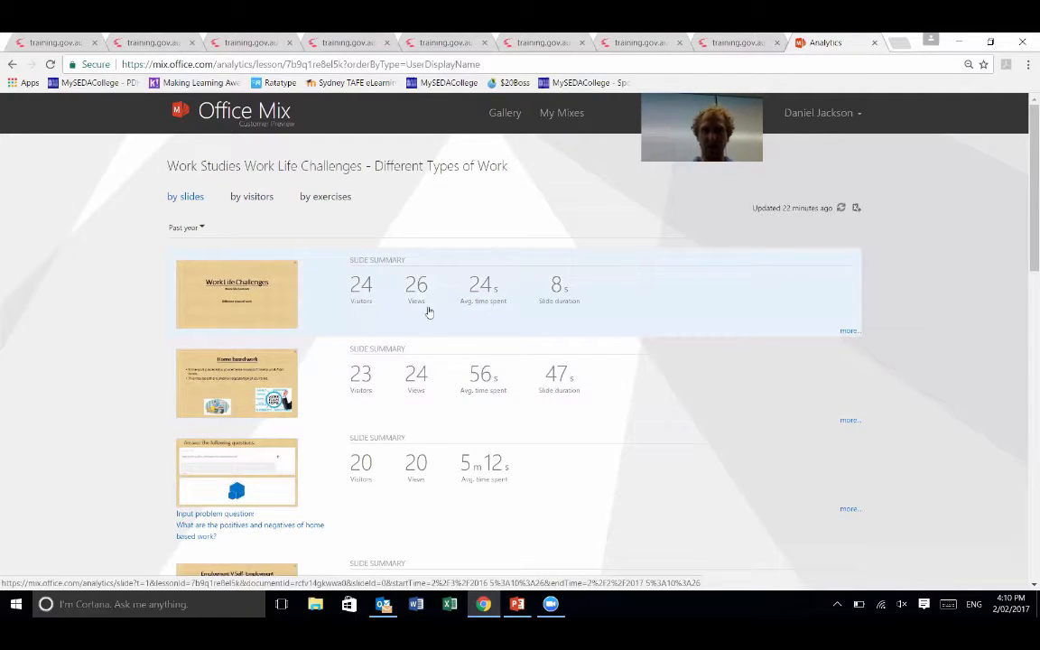
mouse_move(769, 328)
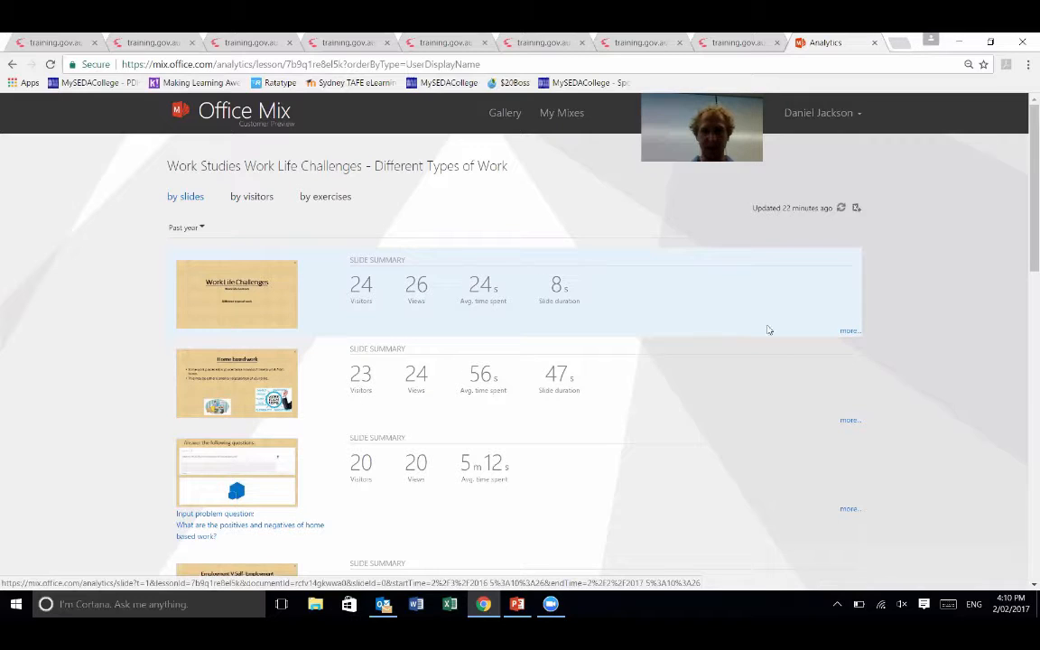
mouse_move(596, 302)
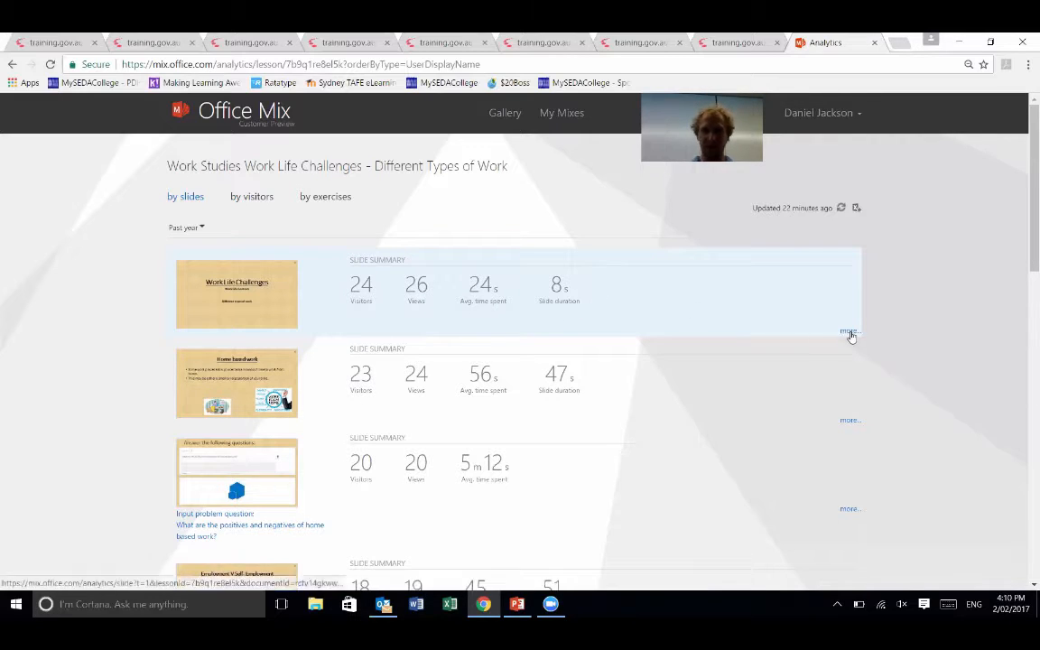
left_click(849, 332)
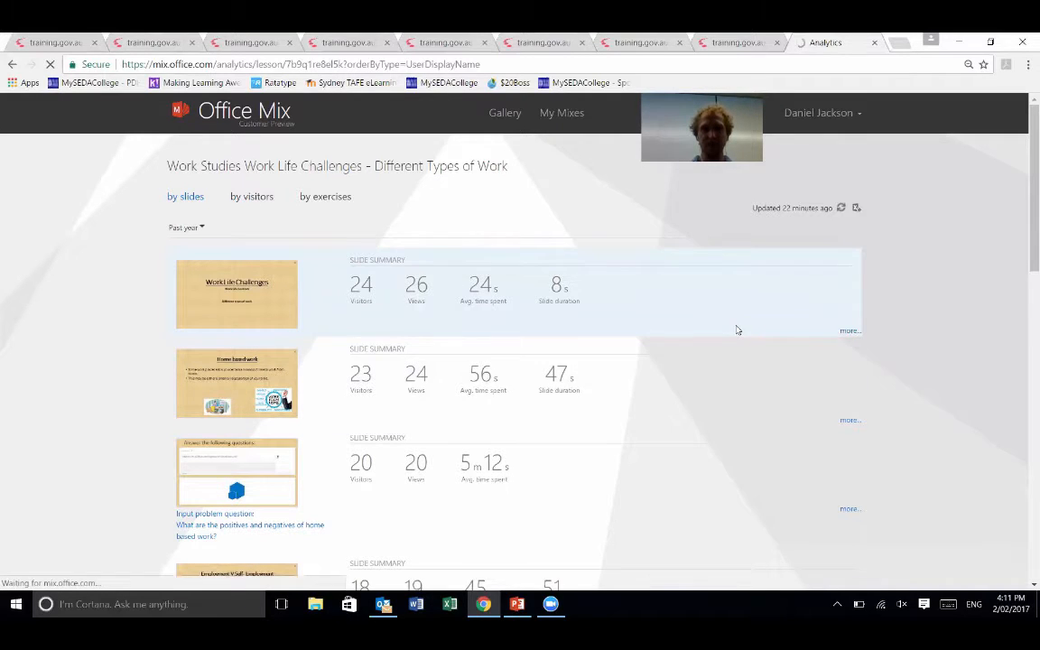
left_click(849, 330)
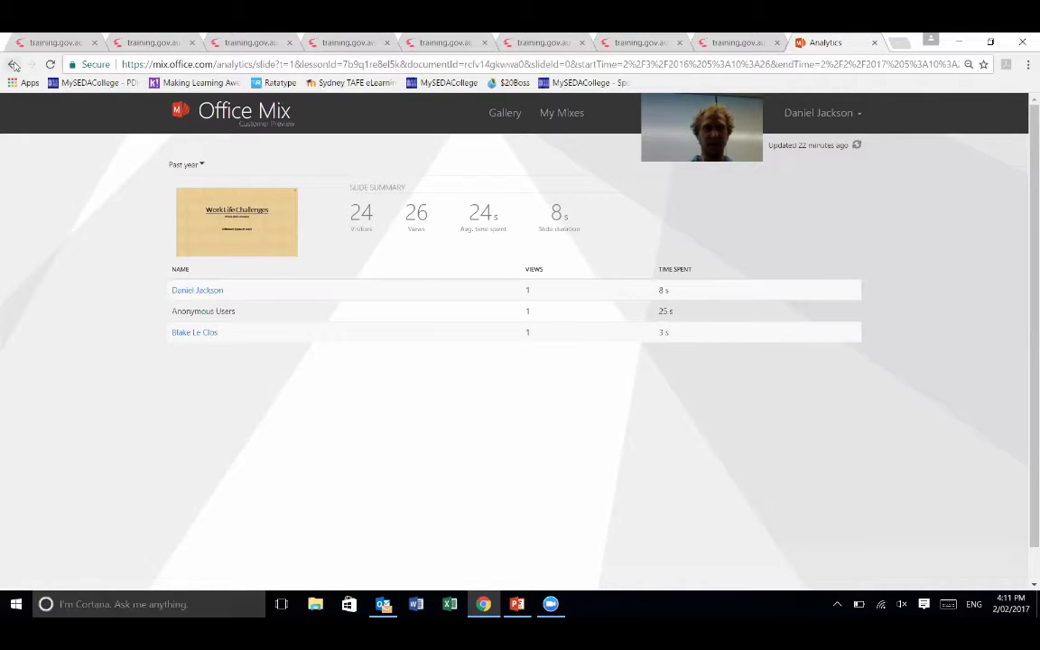
left_click(11, 65)
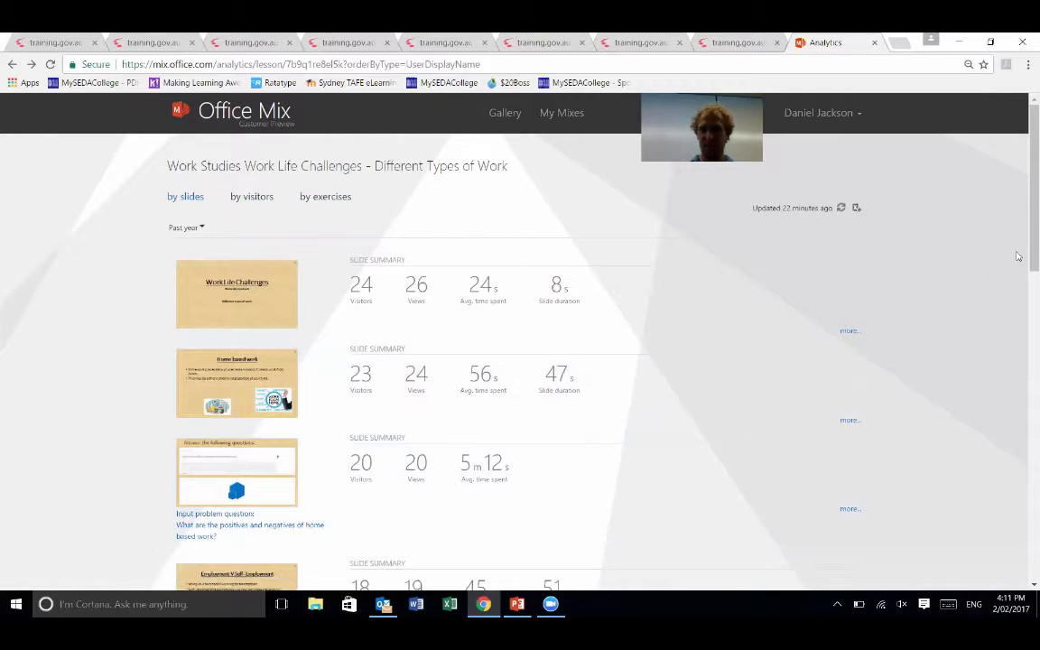
scroll("down", 3)
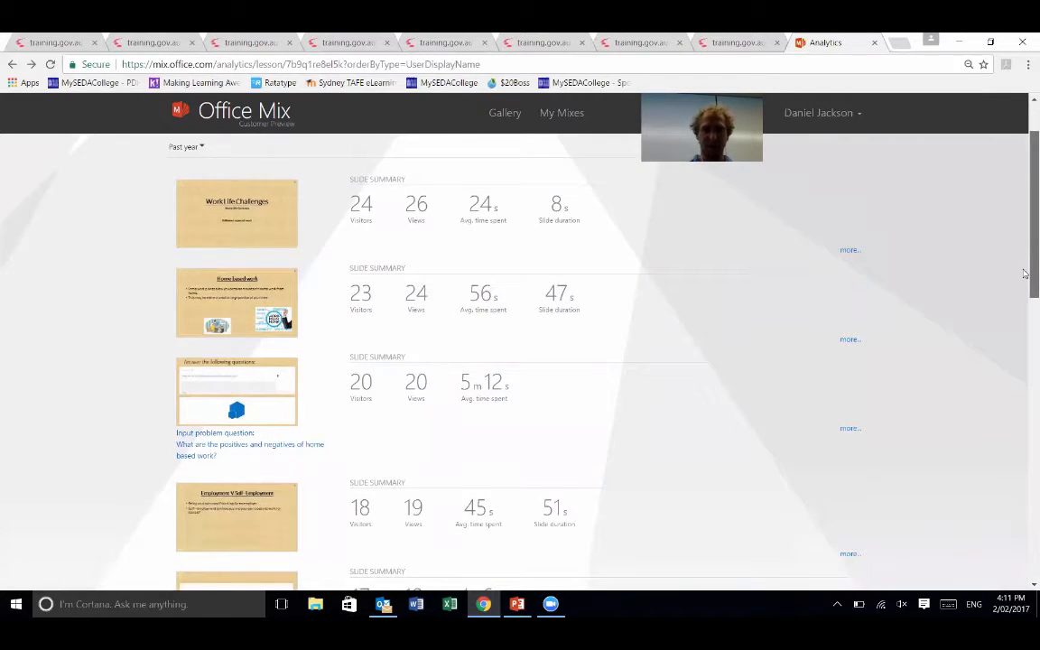
scroll("down", 3)
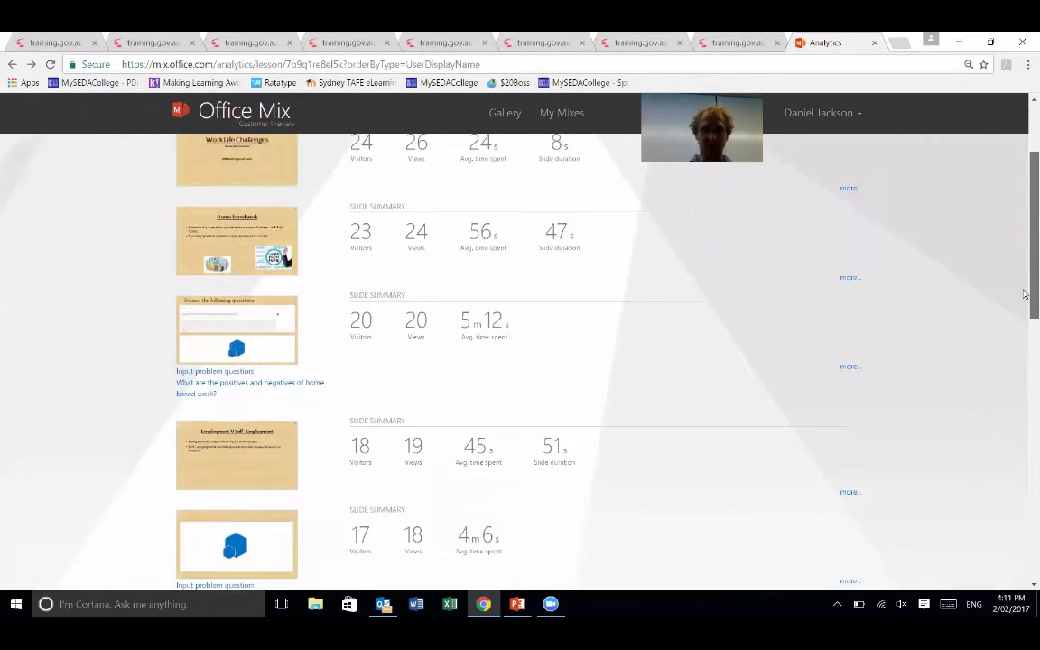
scroll("down", 3)
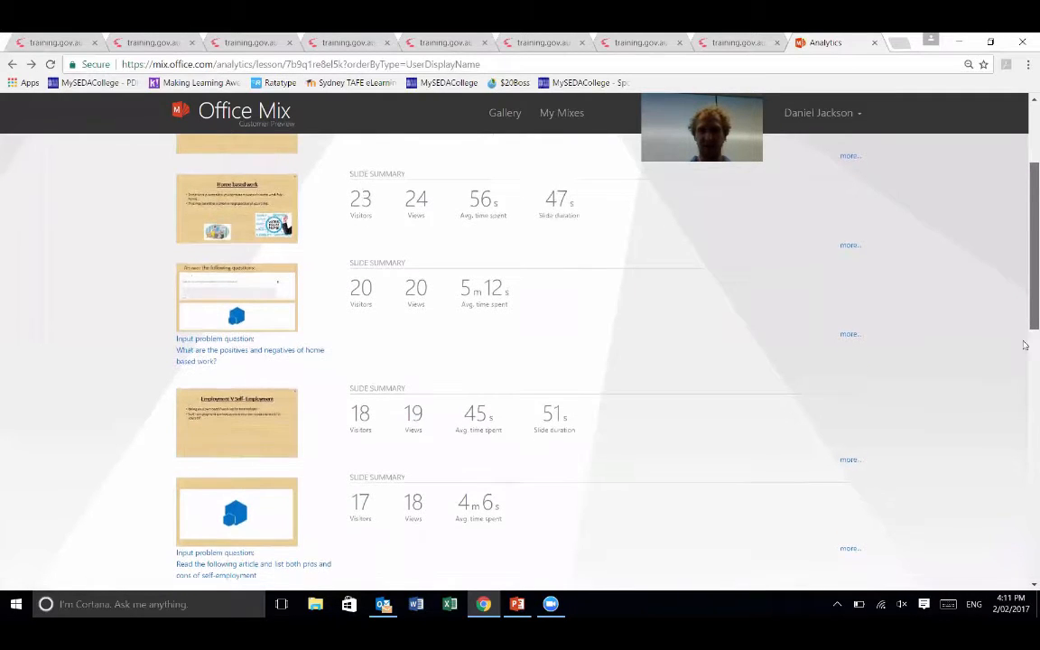
scroll("down", 3)
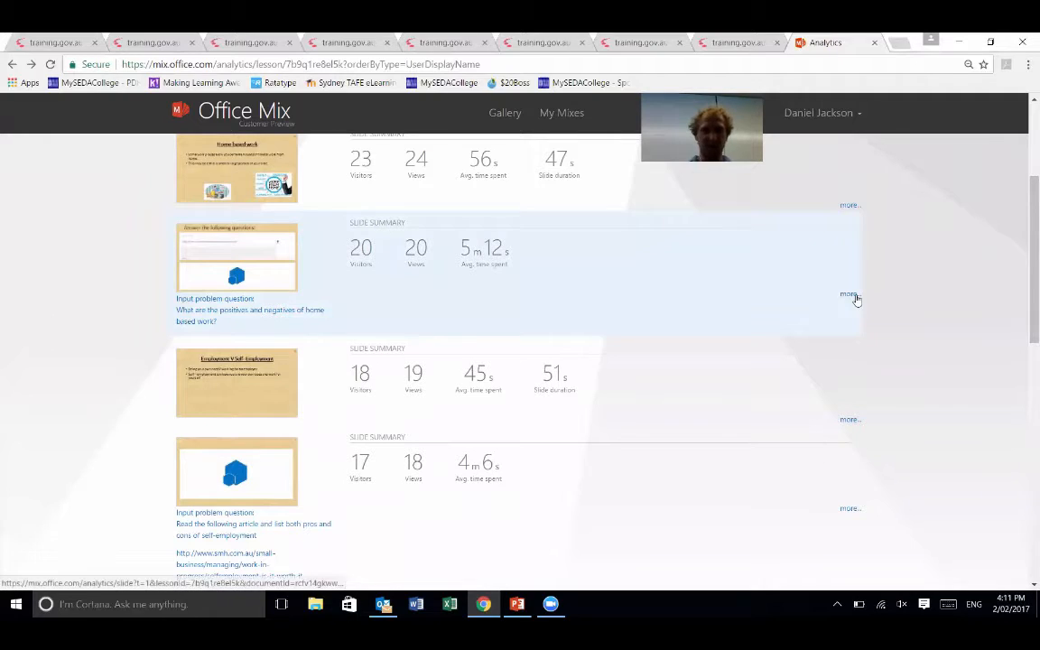
left_click(849, 294)
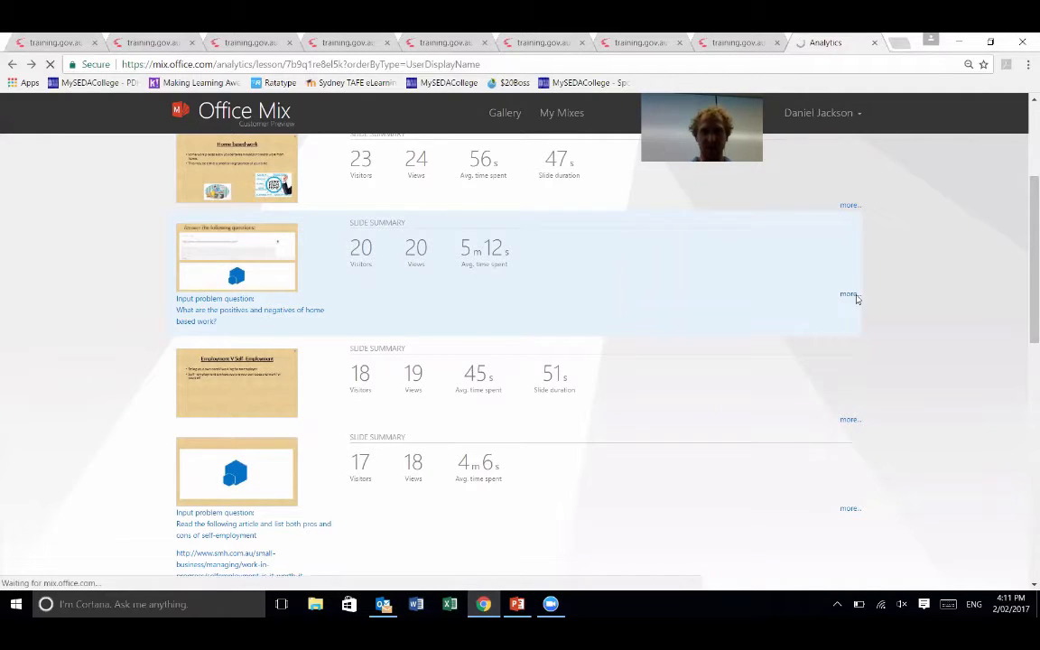
left_click(849, 295)
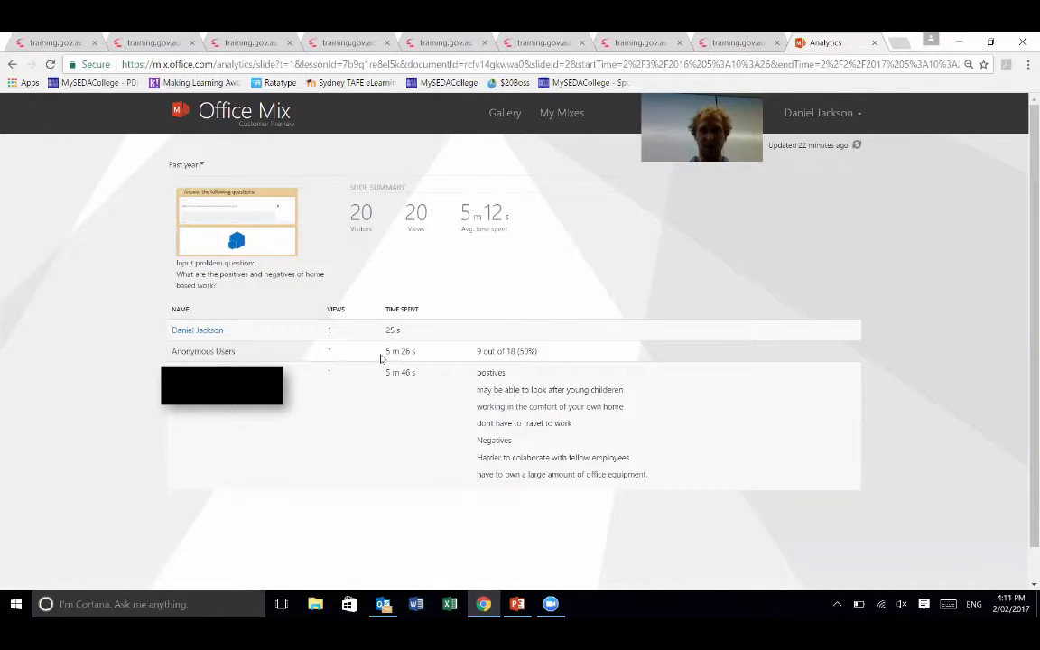
mouse_move(538, 360)
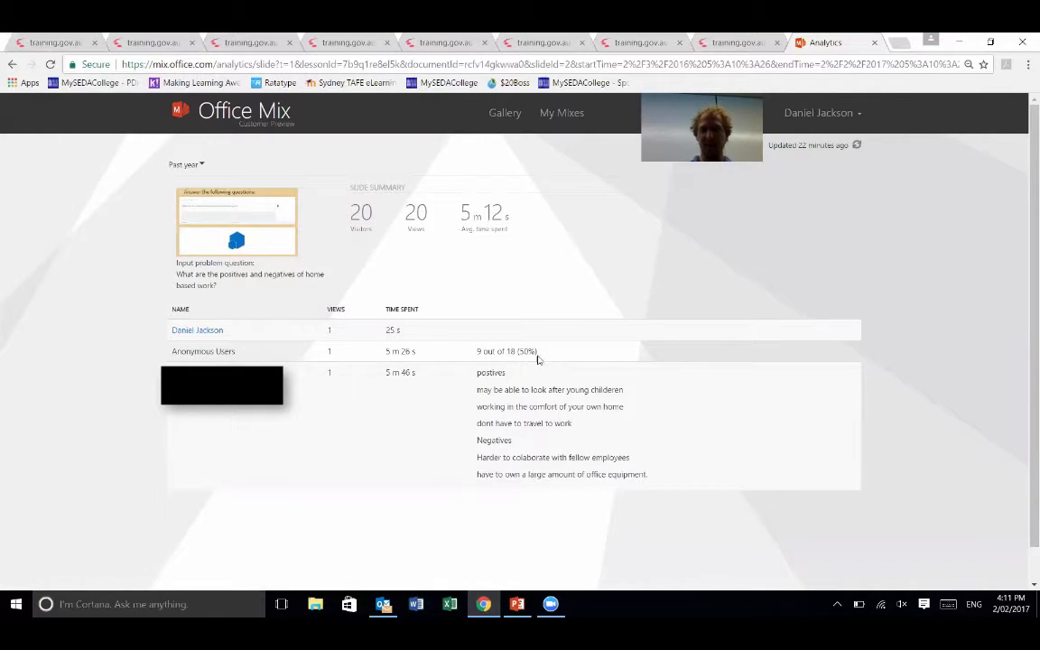
mouse_move(293, 329)
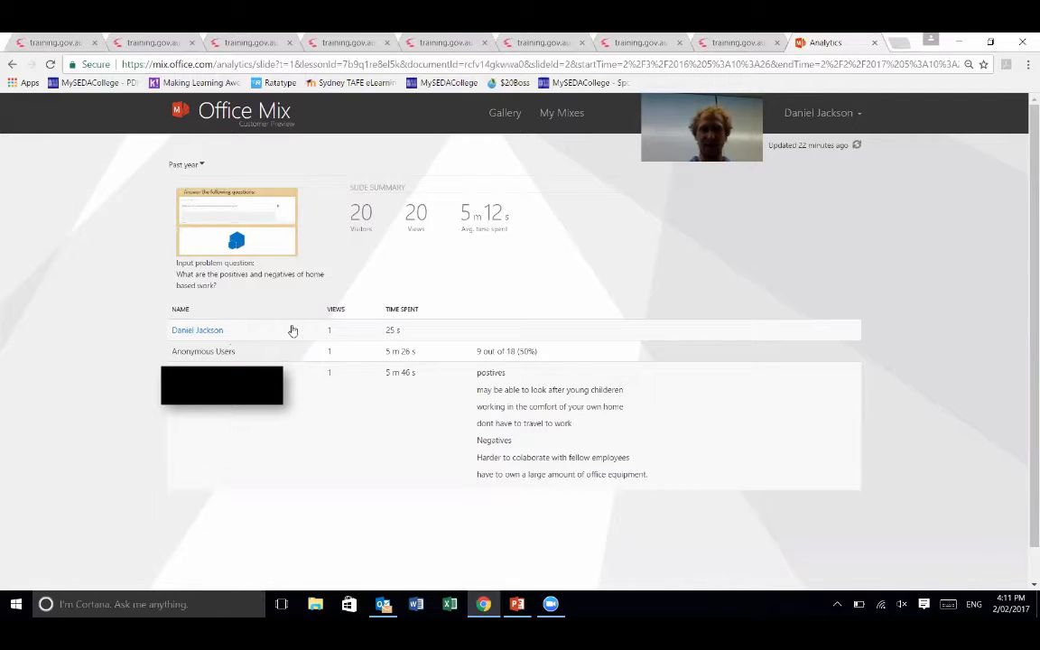
mouse_move(484, 332)
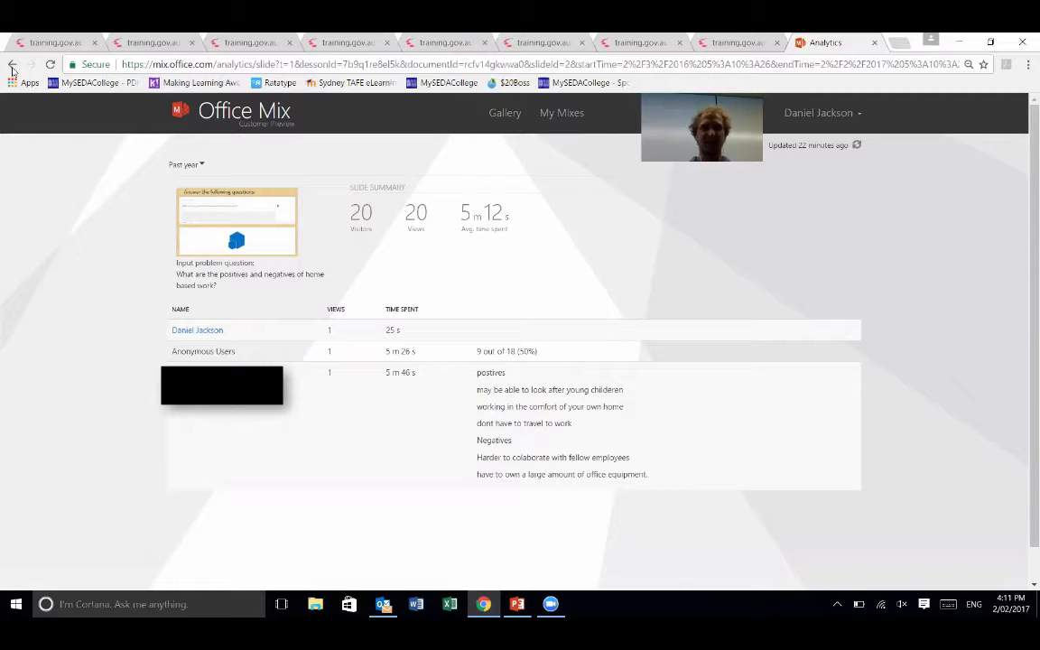
left_click(11, 65)
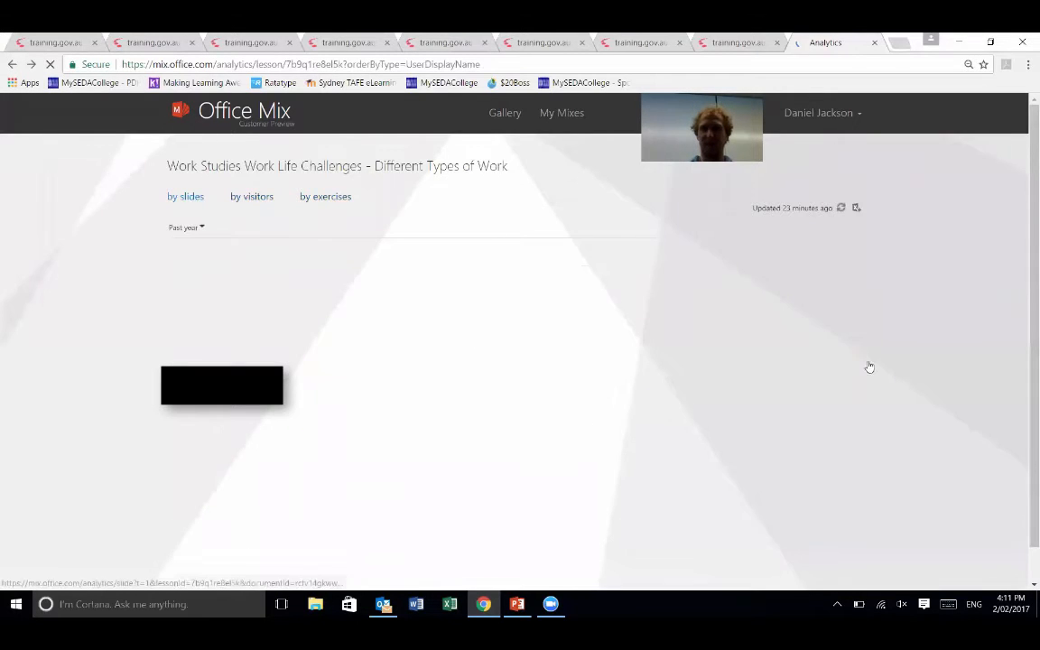
scroll("down", 3)
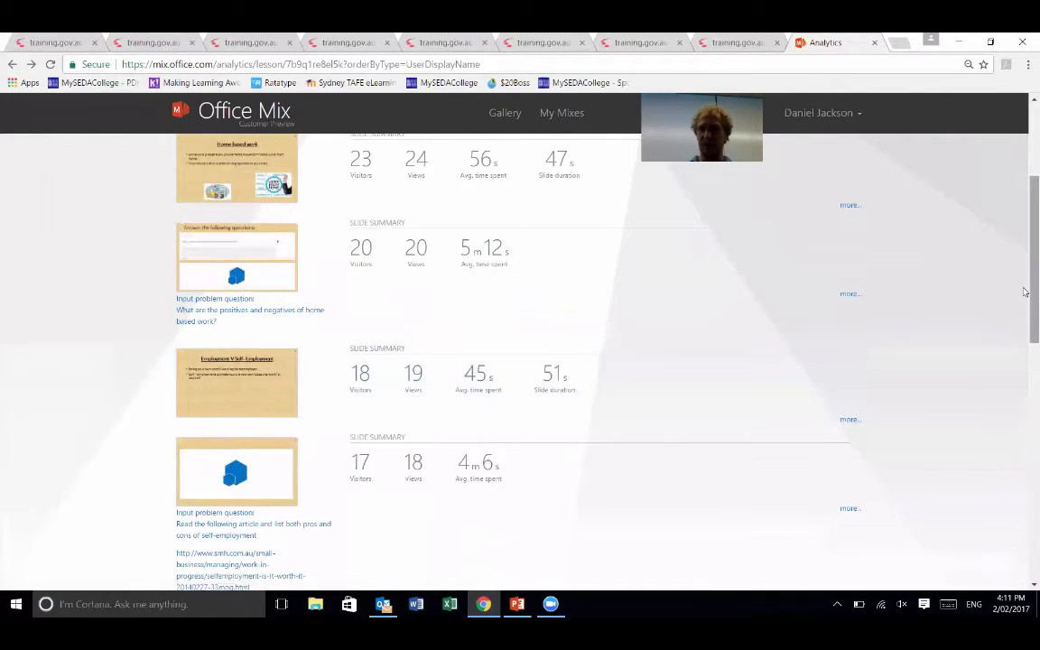
scroll("up", 3)
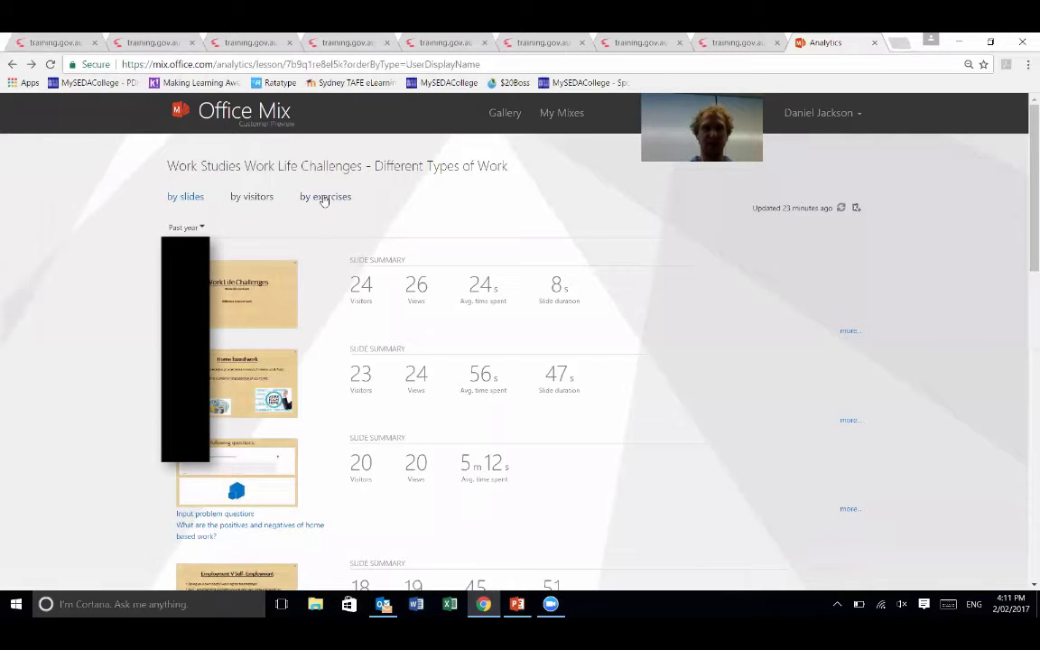
Switch analytics to the by-exercises view and scan the table of each viewer's answers
left_click(325, 195)
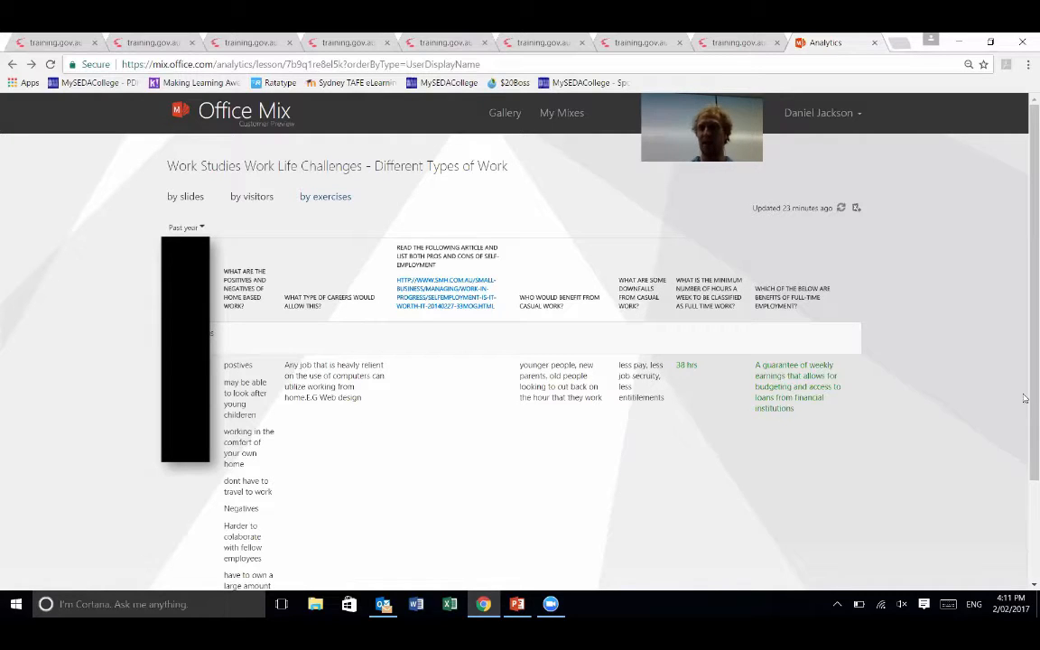
scroll("down", 3)
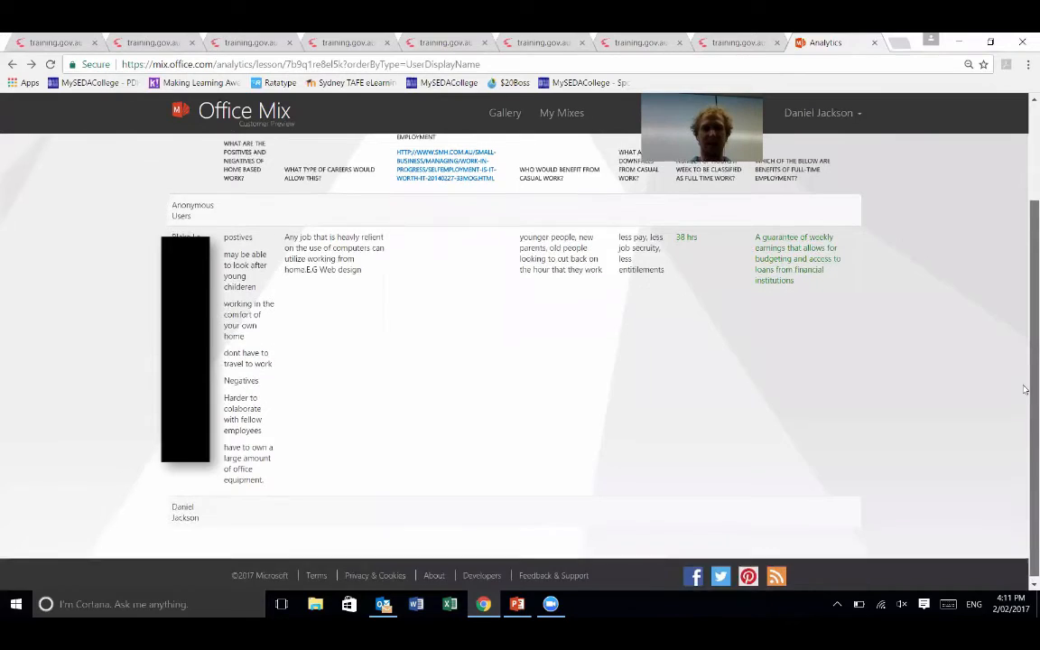
scroll("up", 3)
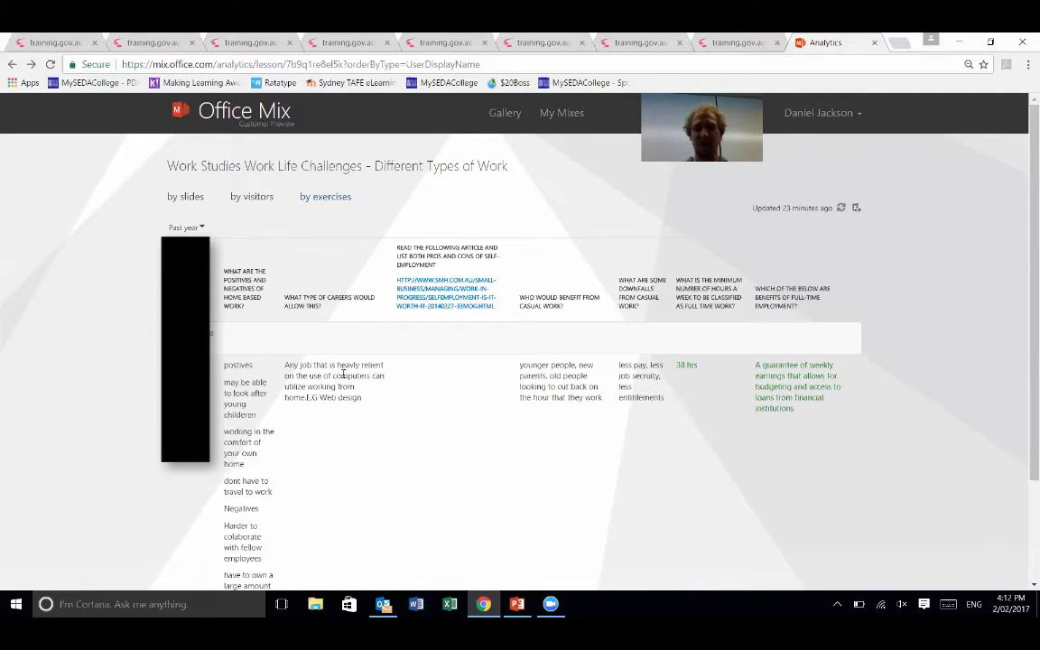
mouse_move(148, 448)
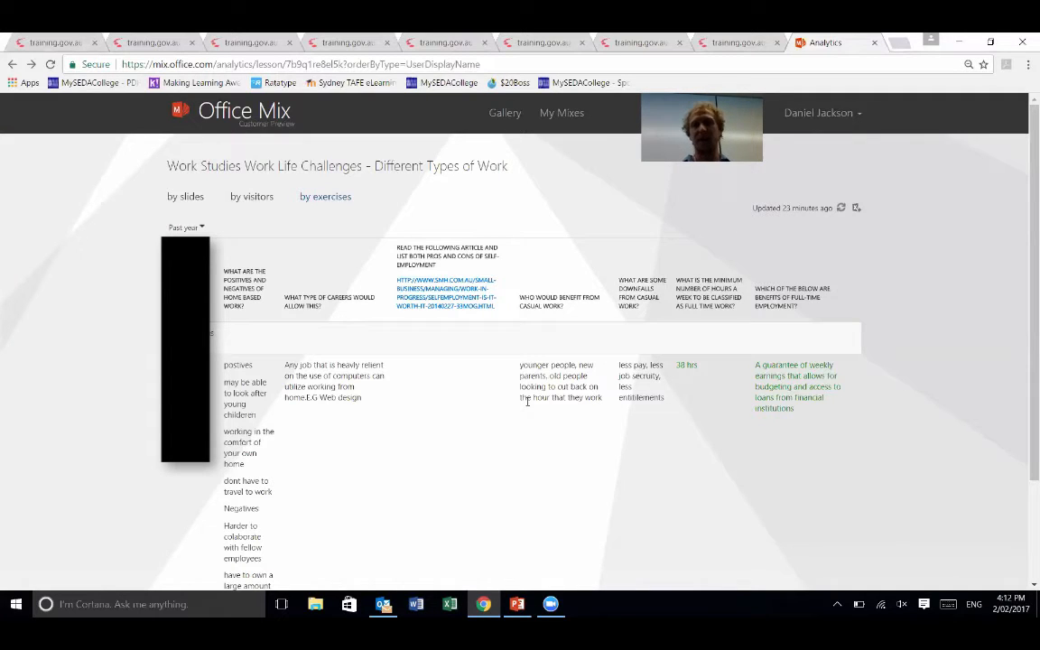
mouse_move(556, 137)
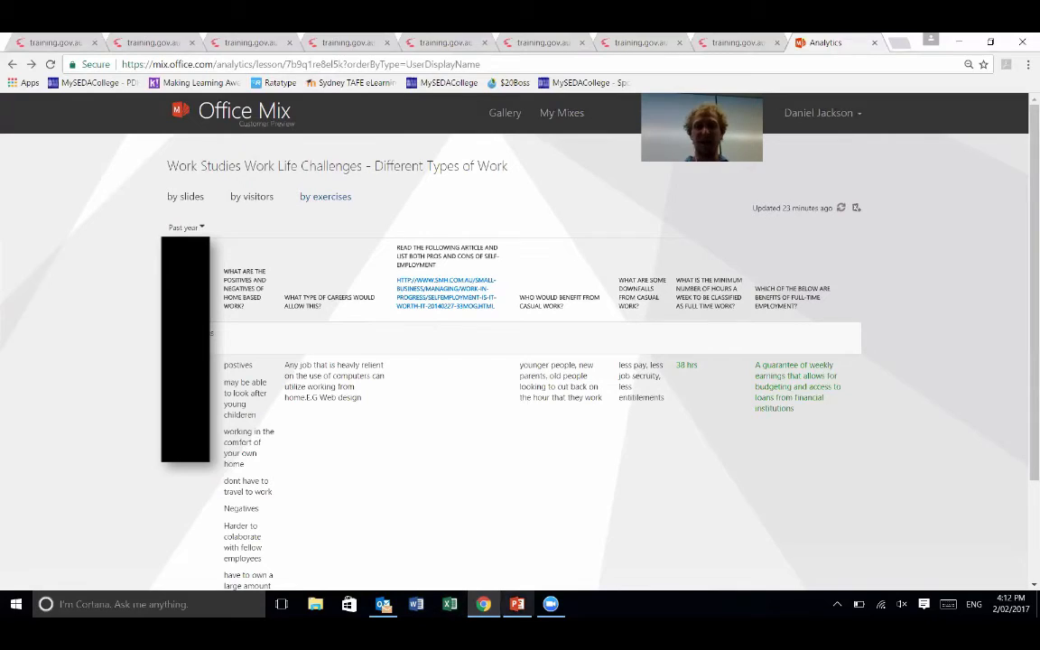
mouse_move(517, 604)
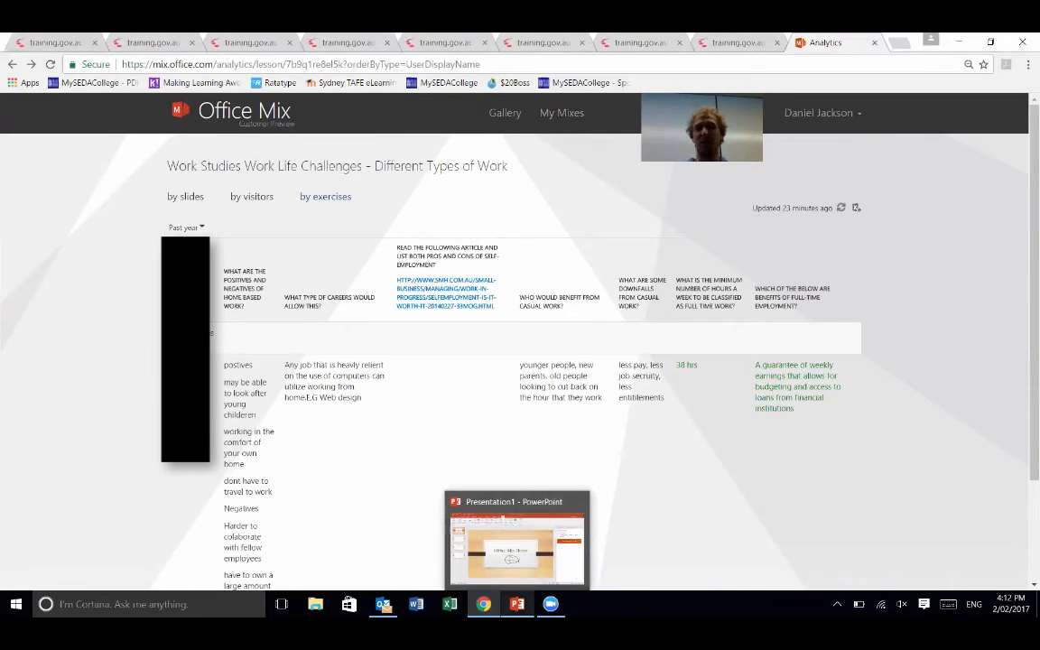